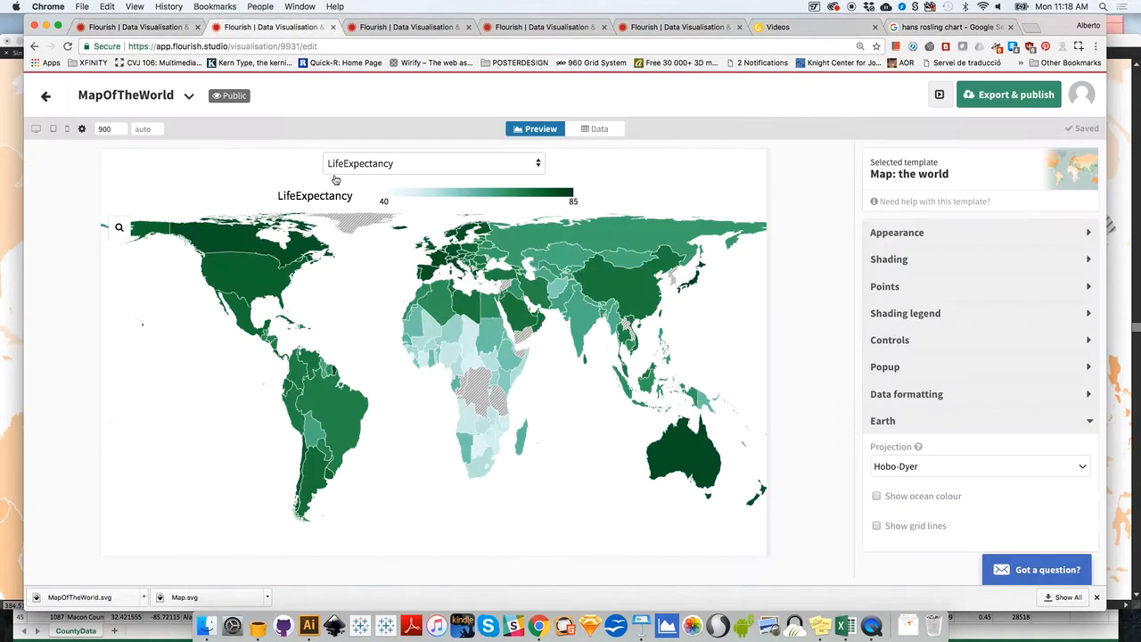
mouse_move(47, 97)
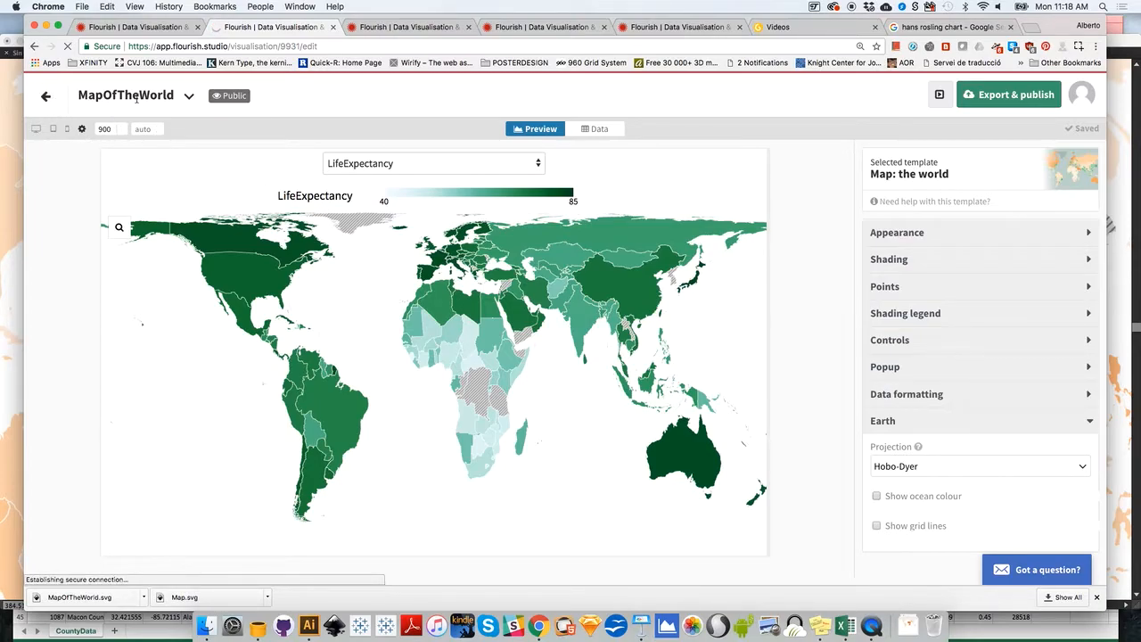
mouse_move(474, 282)
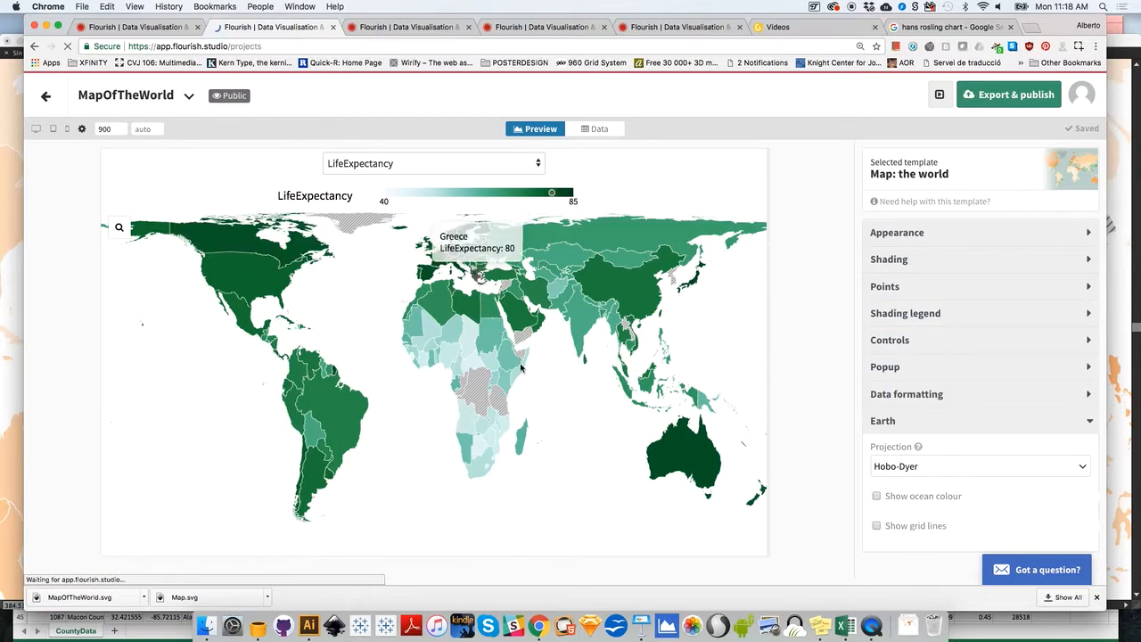
Return from the MapOfTheWorld map to the projects overview
click(43, 96)
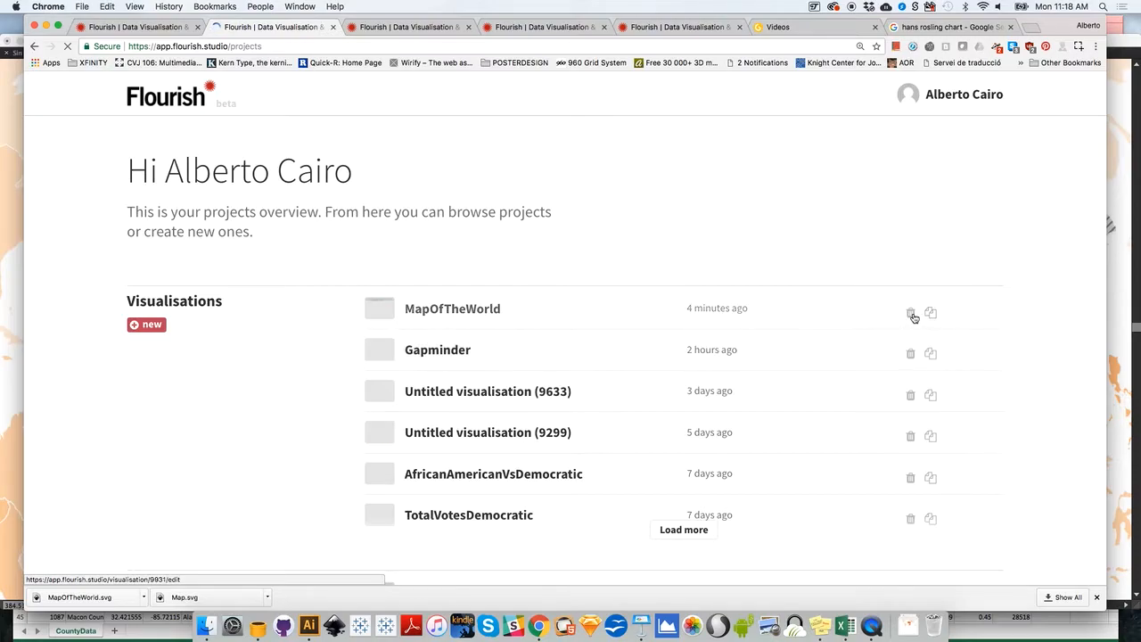
mouse_move(909, 313)
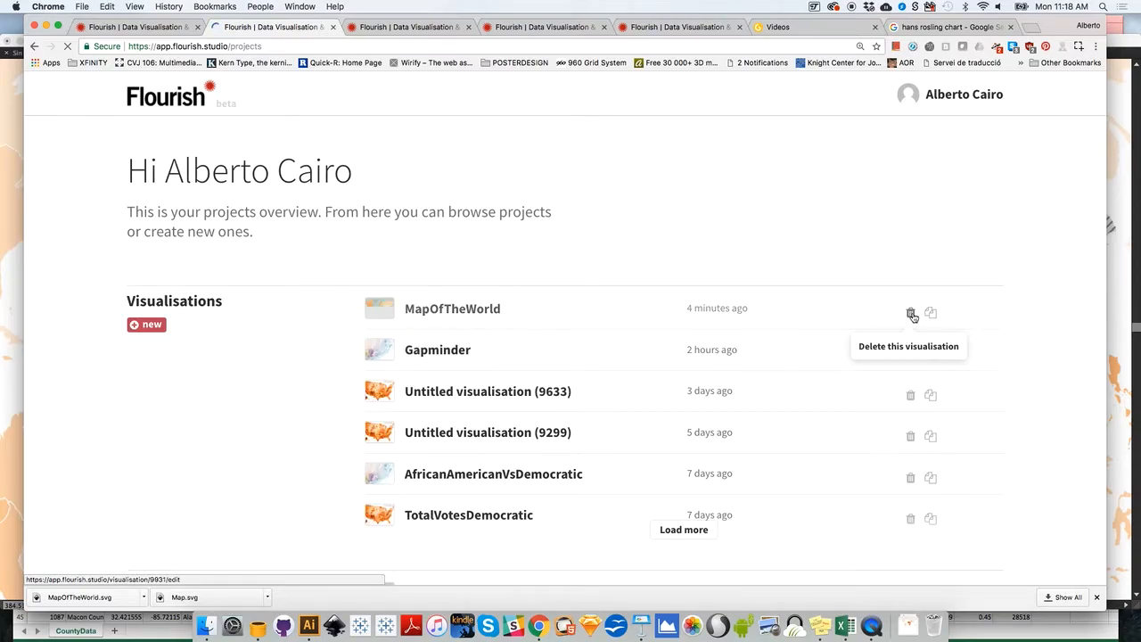
Unpublish and permanently delete the MapOfTheWorld visualisation
click(909, 314)
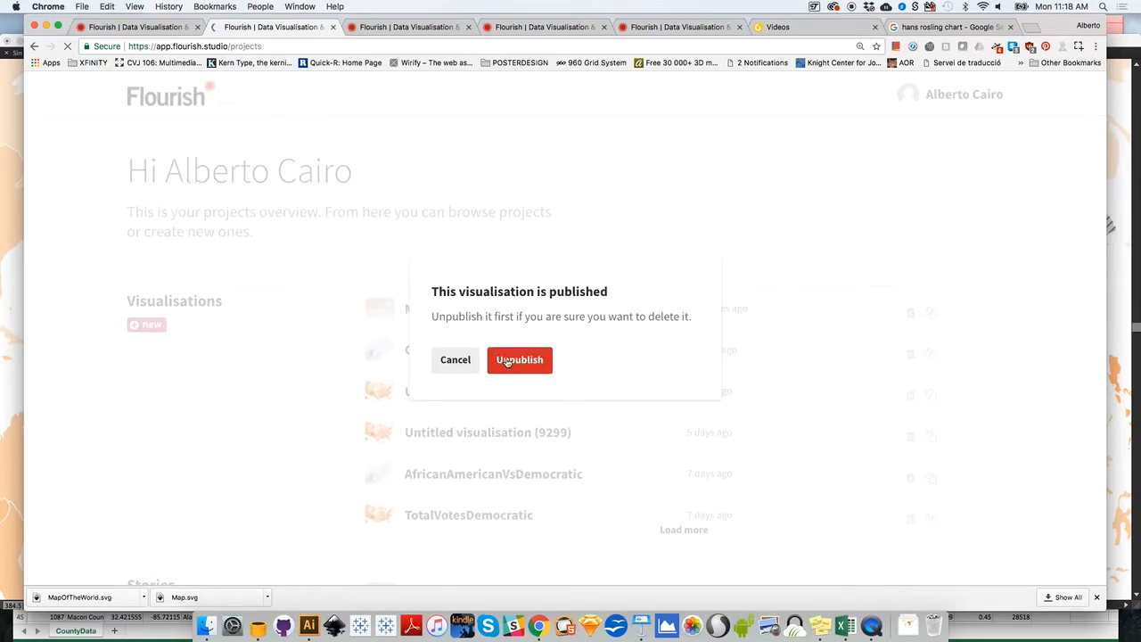
click(518, 360)
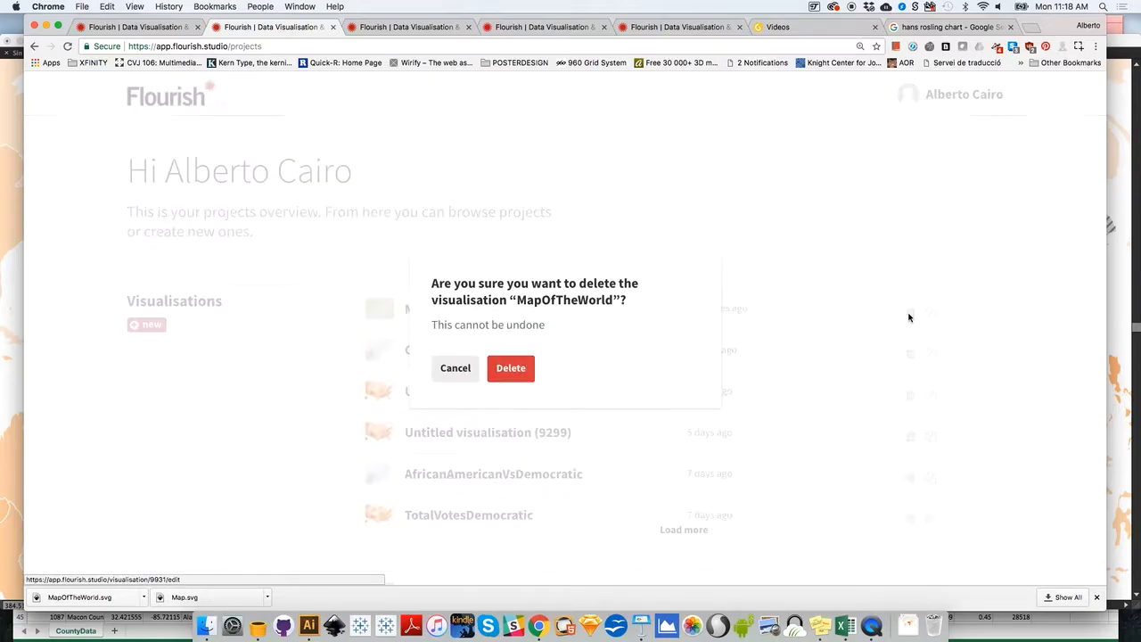
click(455, 367)
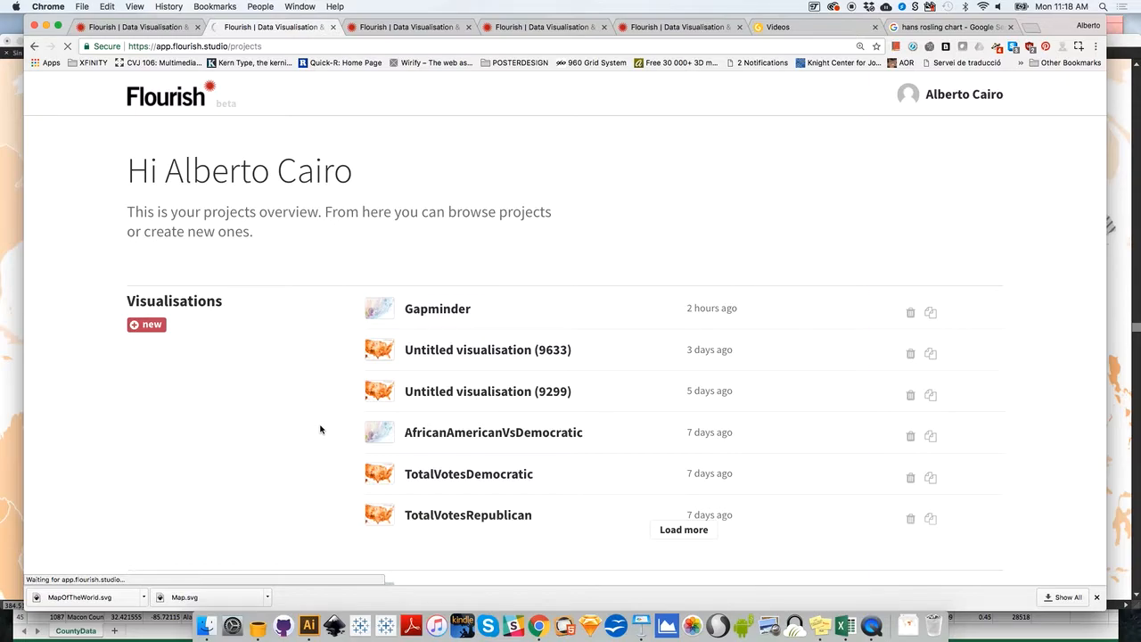
Create a new visualisation and choose the Scatter template from the gallery
click(146, 324)
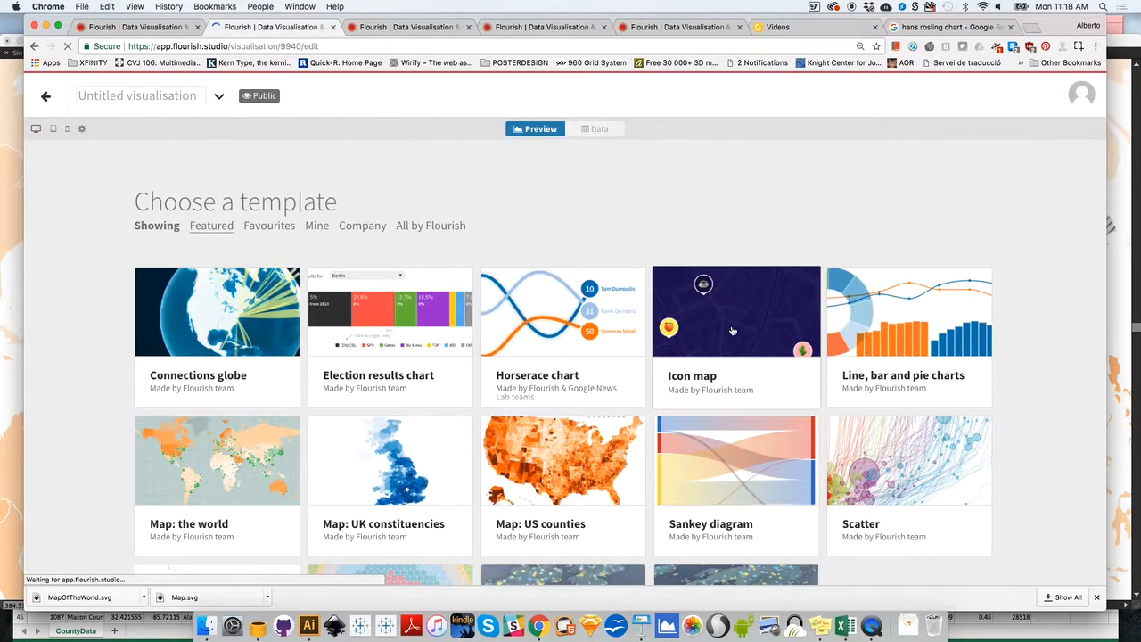
mouse_move(1050, 467)
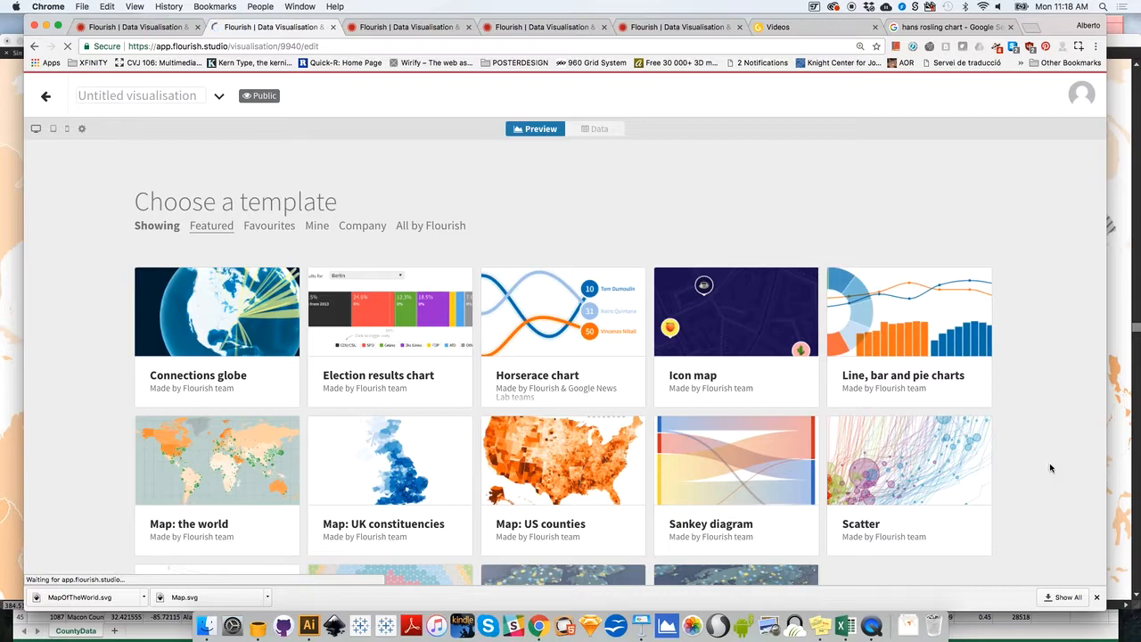
scroll(down, 3)
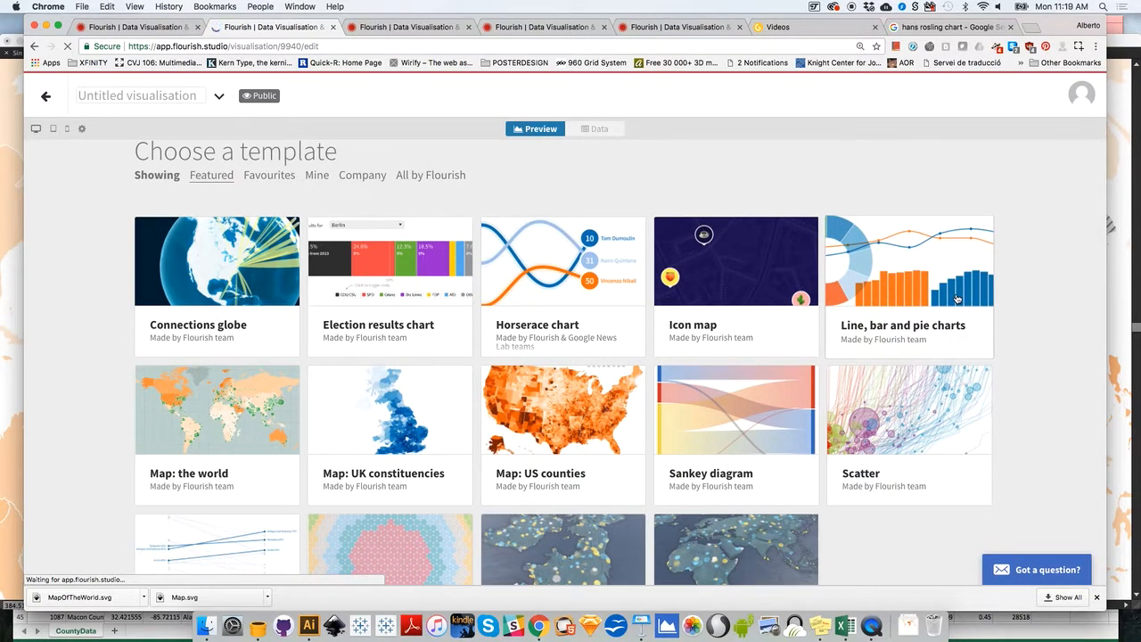
scroll(down, 3)
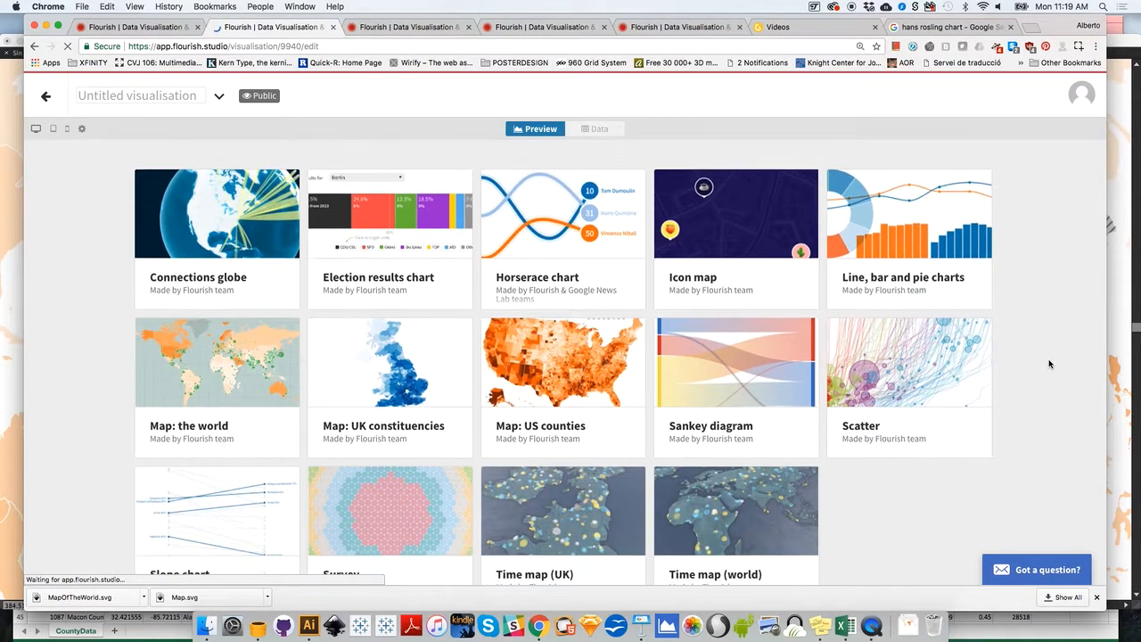
scroll(down, 3)
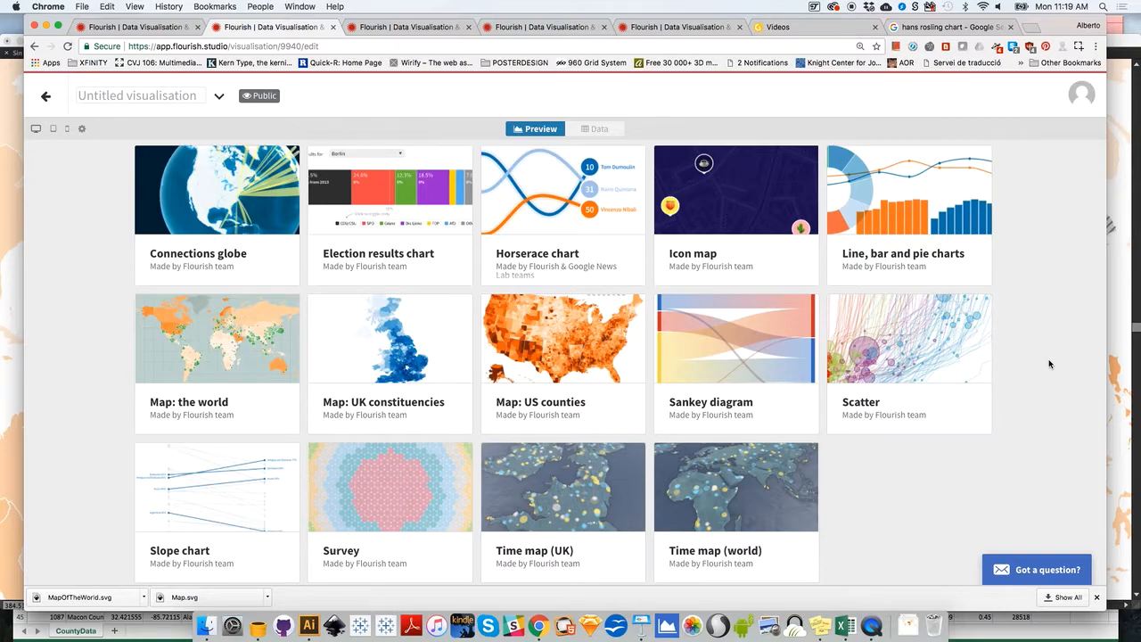
mouse_move(1044, 351)
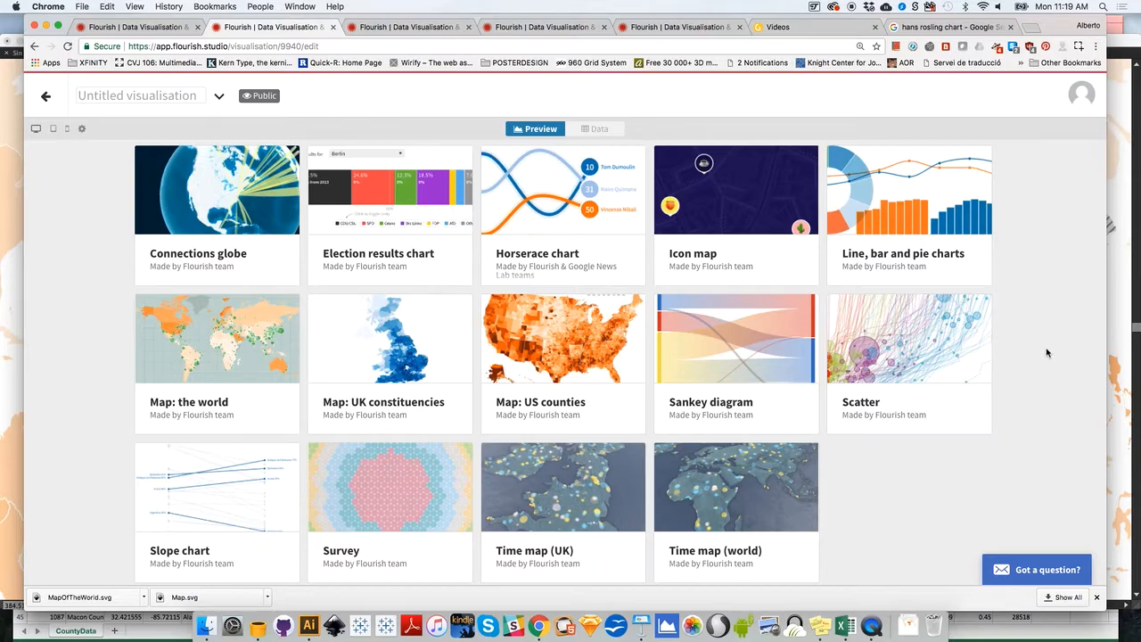
mouse_move(923, 345)
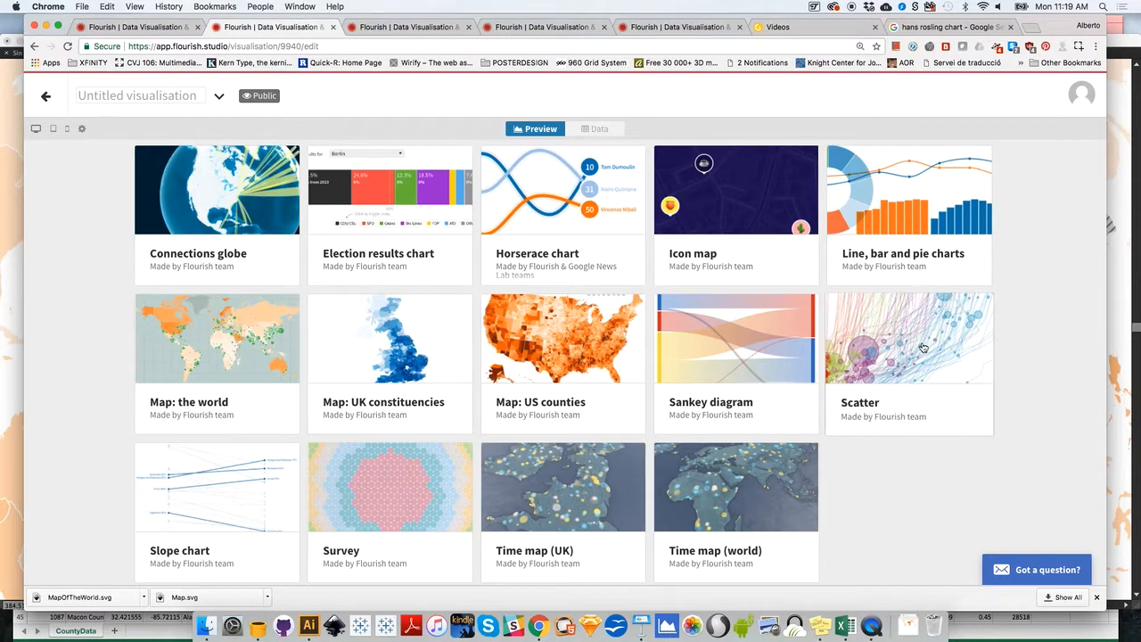
click(924, 345)
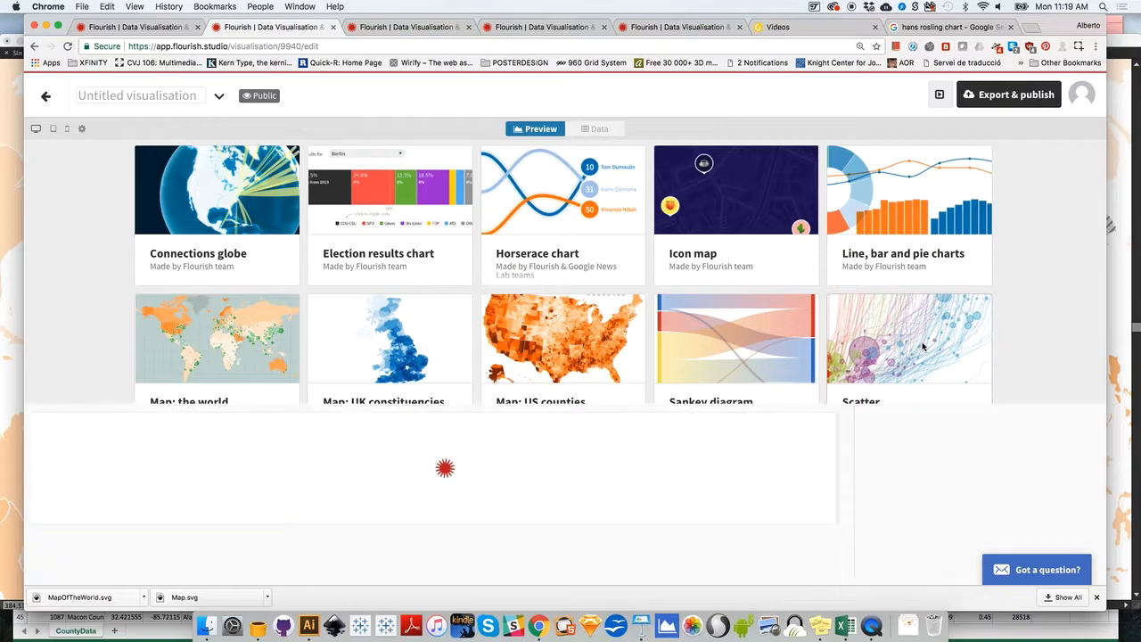
Review the Y and X axis settings and preview the chart at a custom 764 width
click(909, 338)
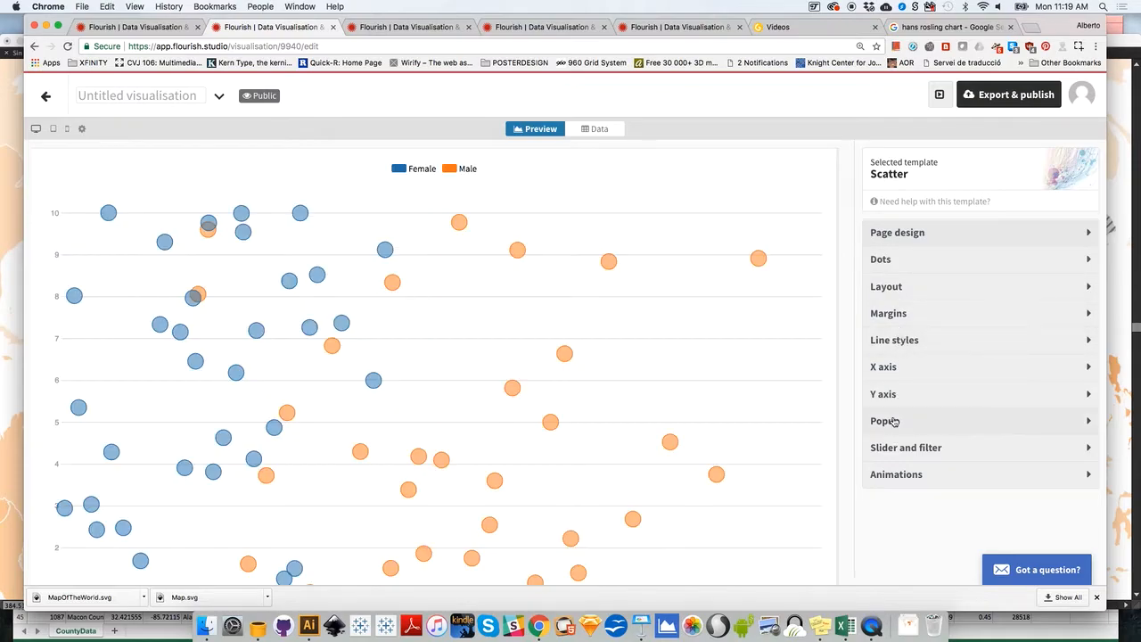
mouse_move(903, 399)
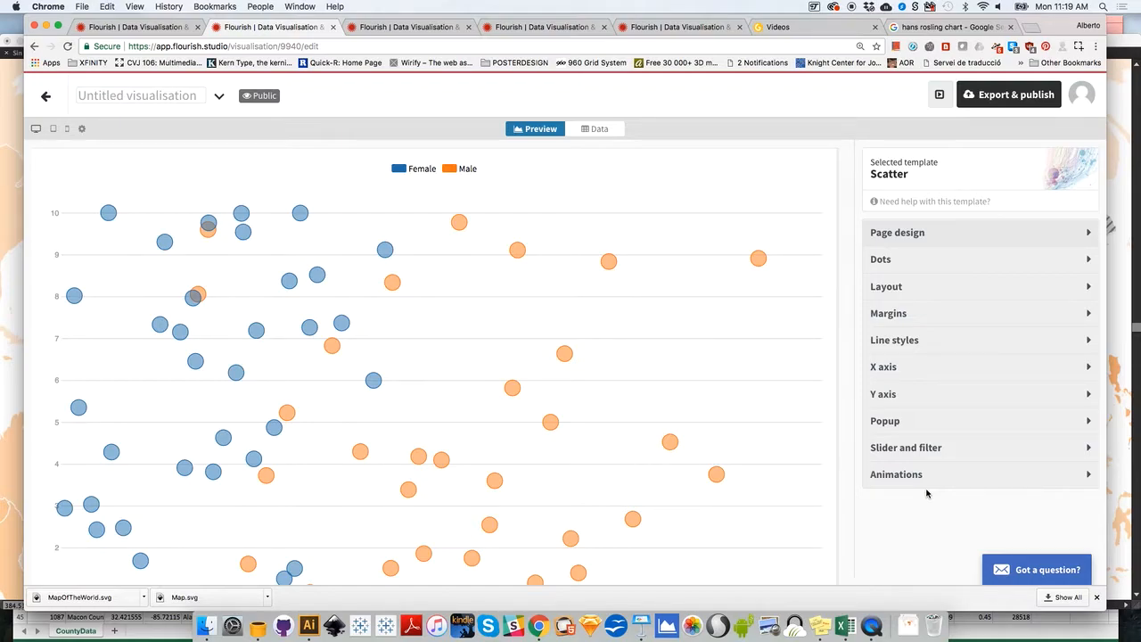
mouse_move(920, 469)
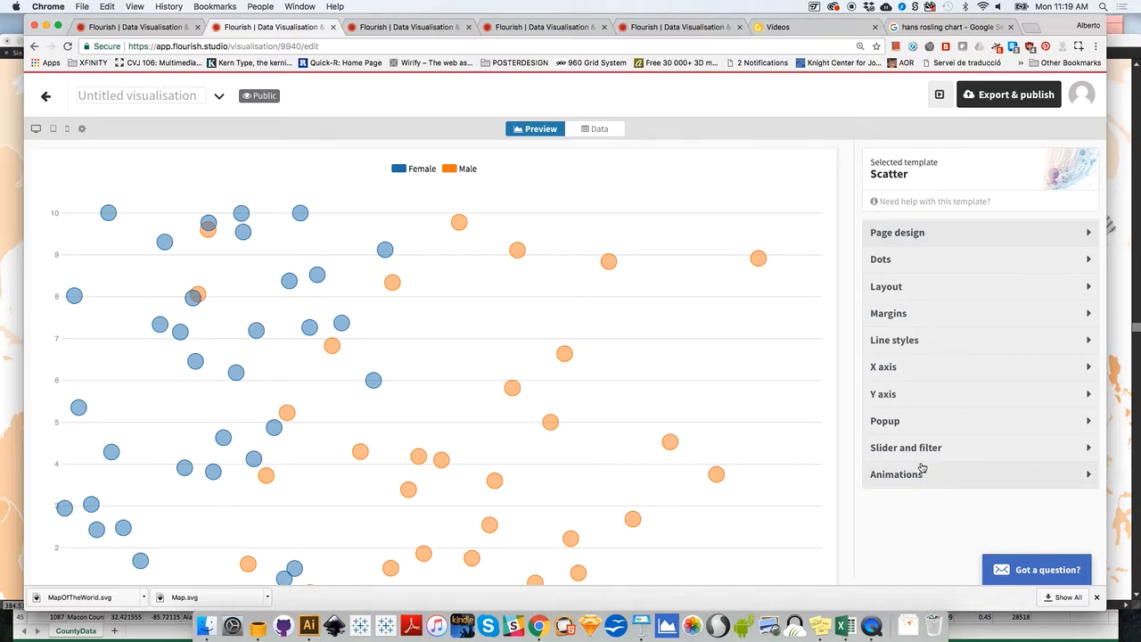
mouse_move(938, 492)
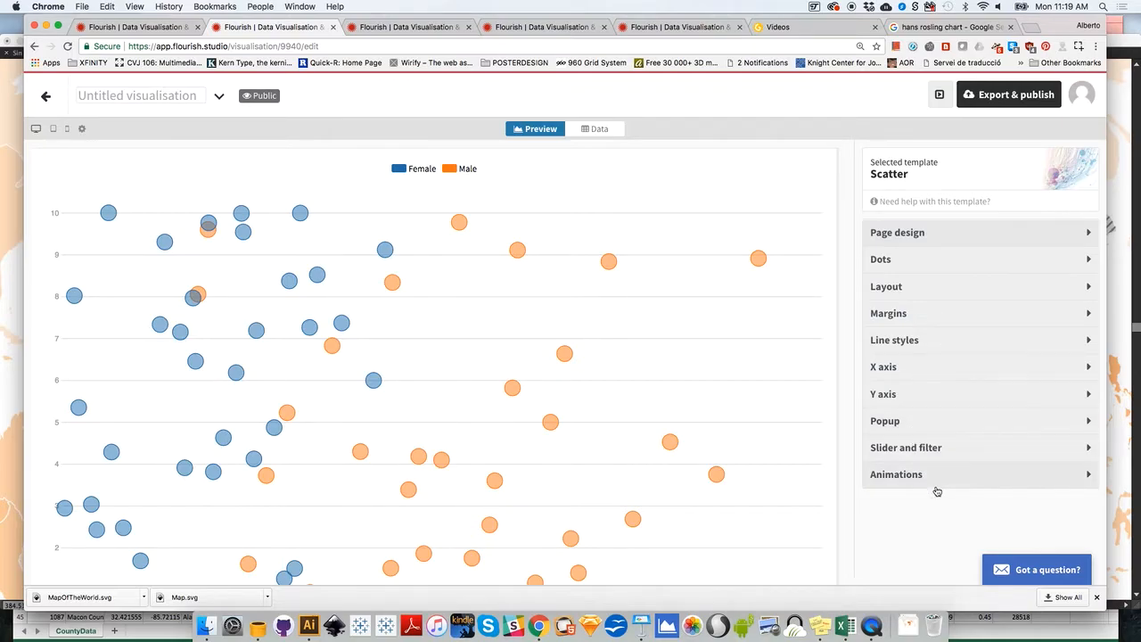
mouse_move(933, 374)
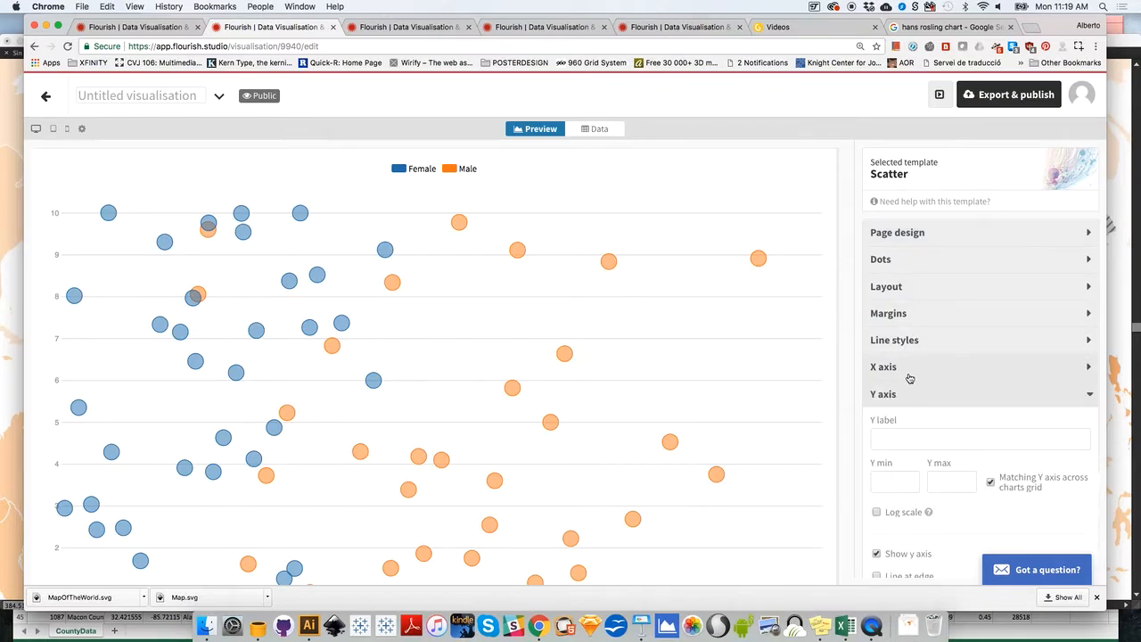
click(884, 367)
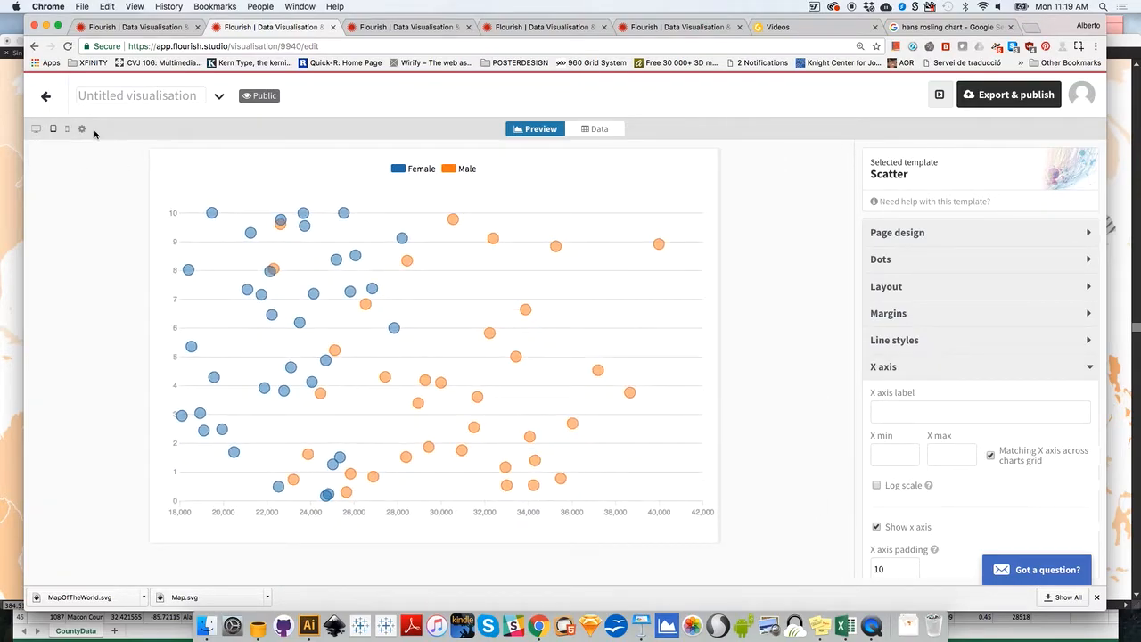
mouse_move(64, 130)
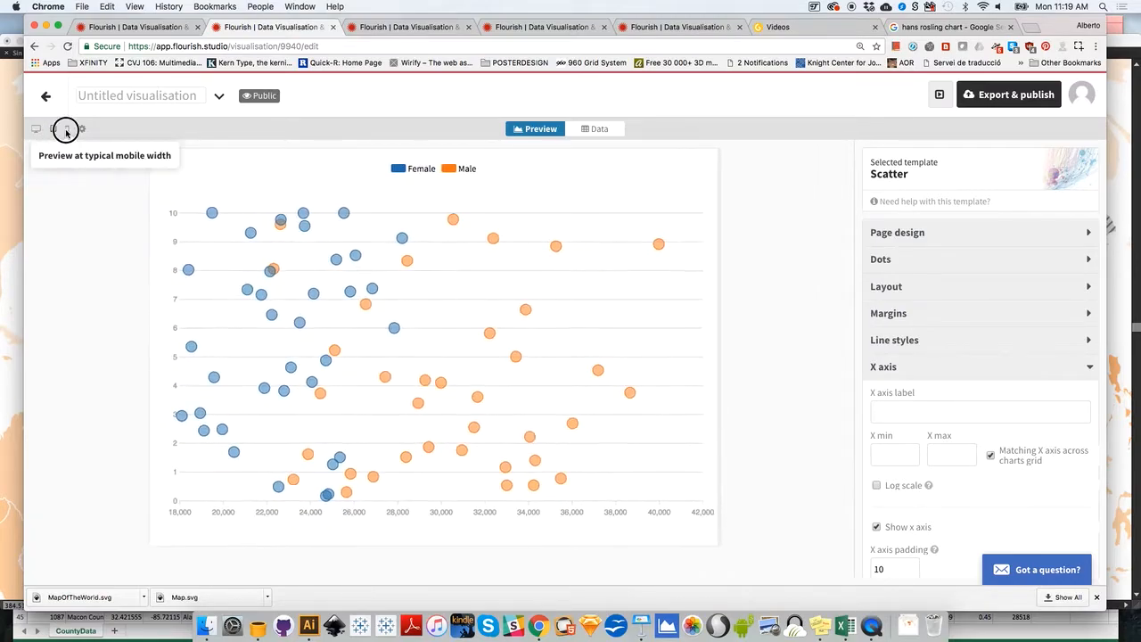
click(82, 128)
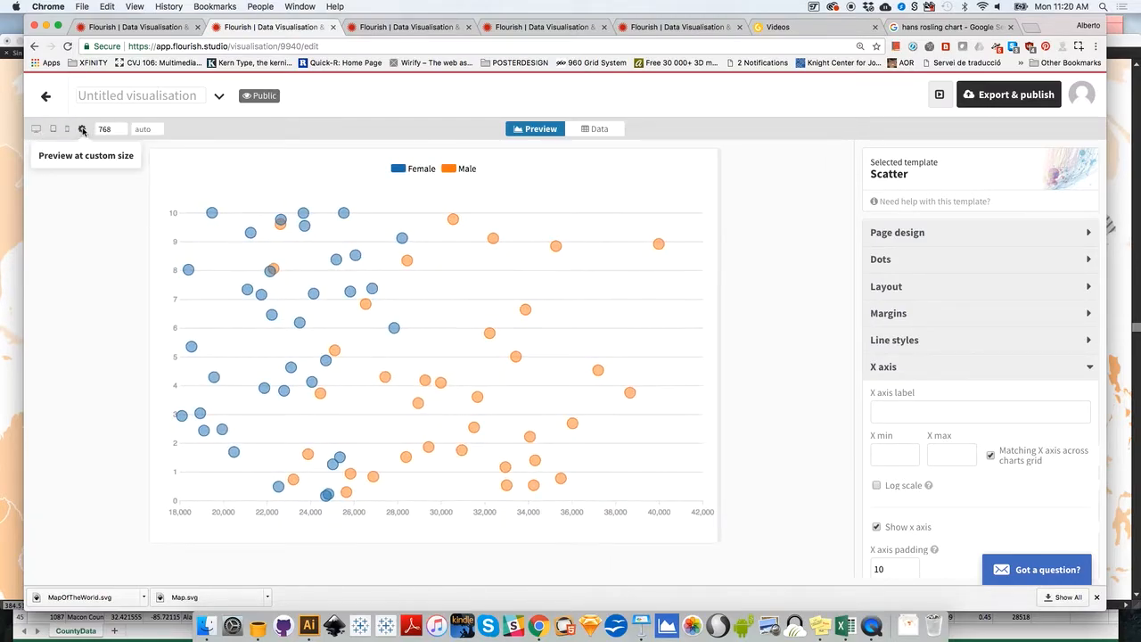
mouse_move(50, 237)
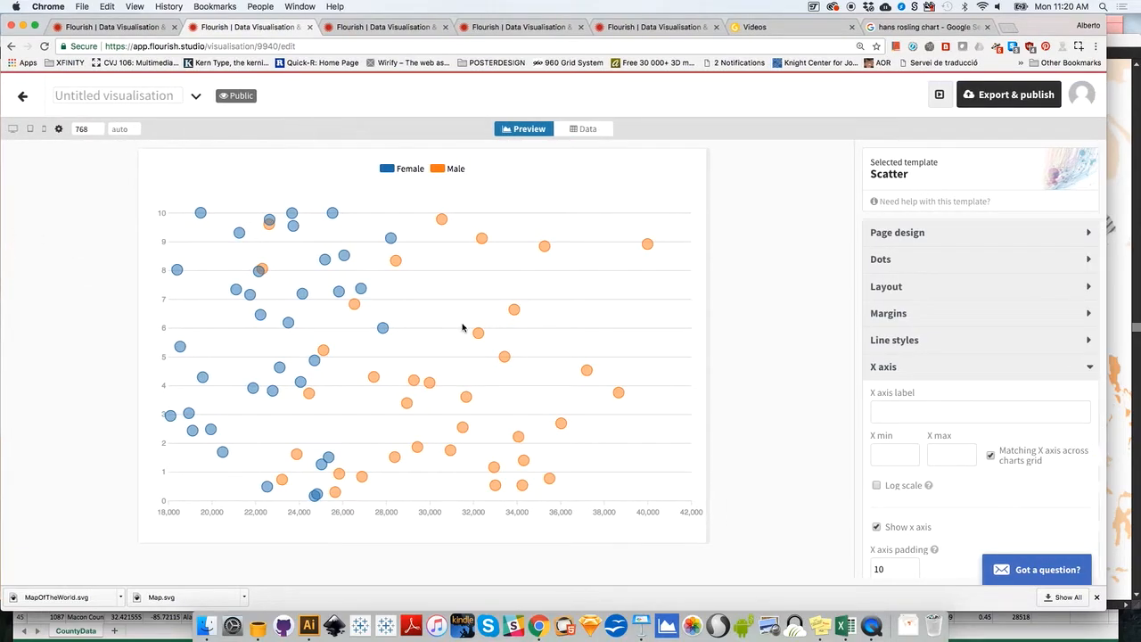
mouse_move(627, 259)
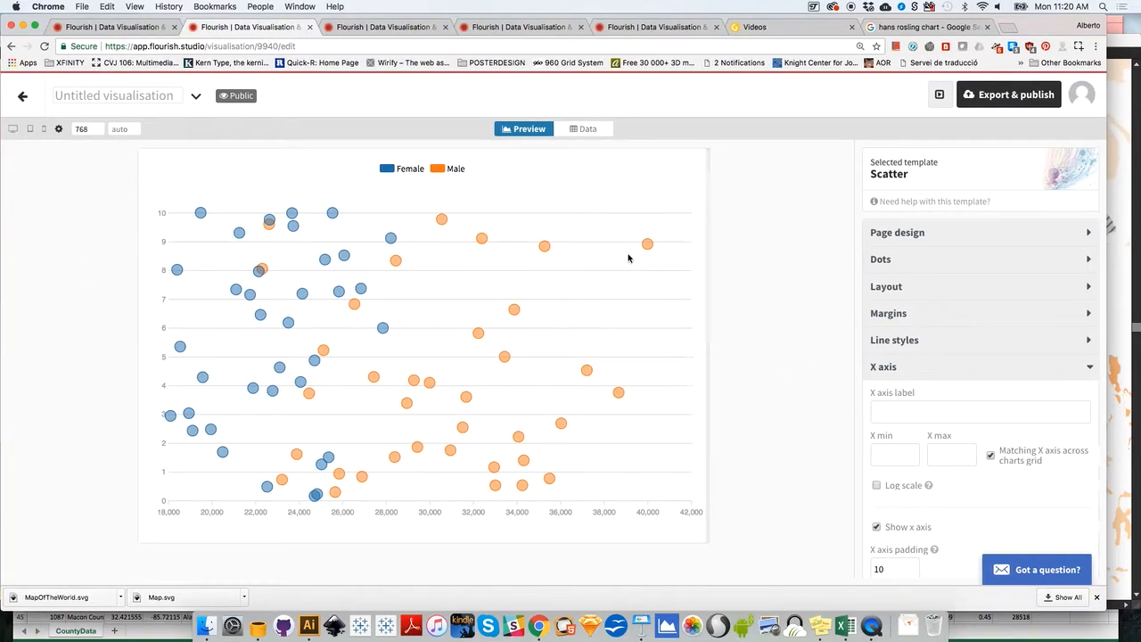
click(583, 129)
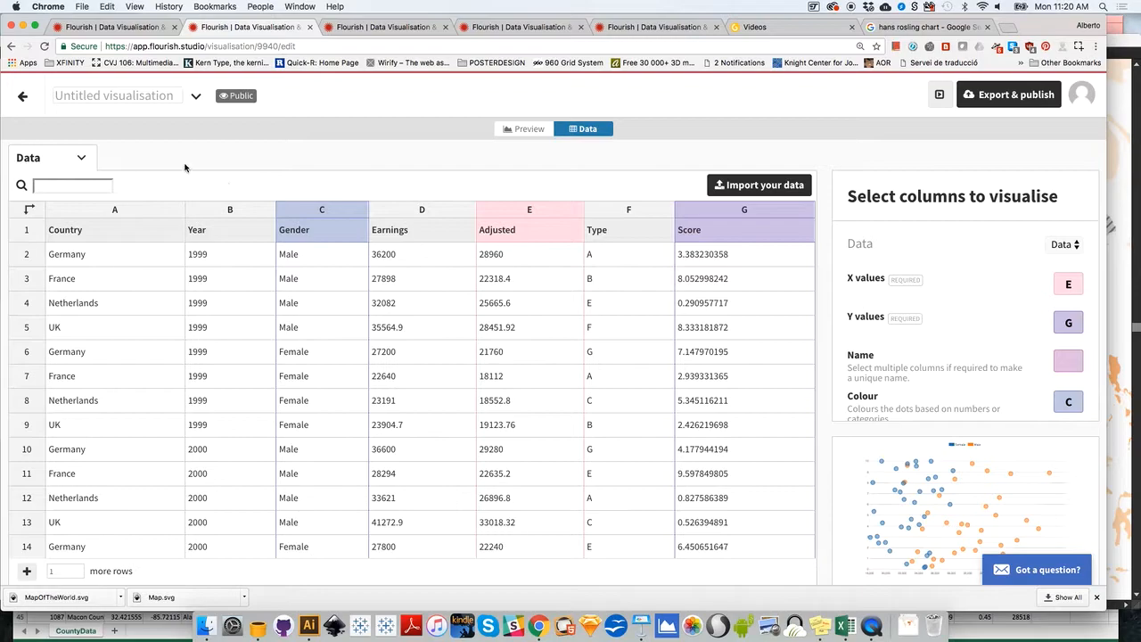
mouse_move(125, 155)
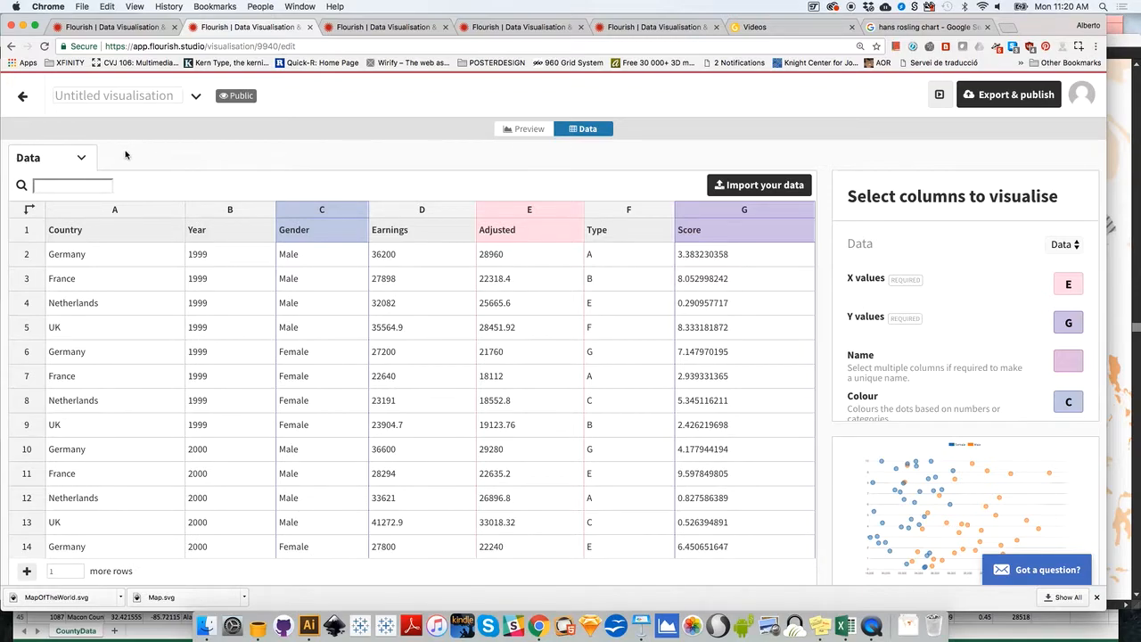
mouse_move(317, 145)
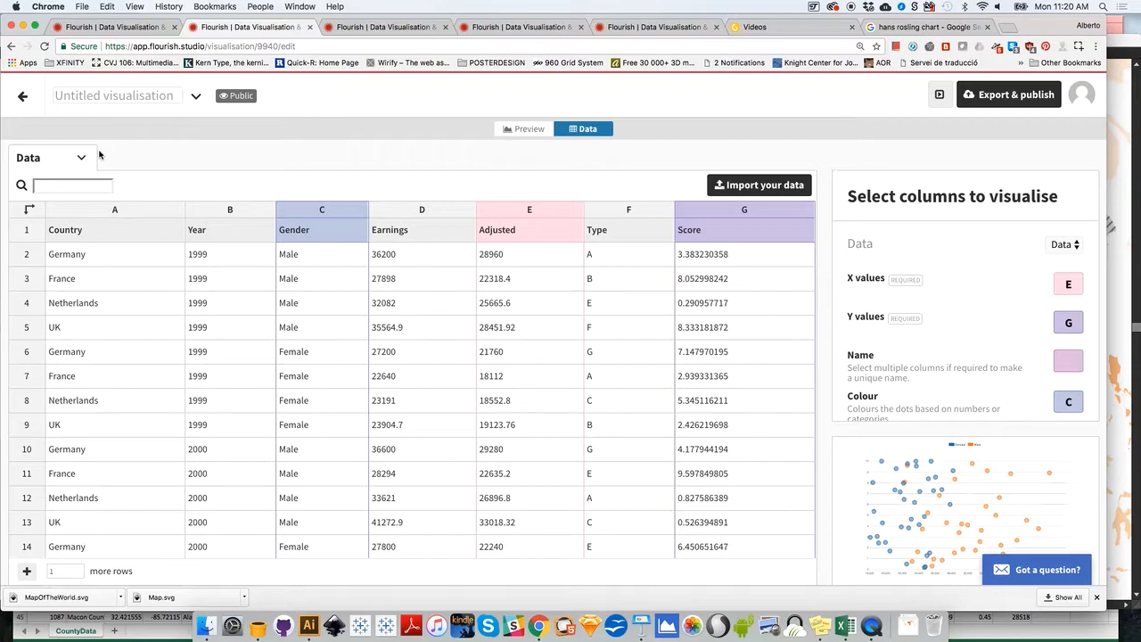
mouse_move(479, 259)
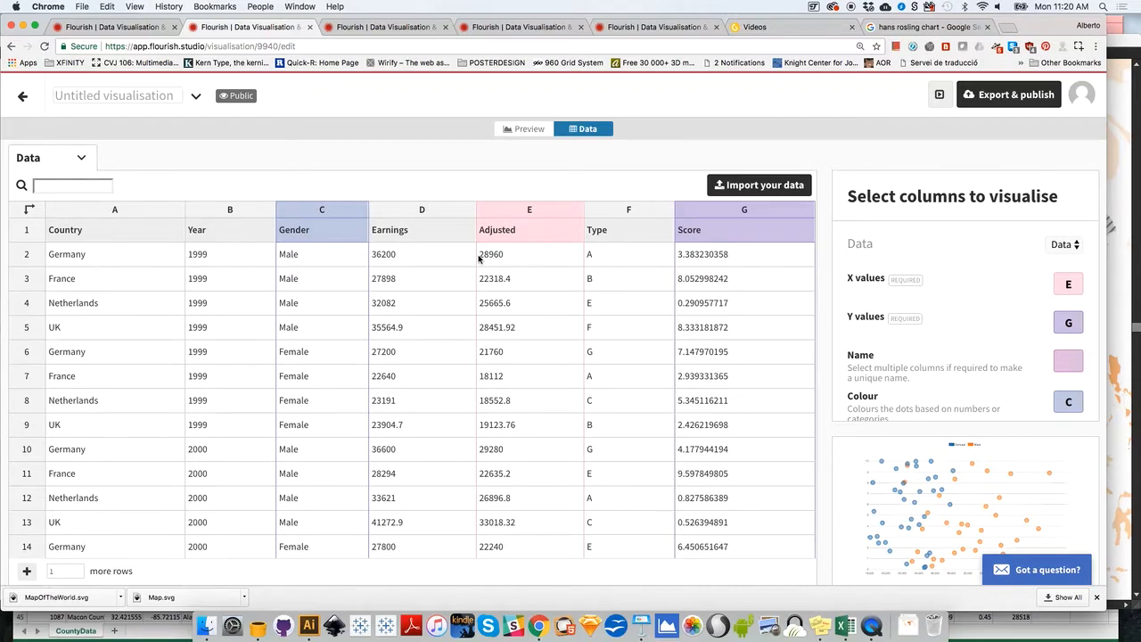
Start importing a new data file from the Data sheet
click(759, 183)
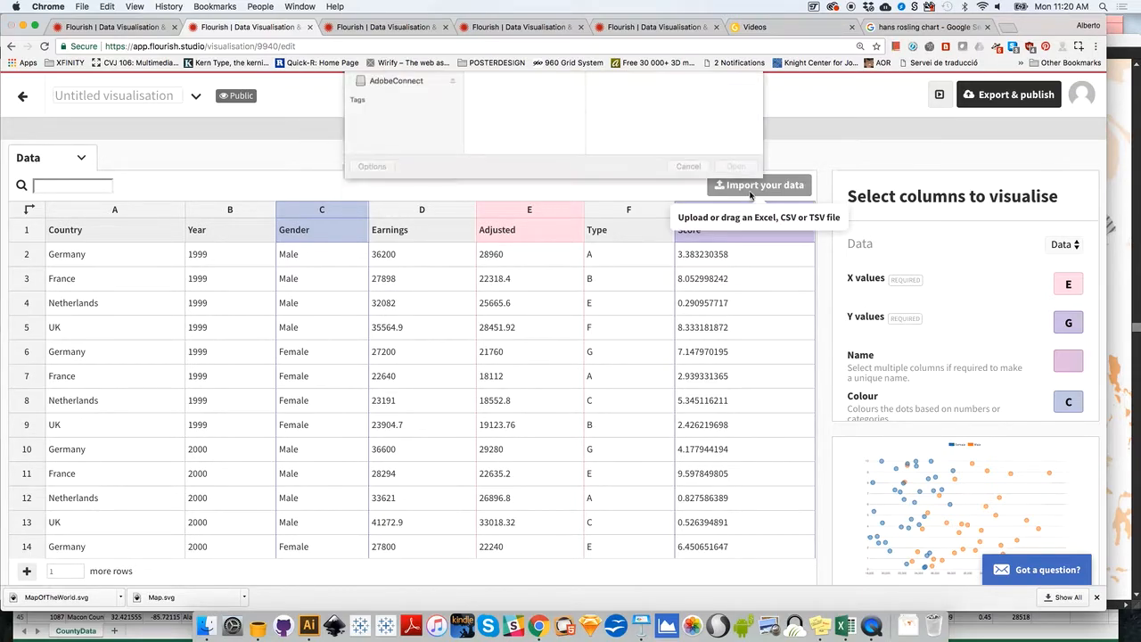
Import the GapminderAllyears CSV, overwriting the sheet with all 3578 rows
click(512, 175)
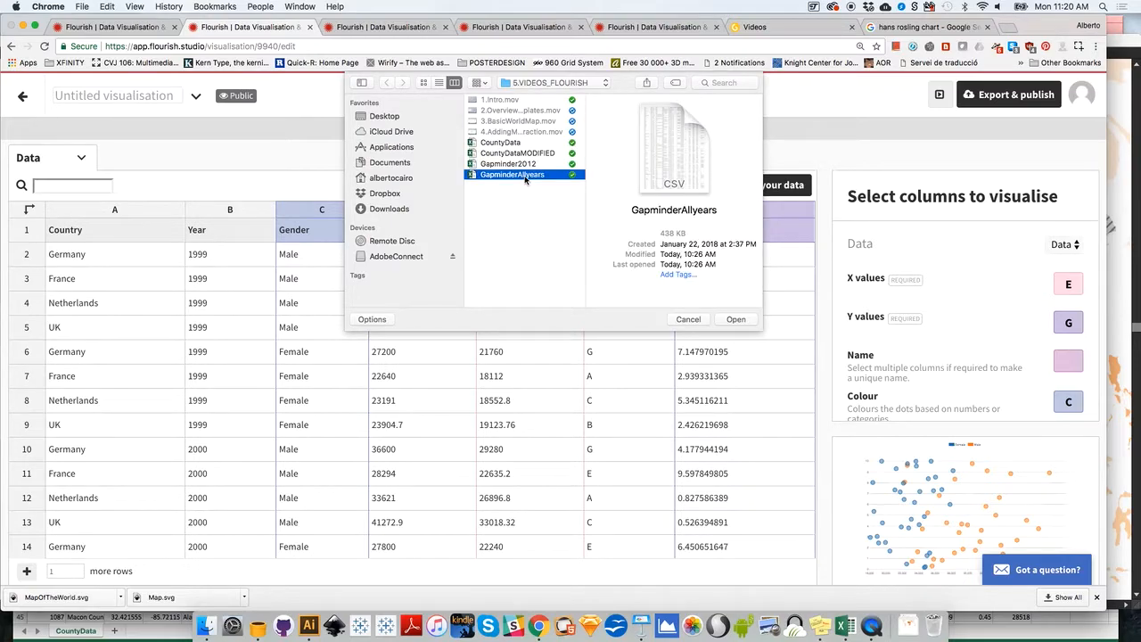
click(735, 319)
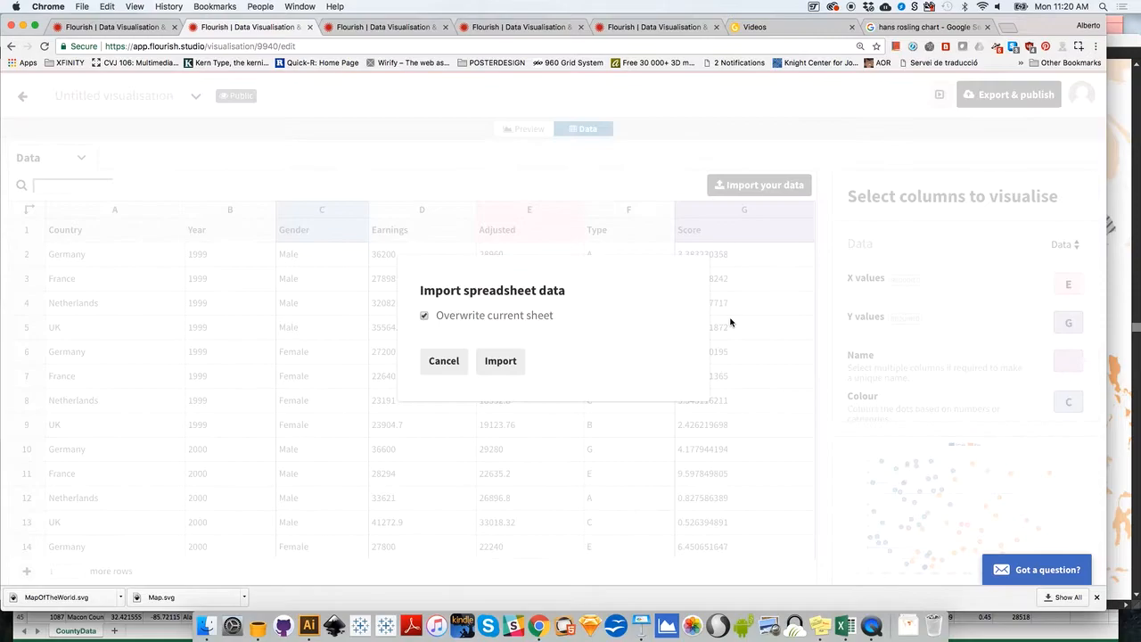
click(499, 360)
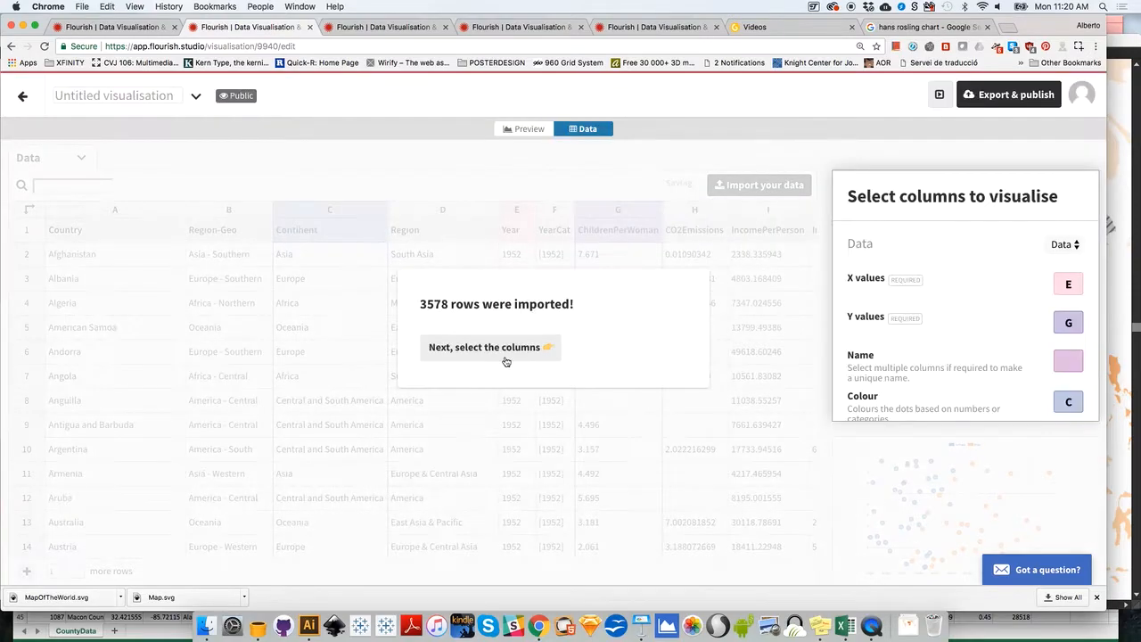
mouse_move(517, 353)
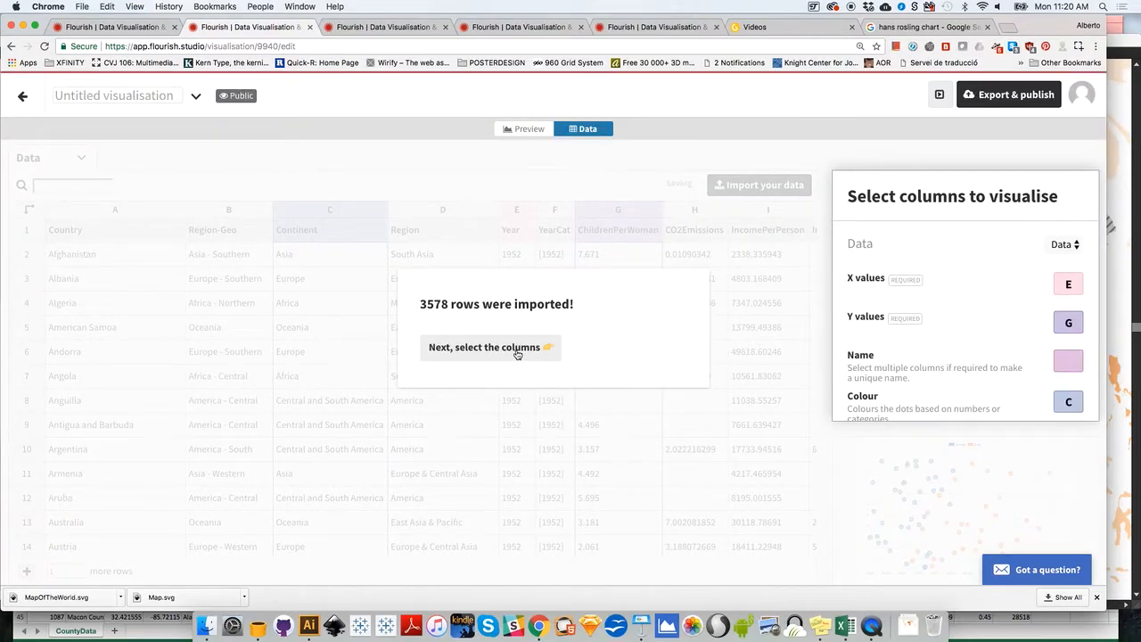
click(489, 348)
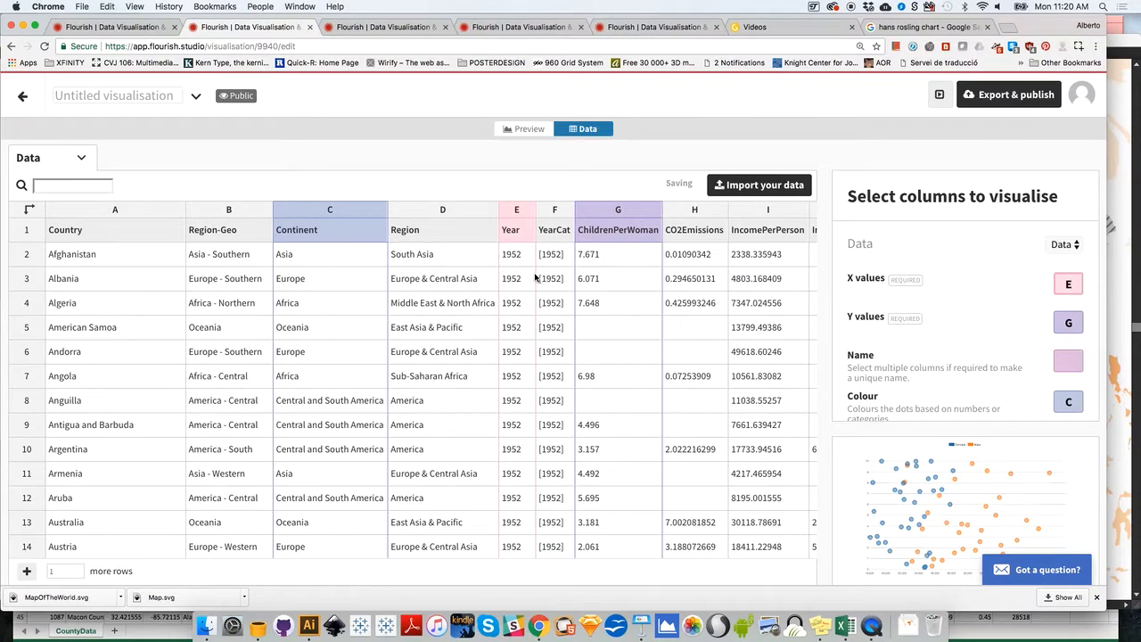
mouse_move(991, 323)
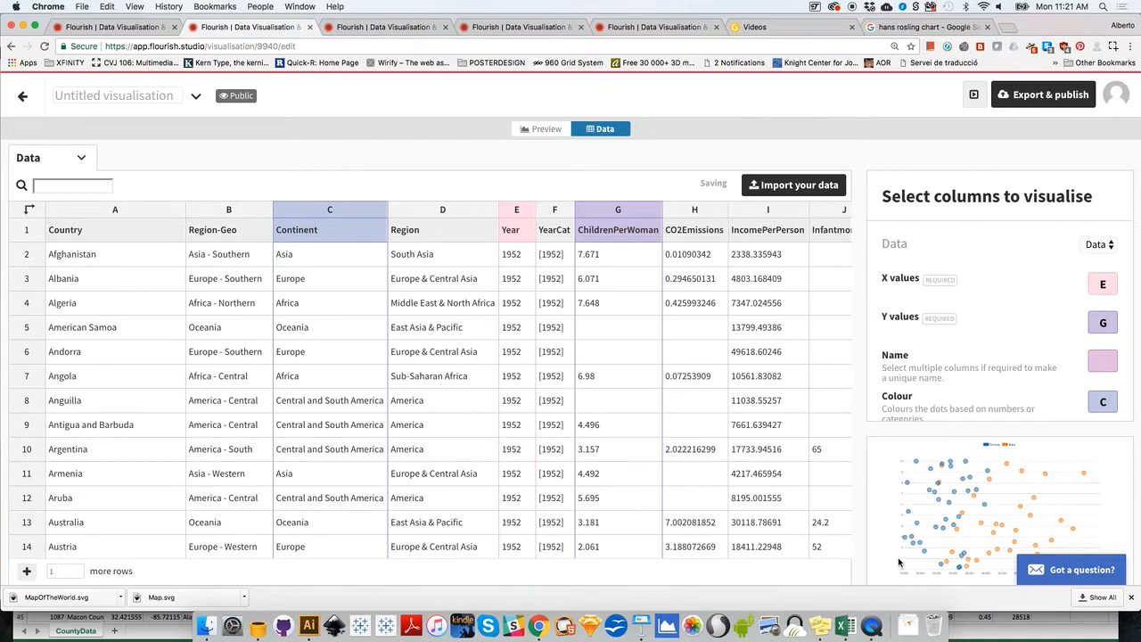
mouse_move(934, 526)
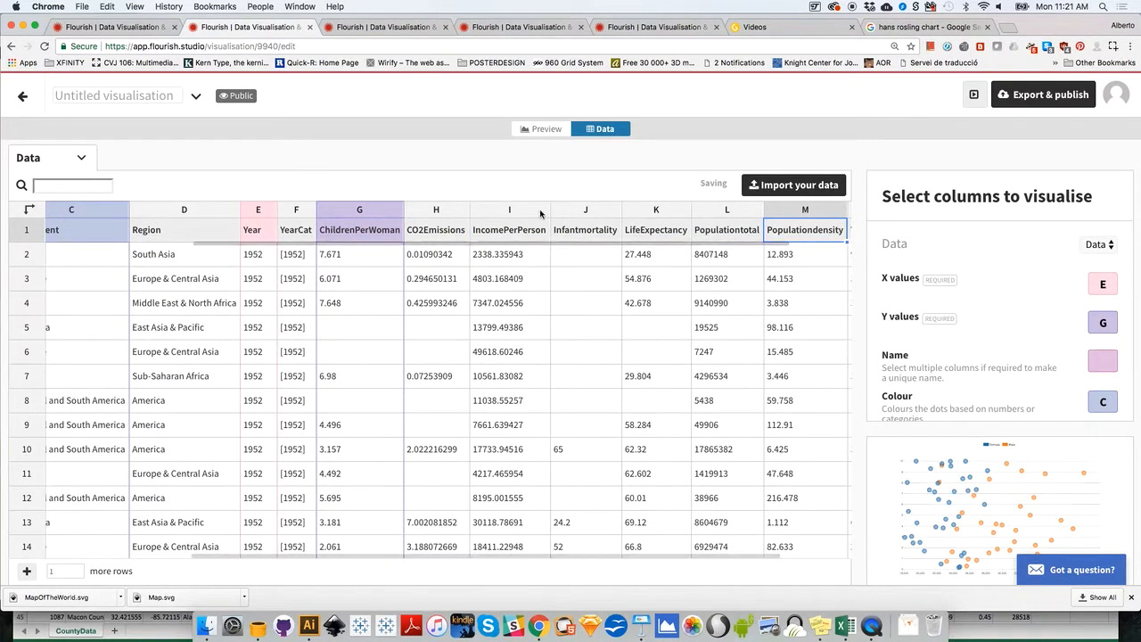
Bind ChildrenPerWoman to the x values and LifeExpectancy to the y values
click(360, 211)
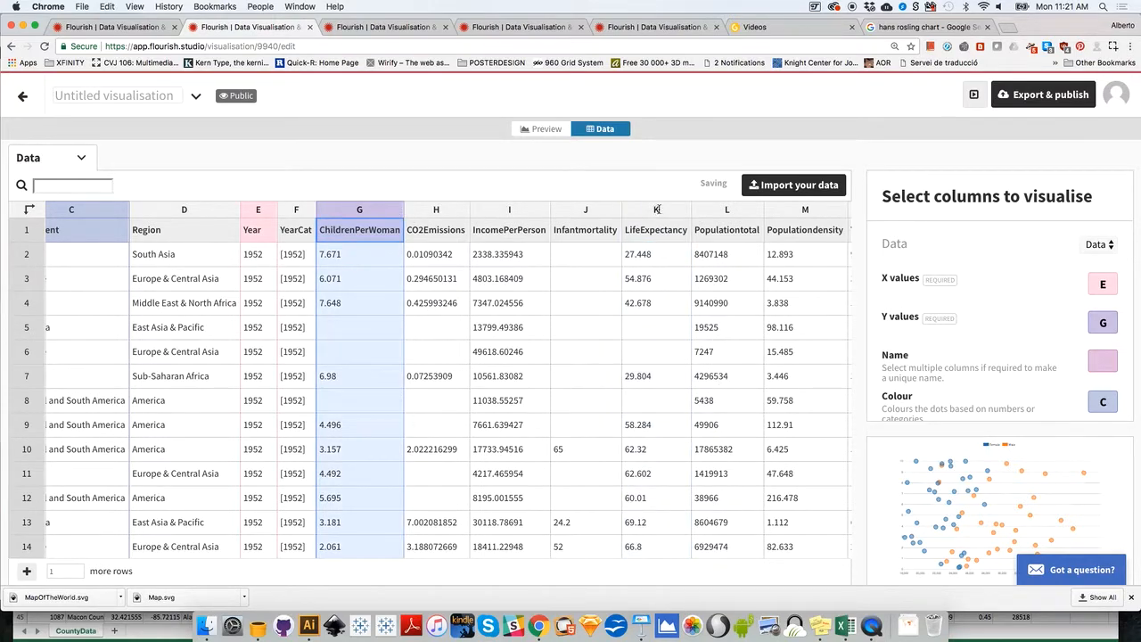
mouse_move(385, 208)
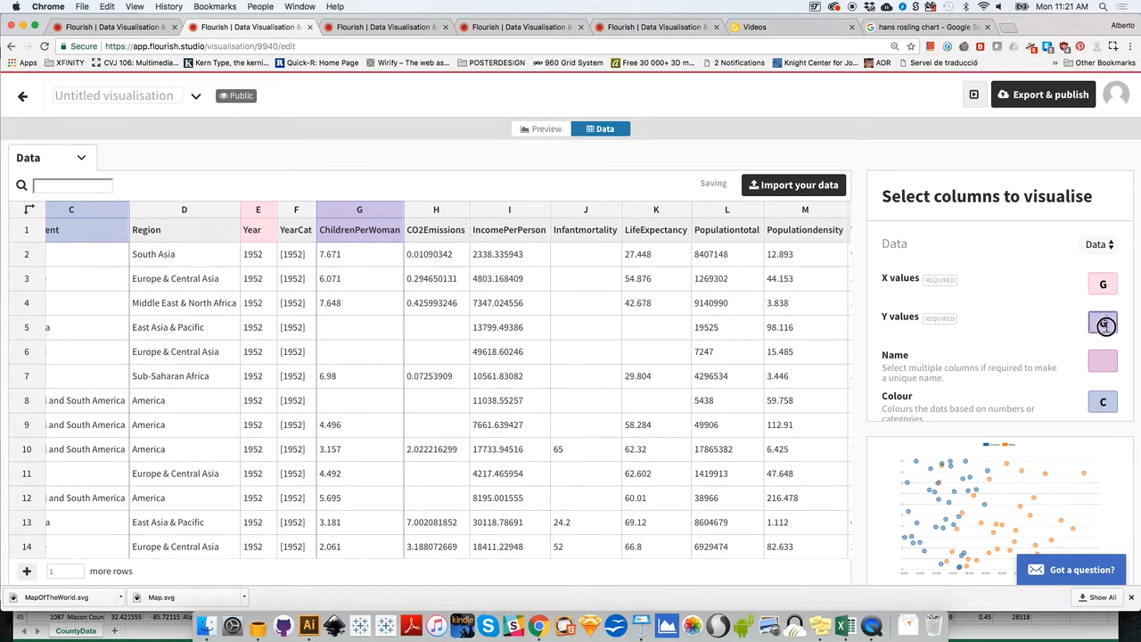
click(1102, 323)
text(K)
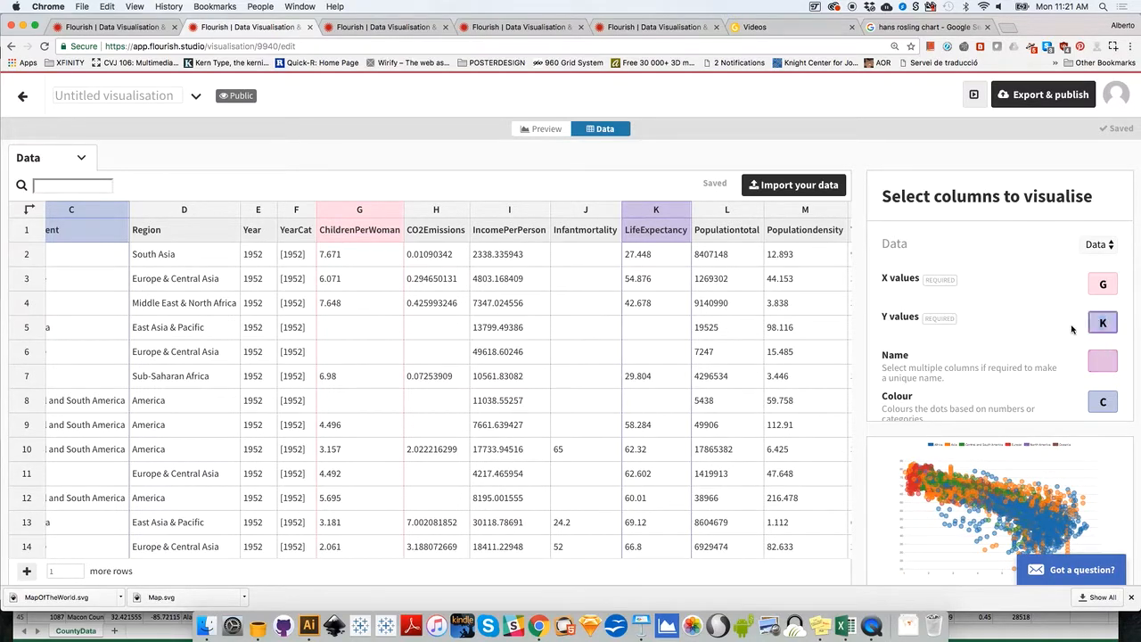
click(1101, 323)
text(G)
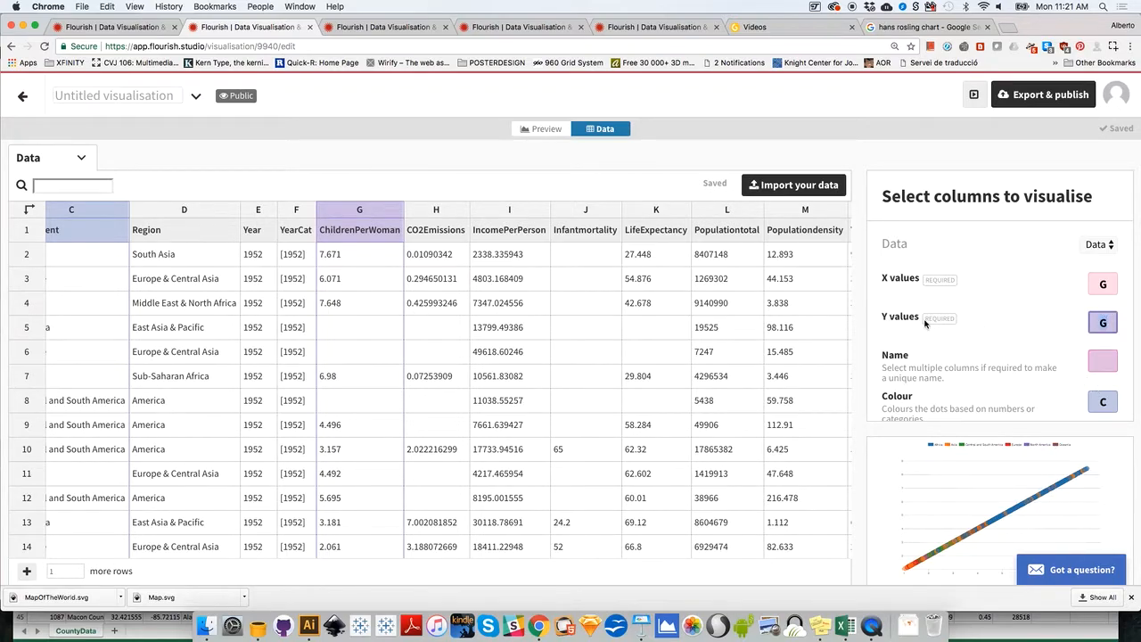
click(656, 214)
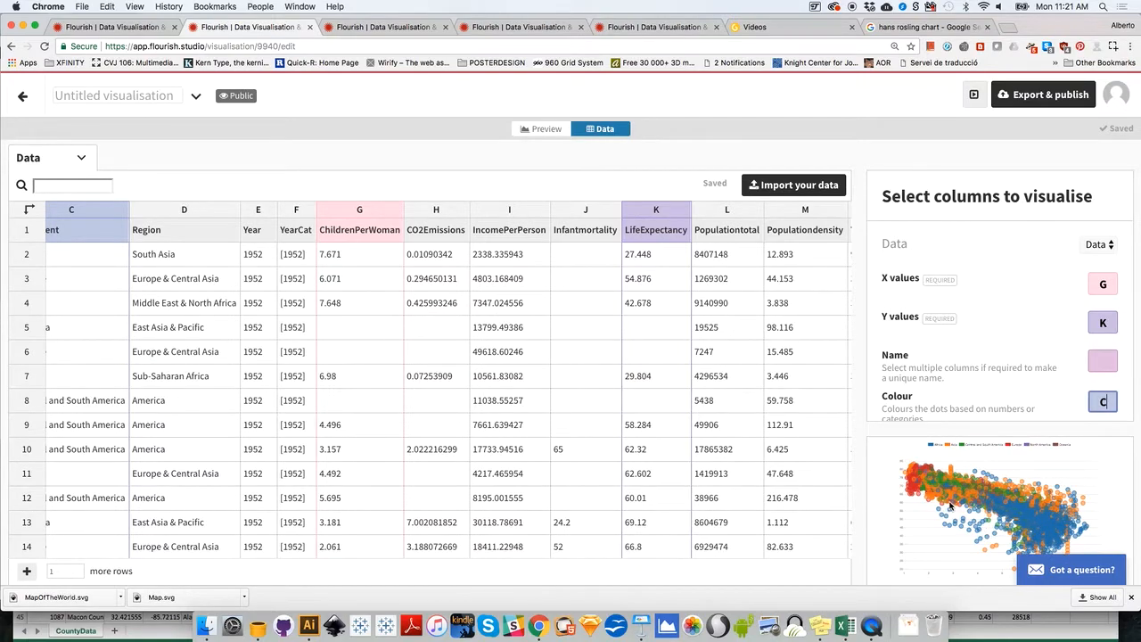
mouse_move(1080, 569)
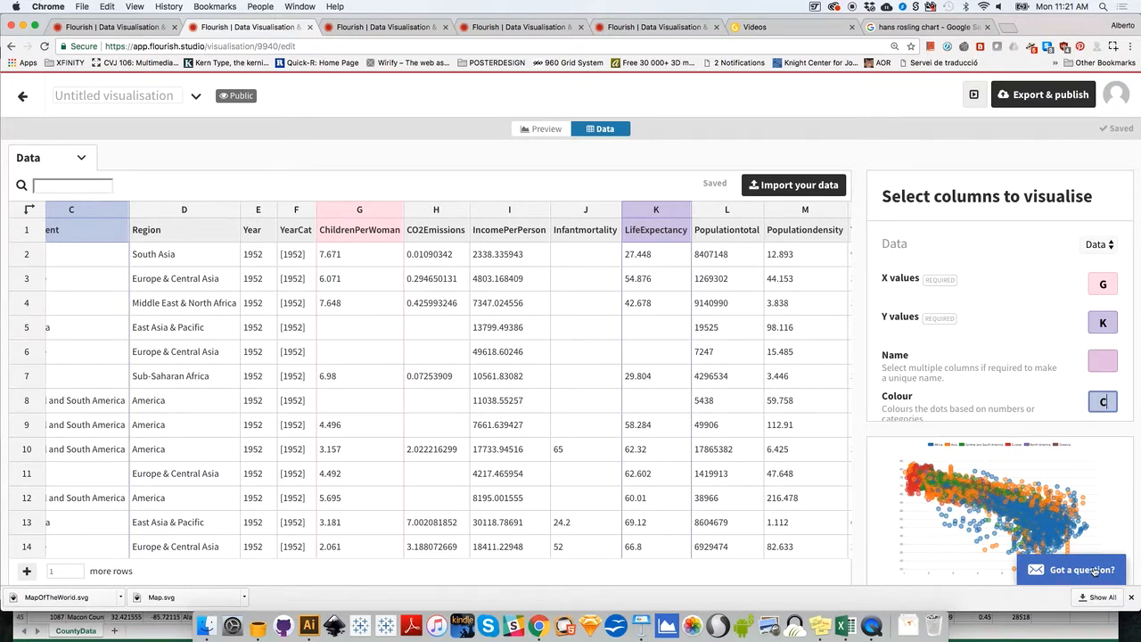
mouse_move(965, 545)
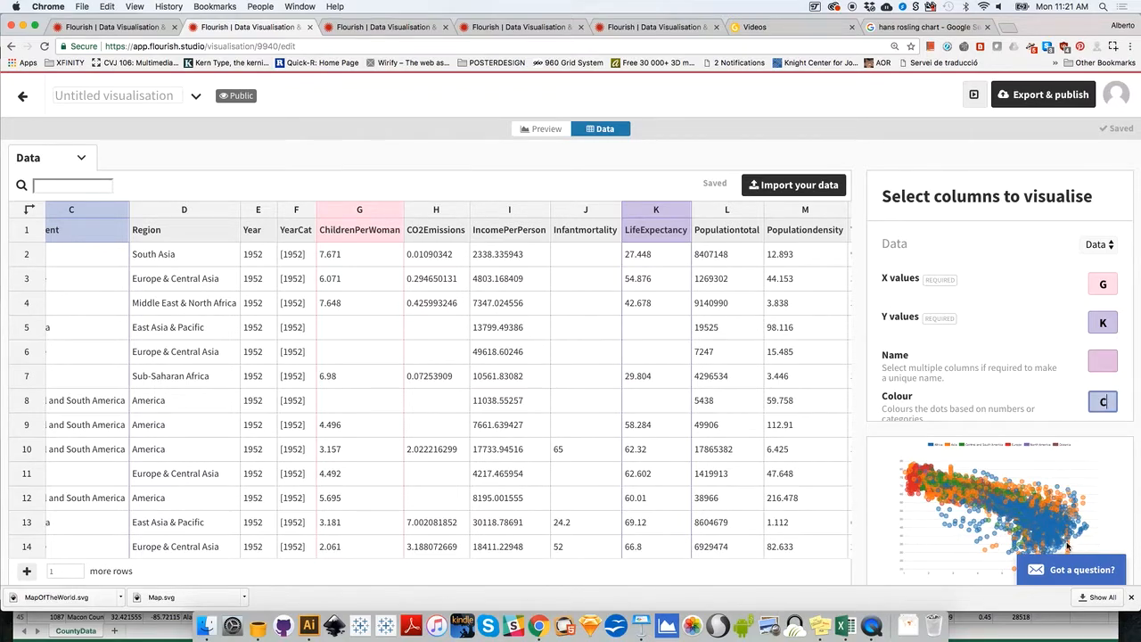
mouse_move(1060, 515)
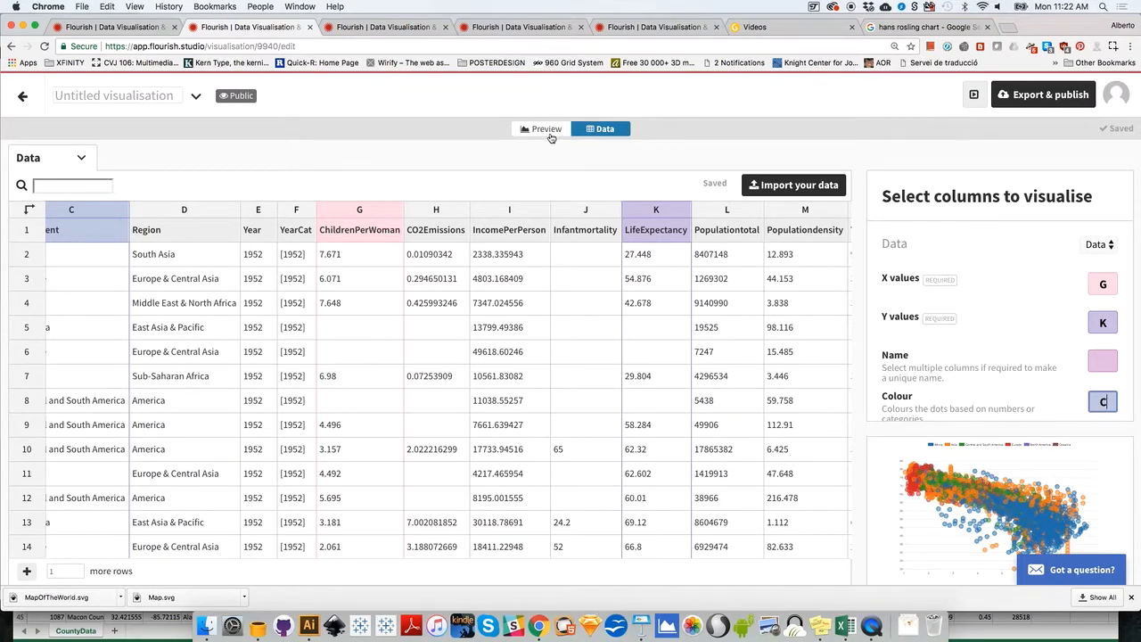
click(540, 129)
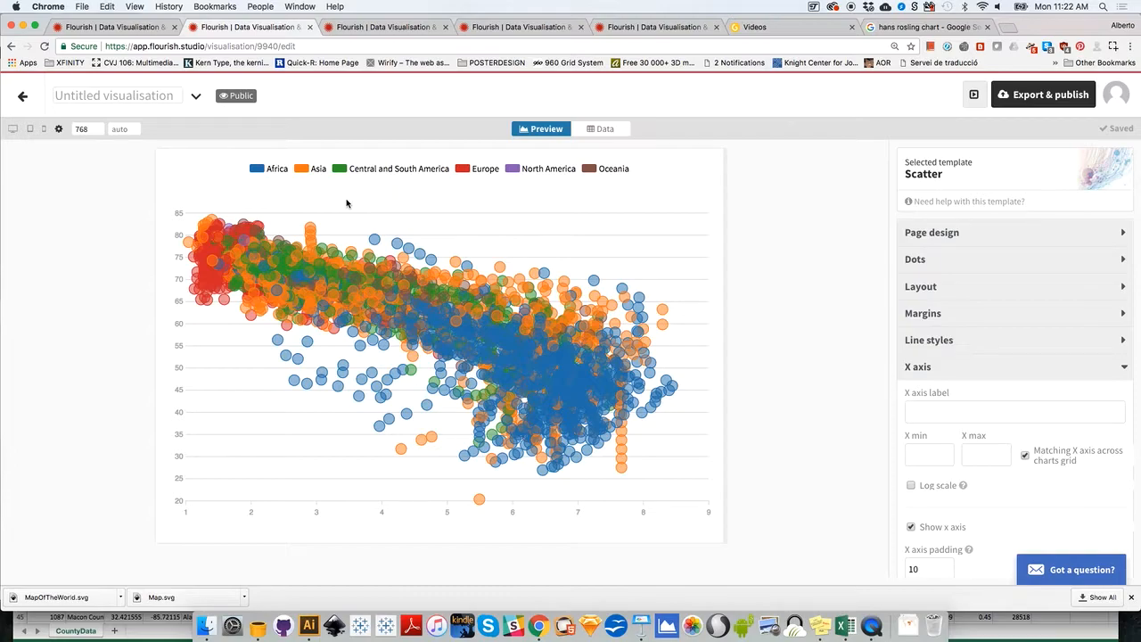
mouse_move(590, 134)
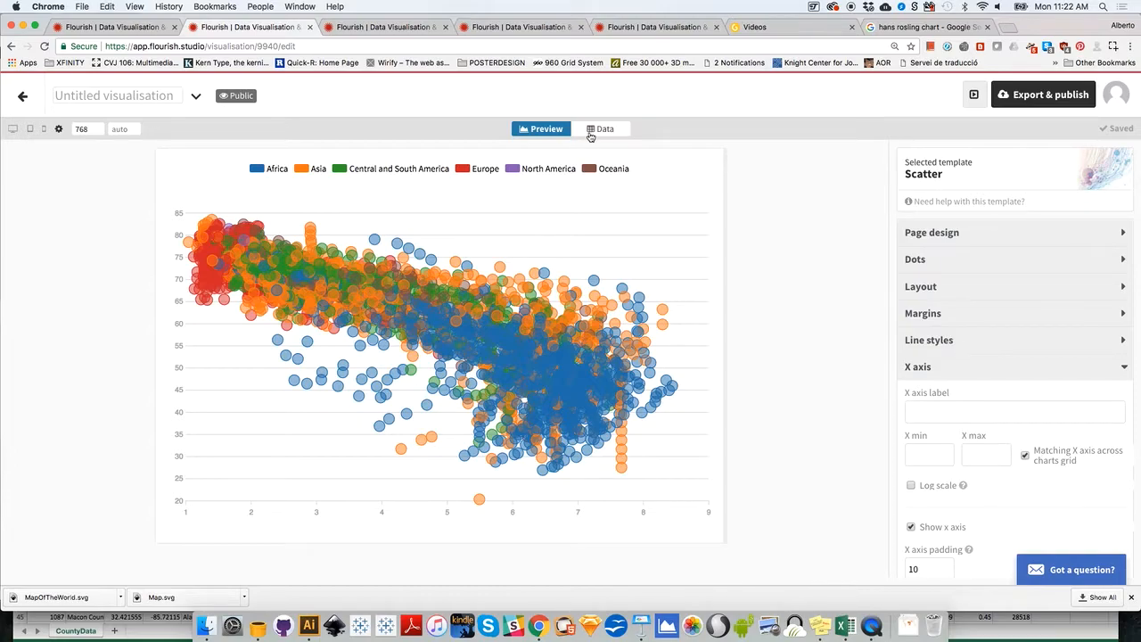
click(606, 128)
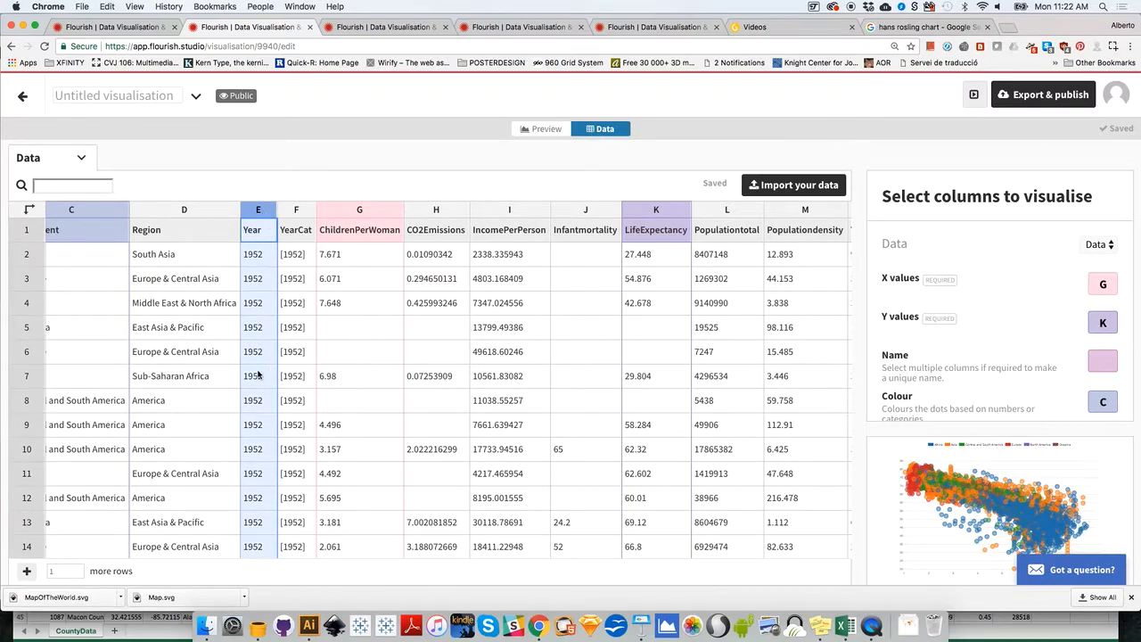
Name the dots by Country (column A) and colour them by Region (column D)
click(72, 211)
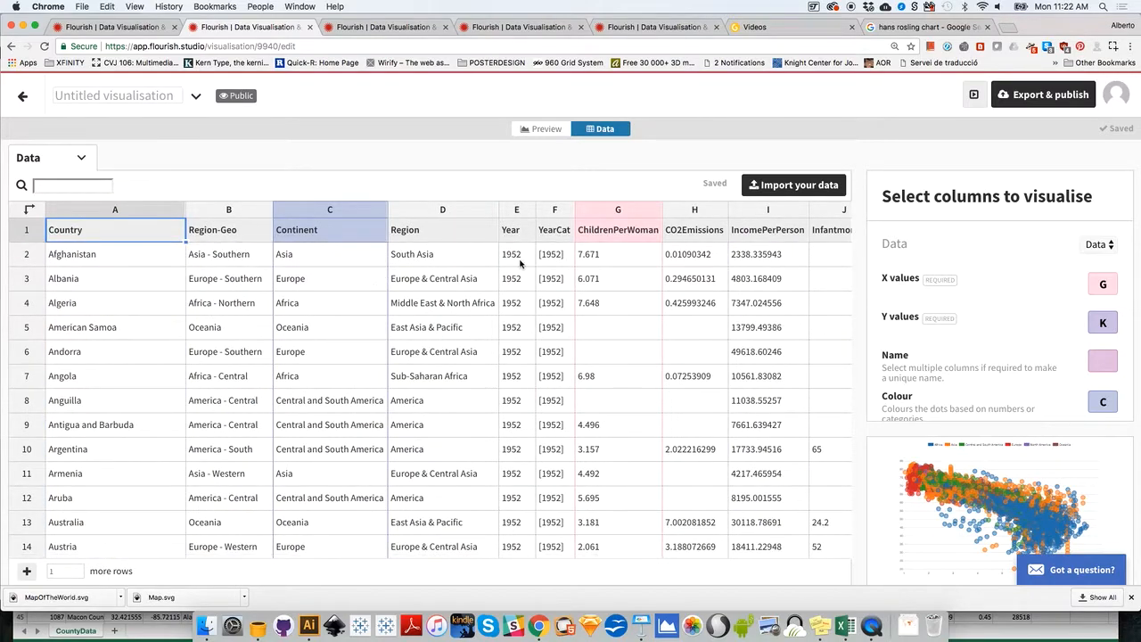
mouse_move(519, 257)
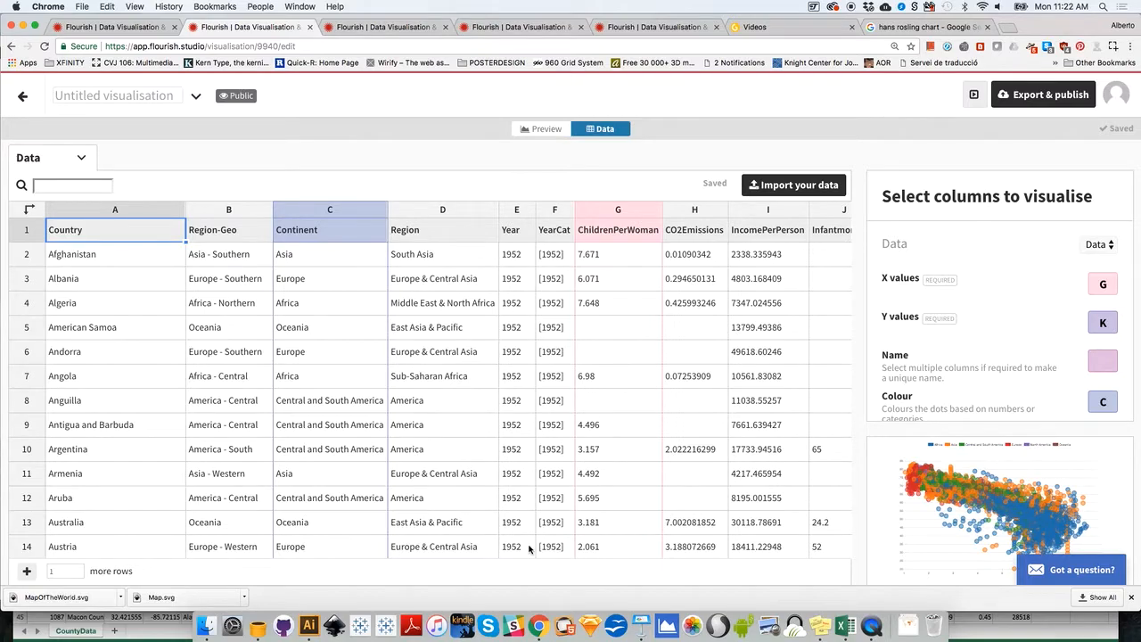
mouse_move(731, 489)
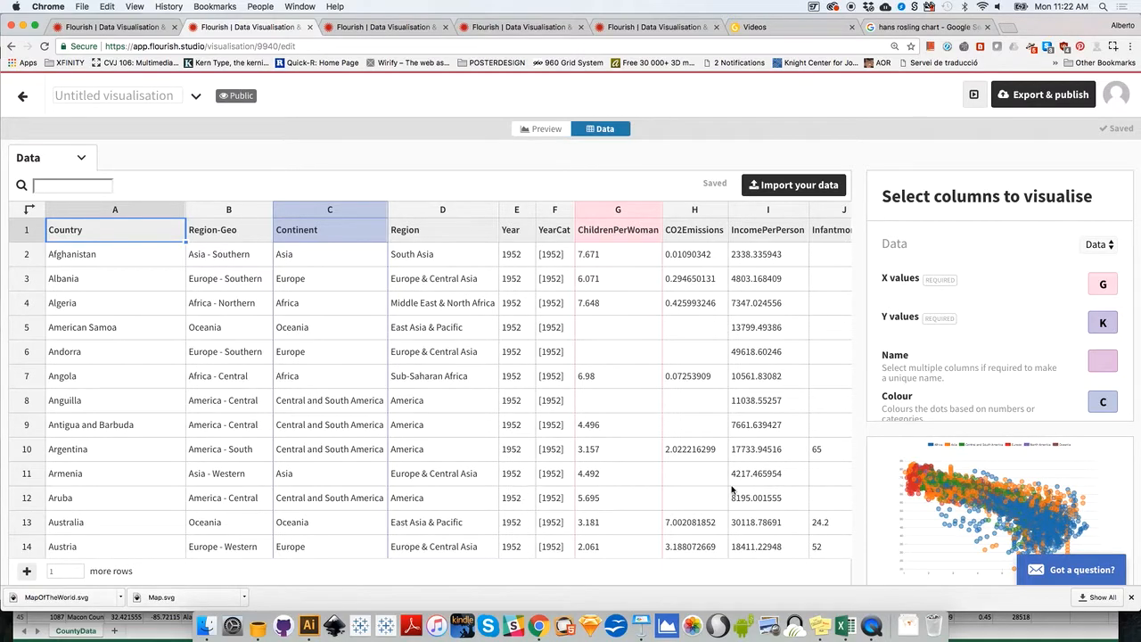
mouse_move(545, 289)
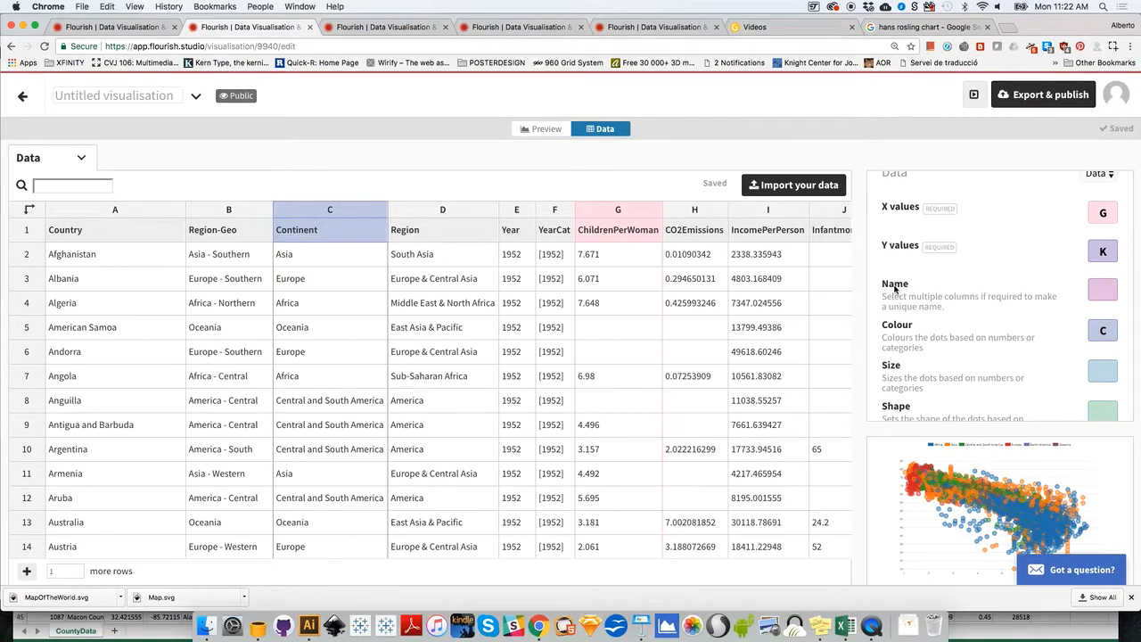
mouse_move(227, 208)
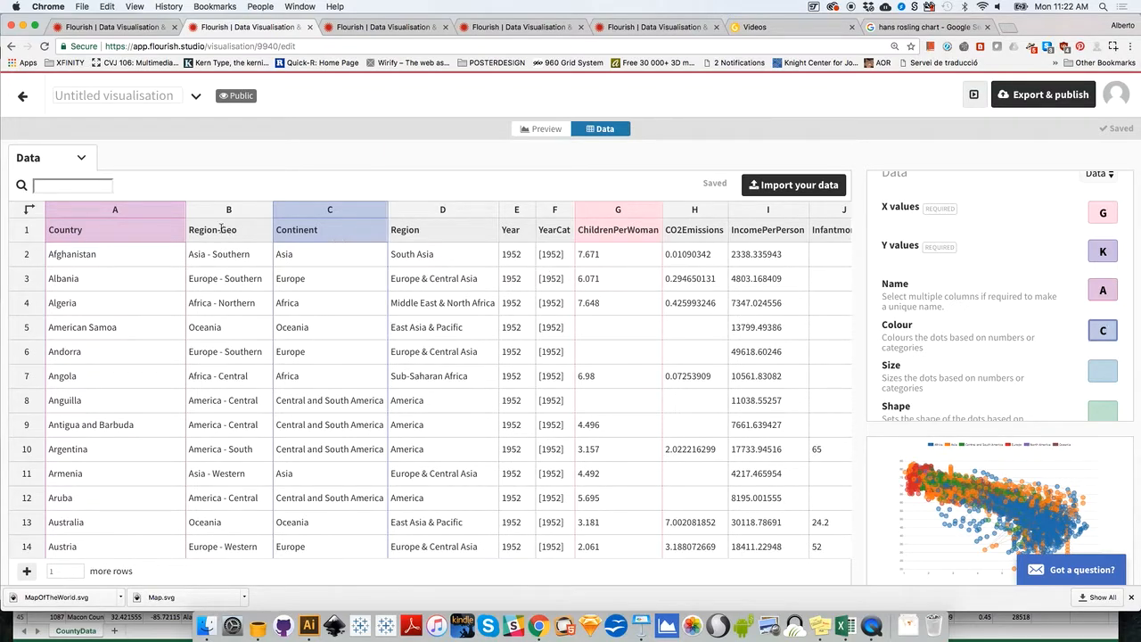
mouse_move(460, 246)
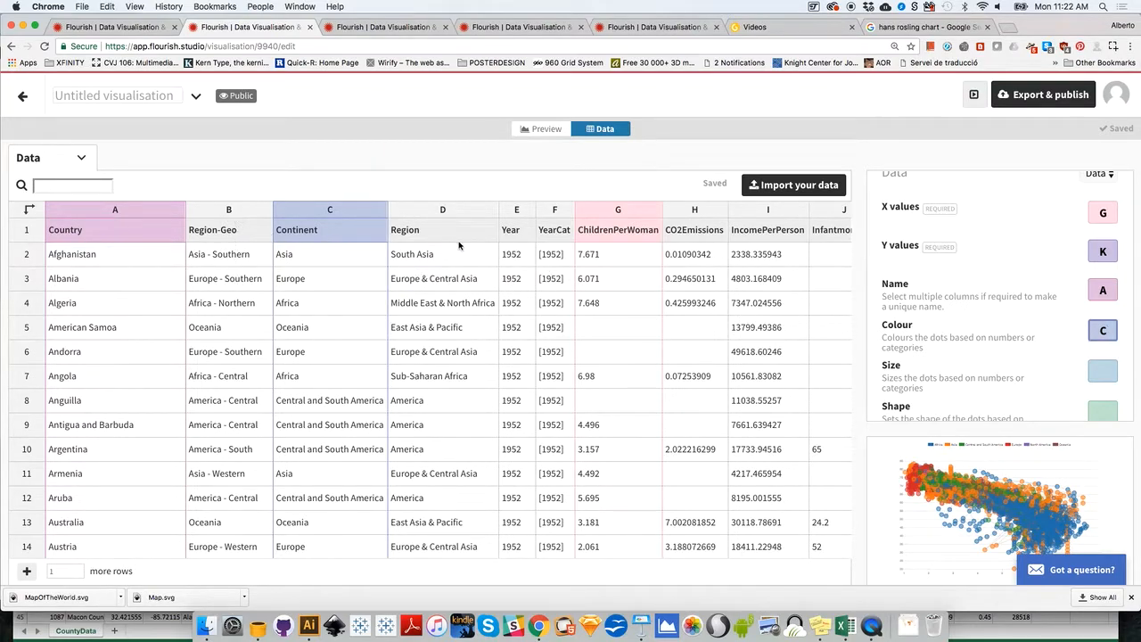
mouse_move(1094, 357)
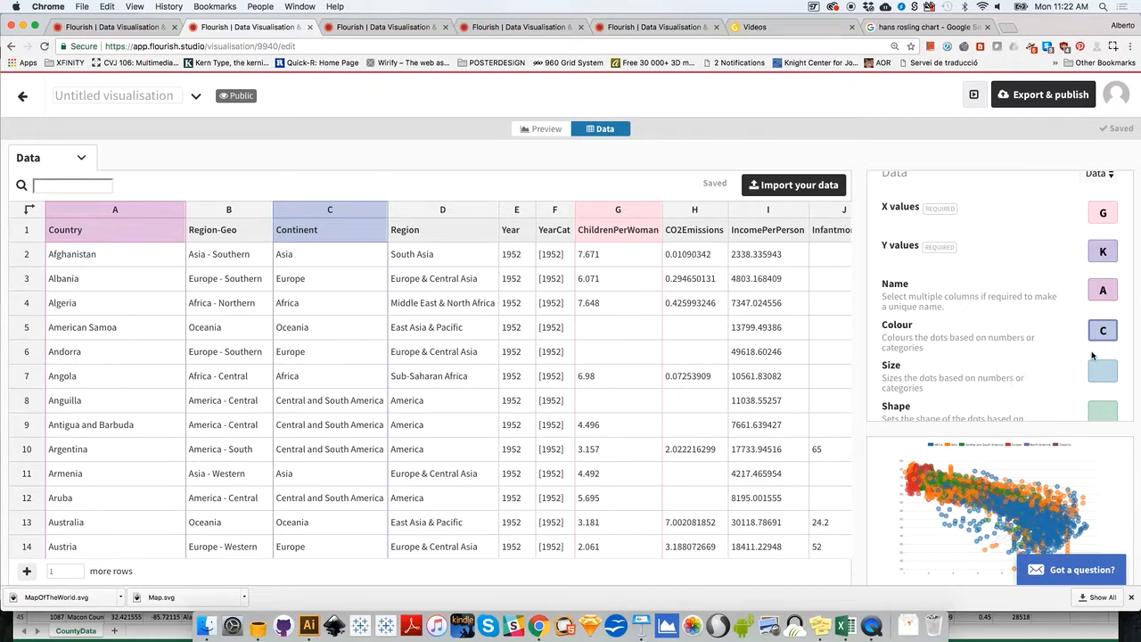
click(1101, 330)
text(D)
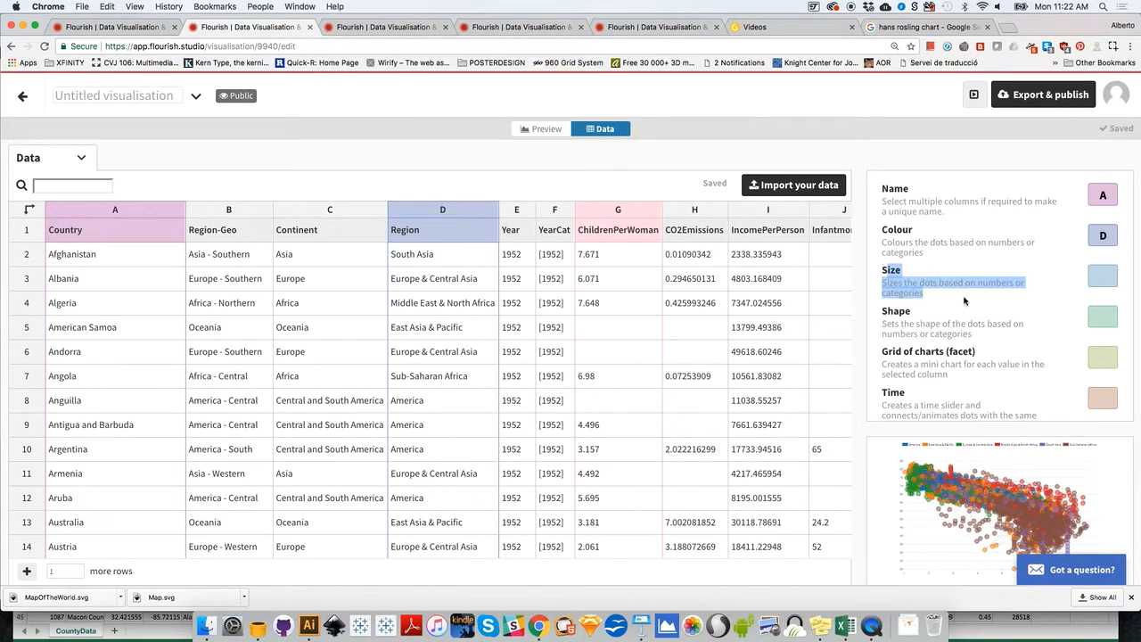
mouse_move(1007, 460)
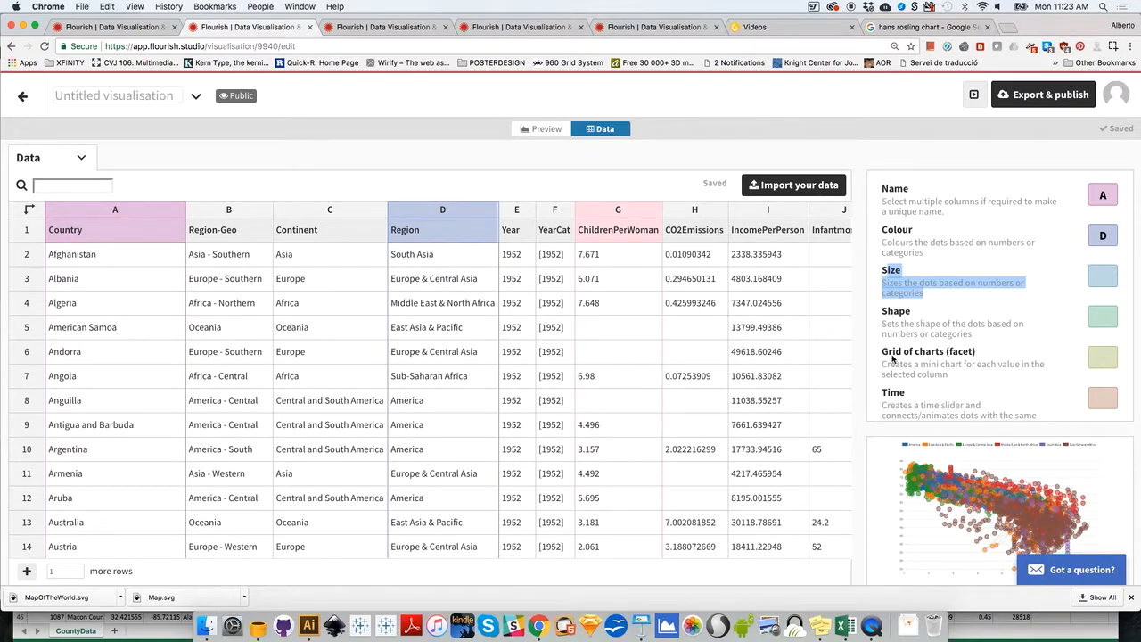
Size the dots by the Populationtotal column in the bindings panel
click(766, 208)
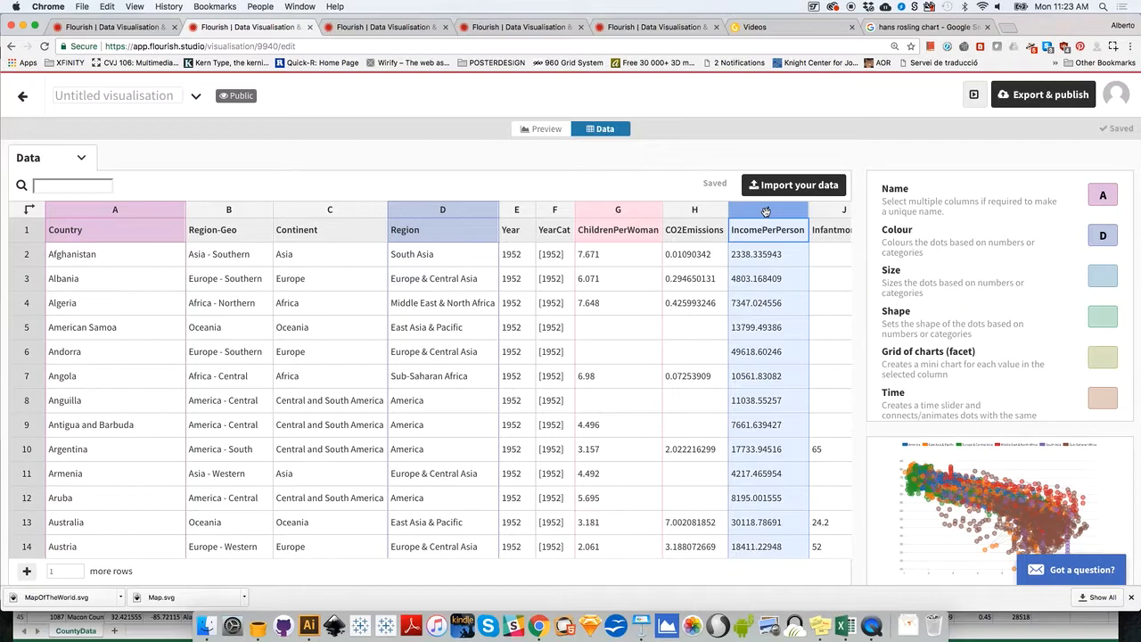
scroll(right, 3)
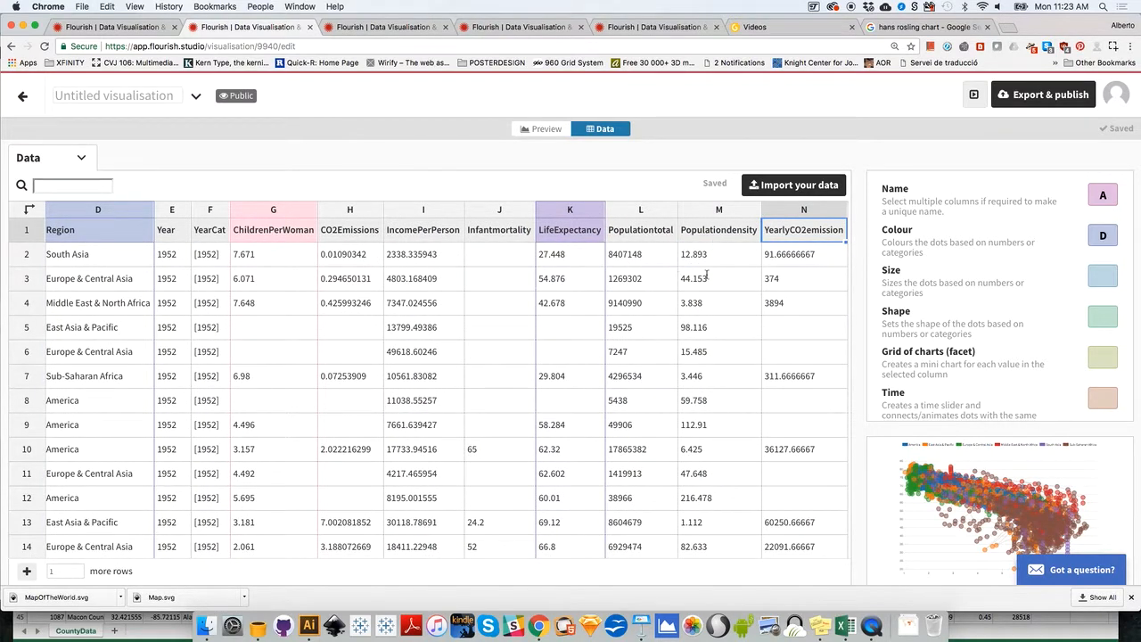
mouse_move(642, 239)
text(L)
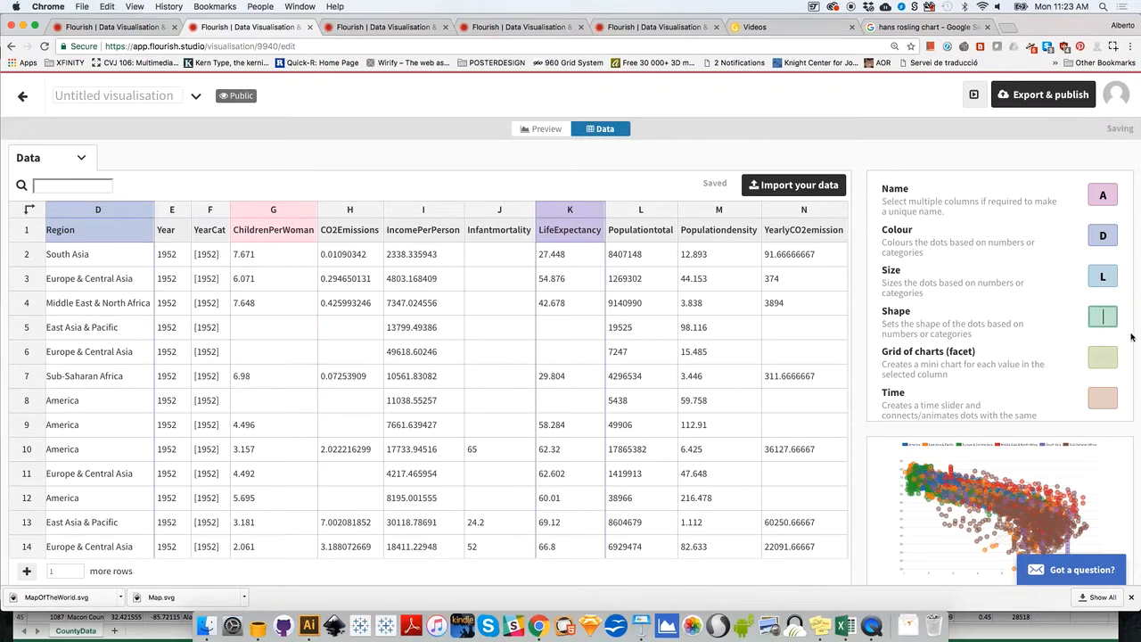
scroll(down, 3)
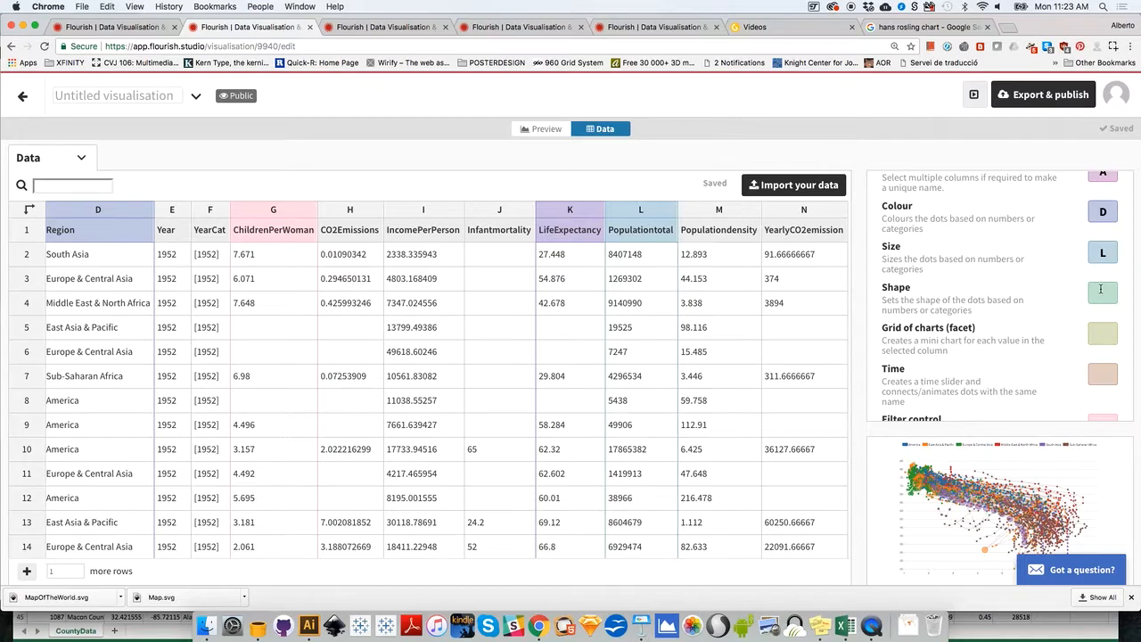
mouse_move(1059, 300)
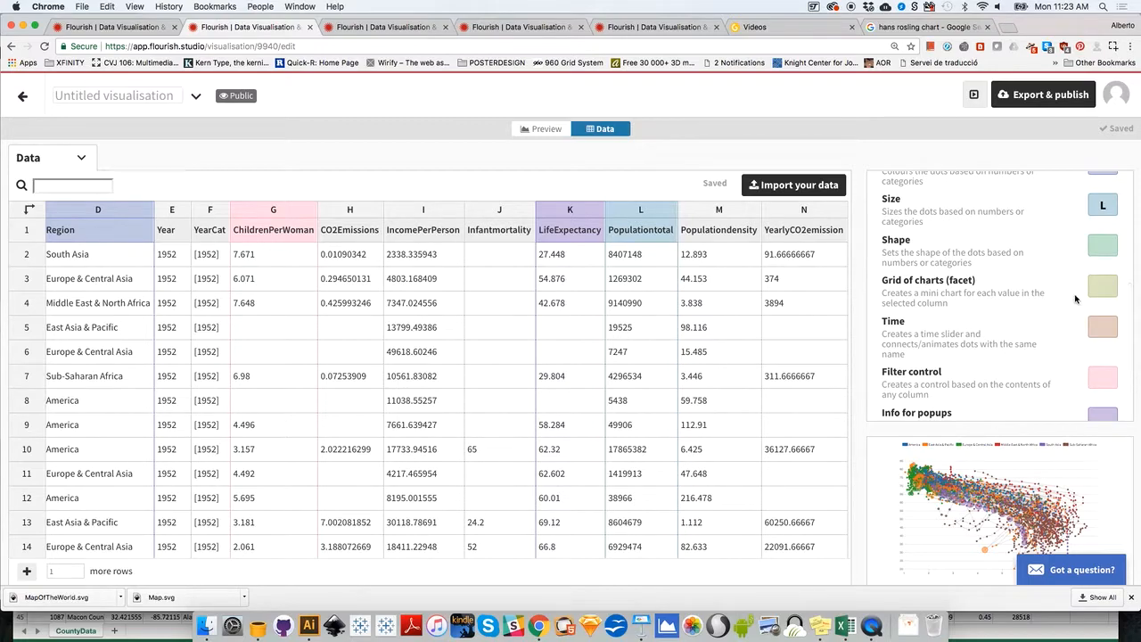
Set the Time binding to the Year column (E) to drive the animation slider
scroll(down, 3)
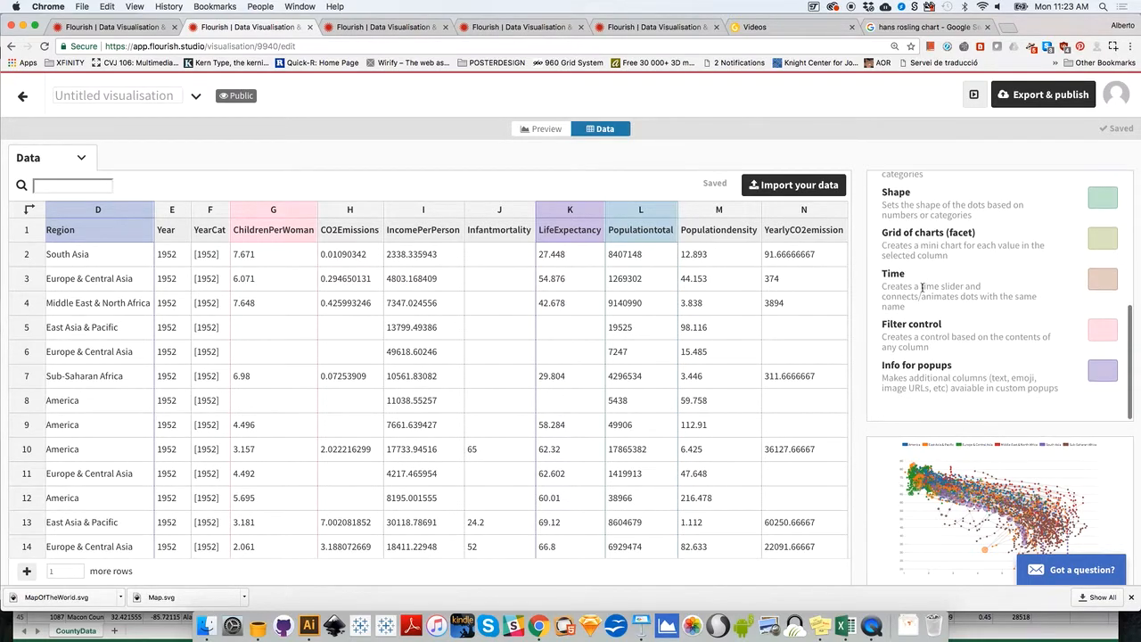
mouse_move(920, 278)
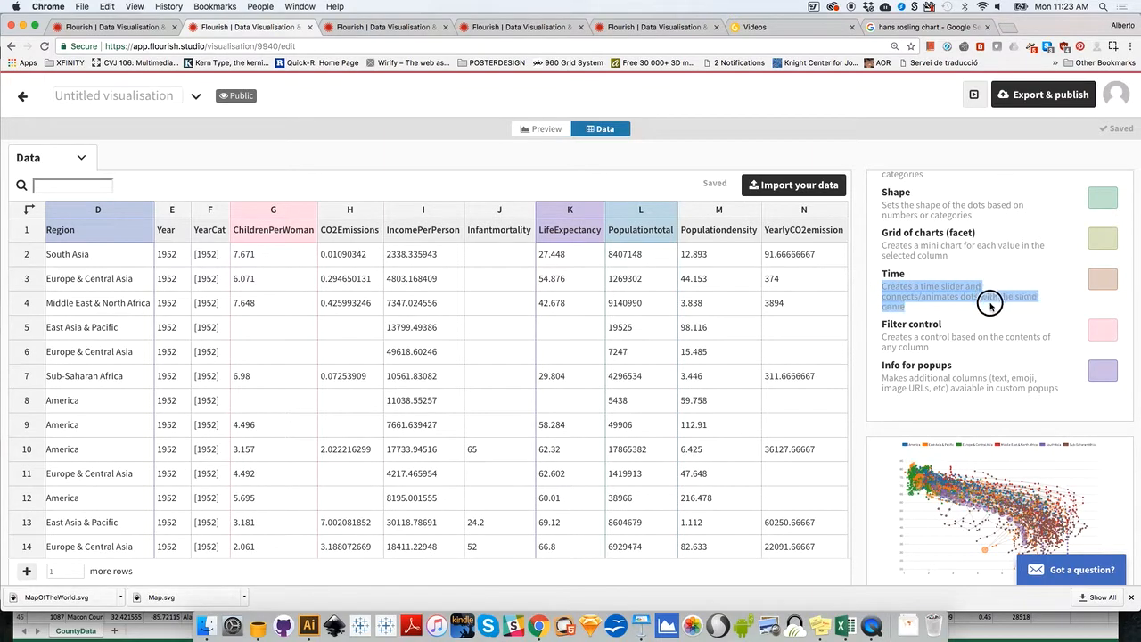
mouse_move(989, 310)
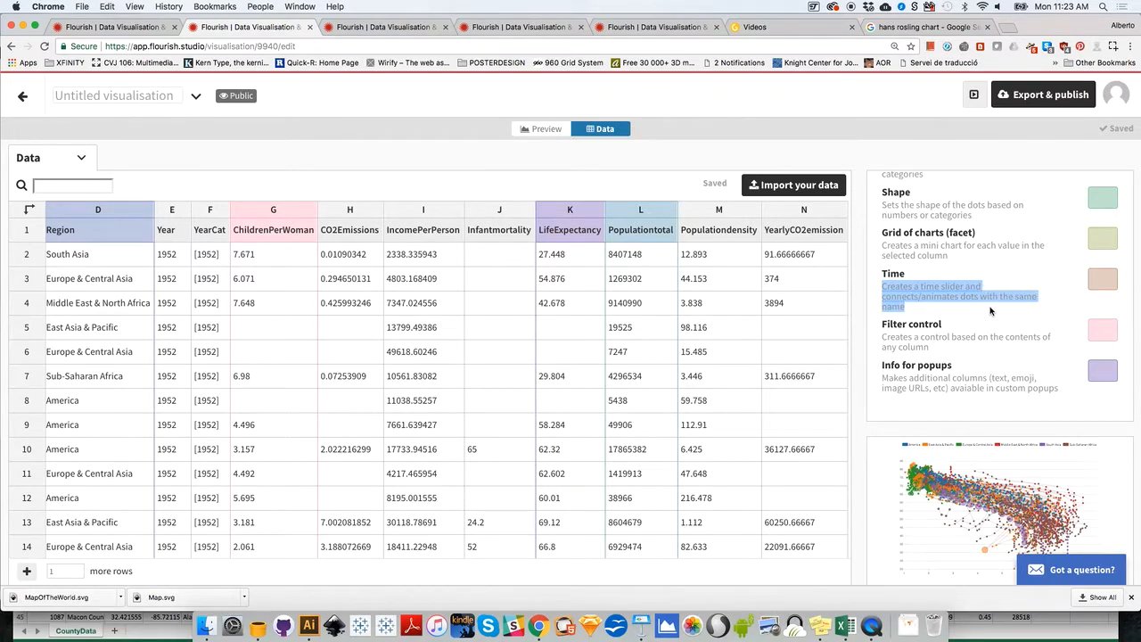
mouse_move(364, 158)
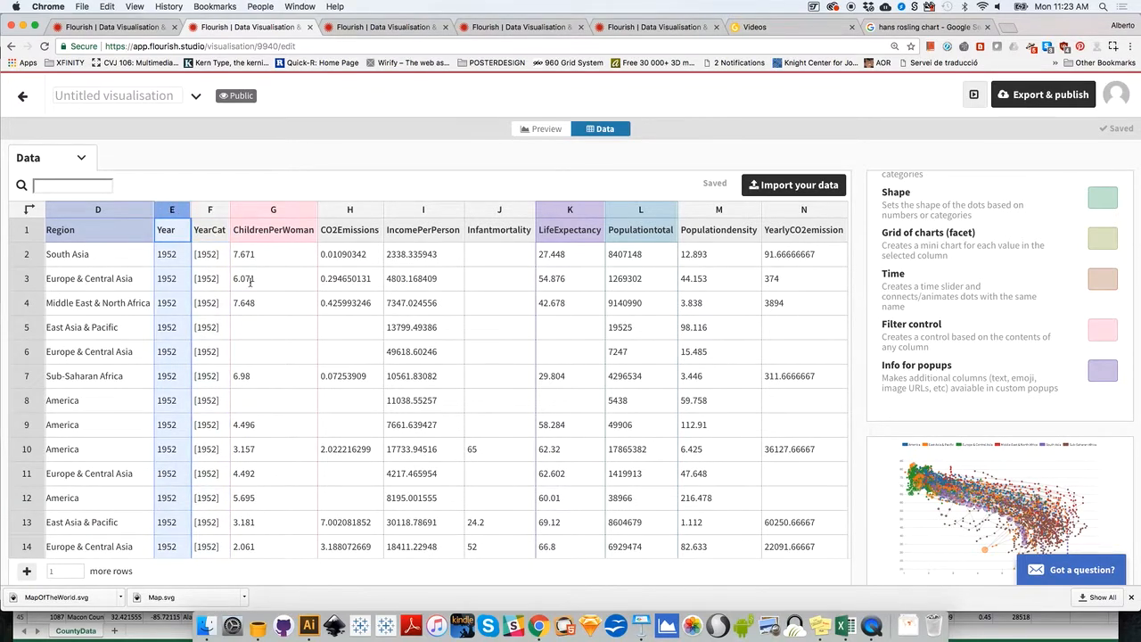
mouse_move(166, 351)
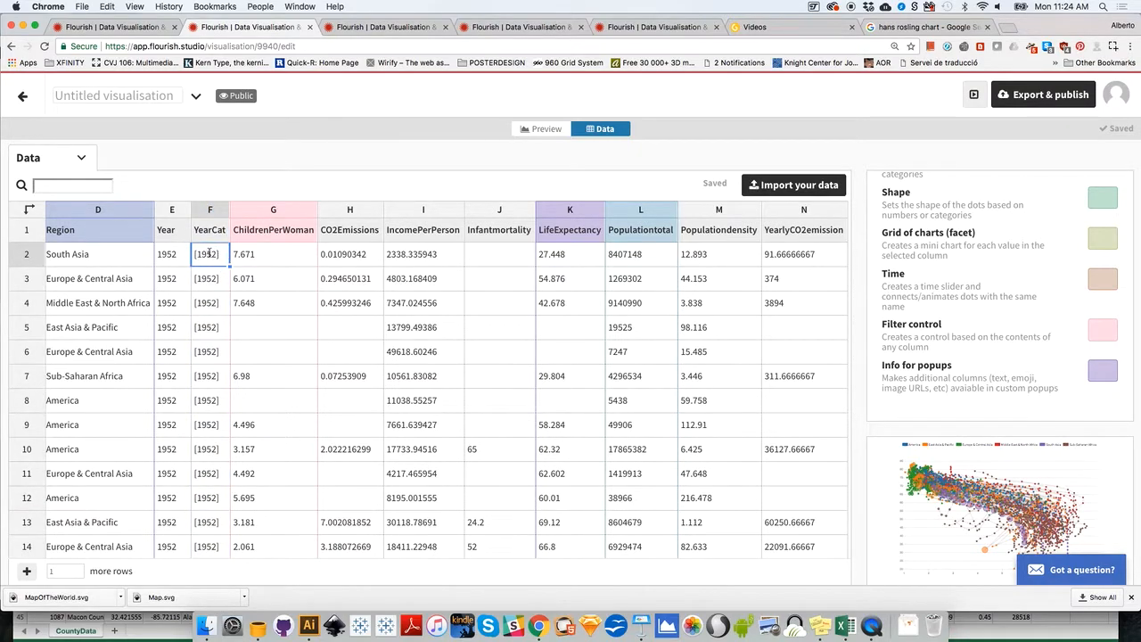
click(171, 210)
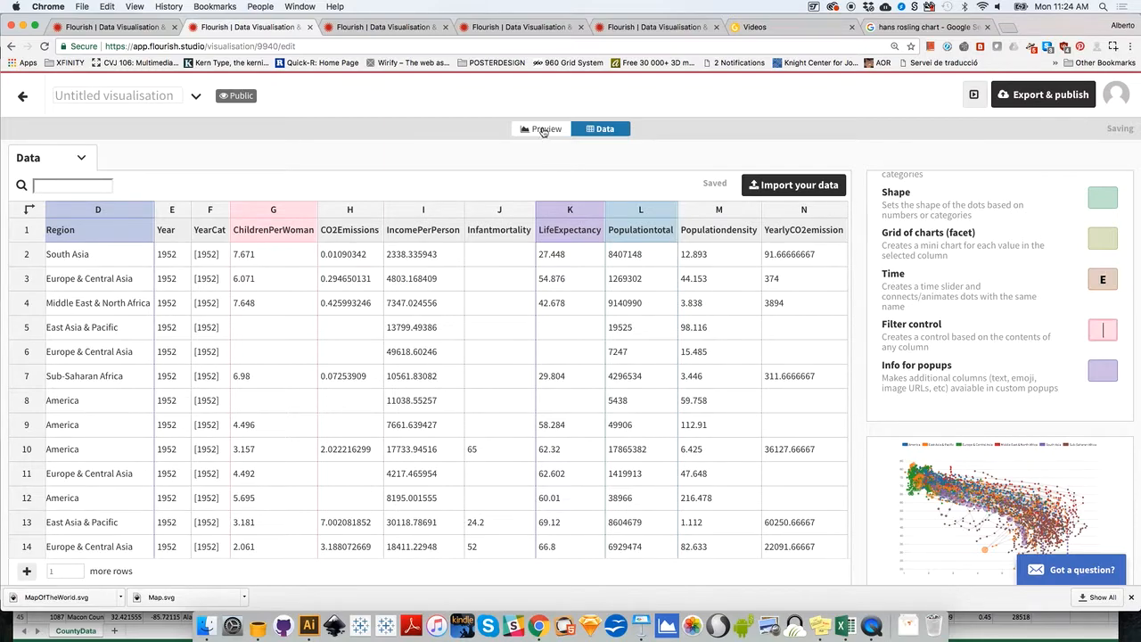
Switch to the chart preview and look over the X and Y axis settings
click(540, 129)
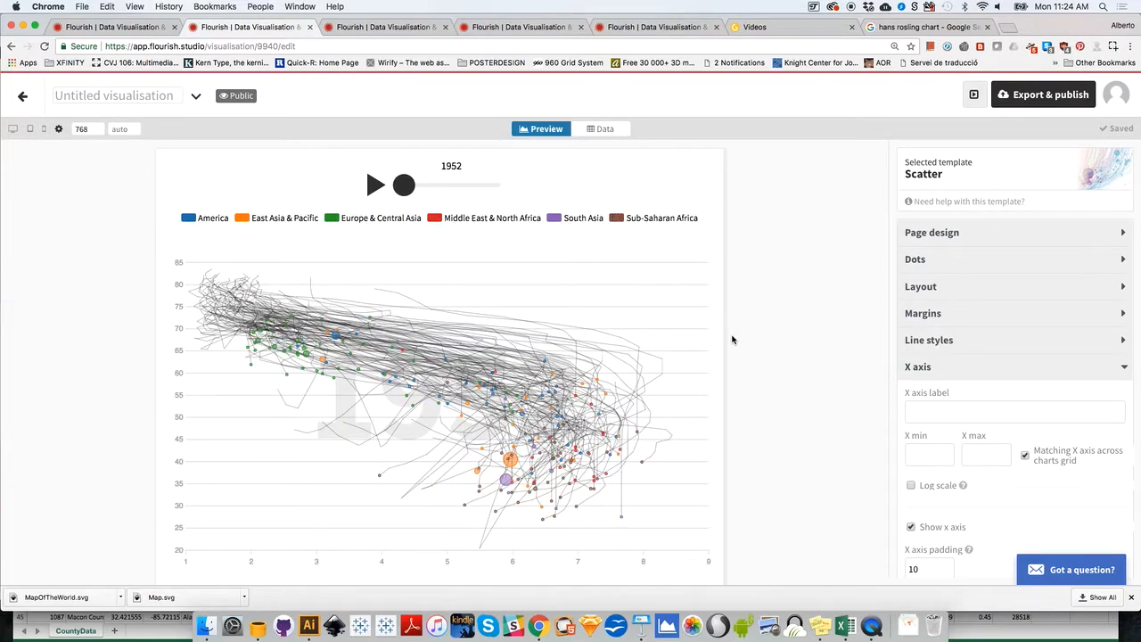
scroll(down, 3)
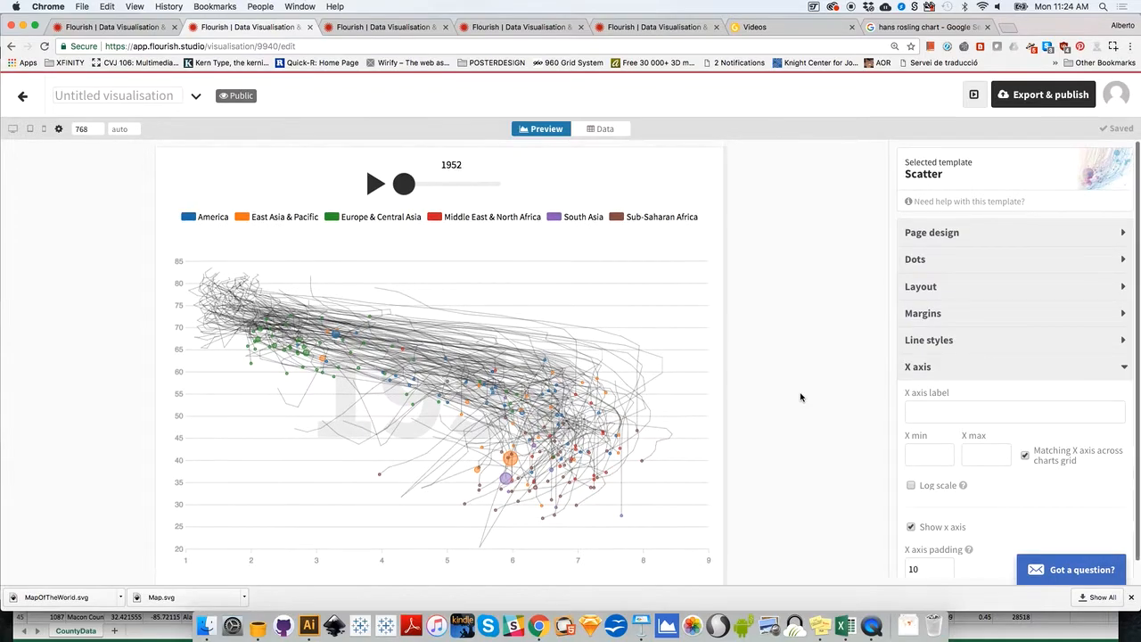
mouse_move(624, 313)
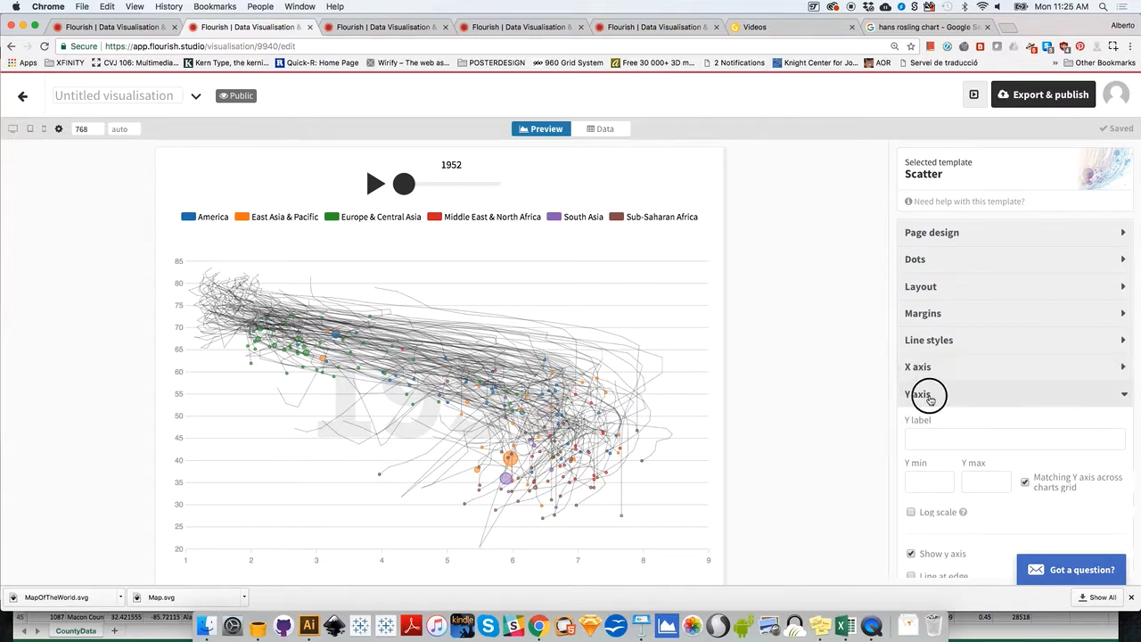
click(923, 395)
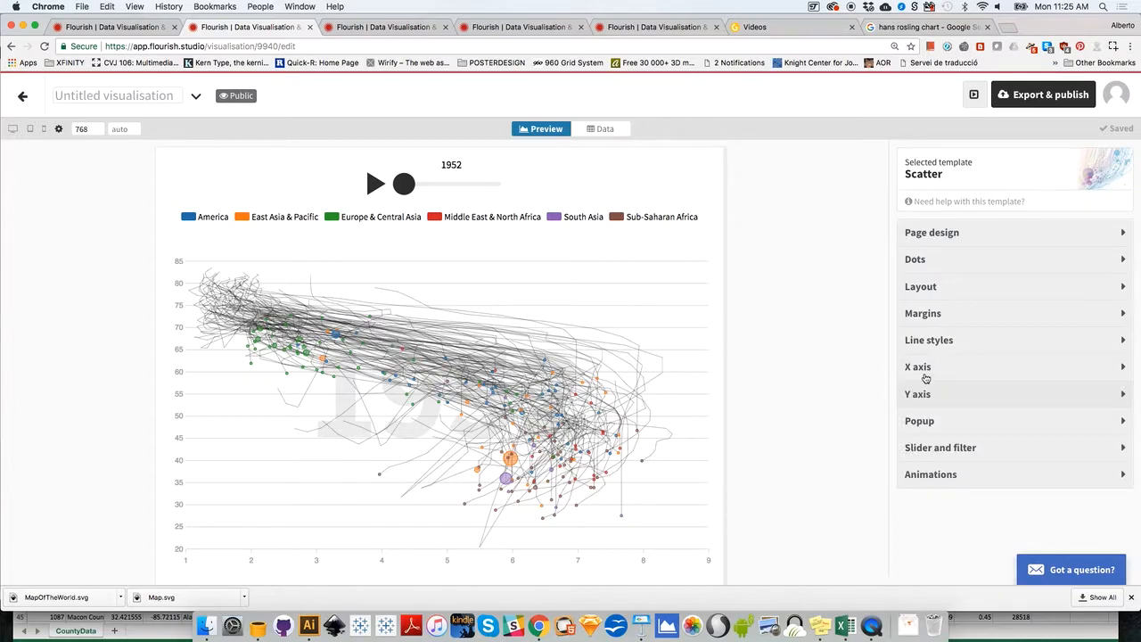
Turn off 'Shows lines' in Line styles so only the coloured bubbles remain
click(929, 338)
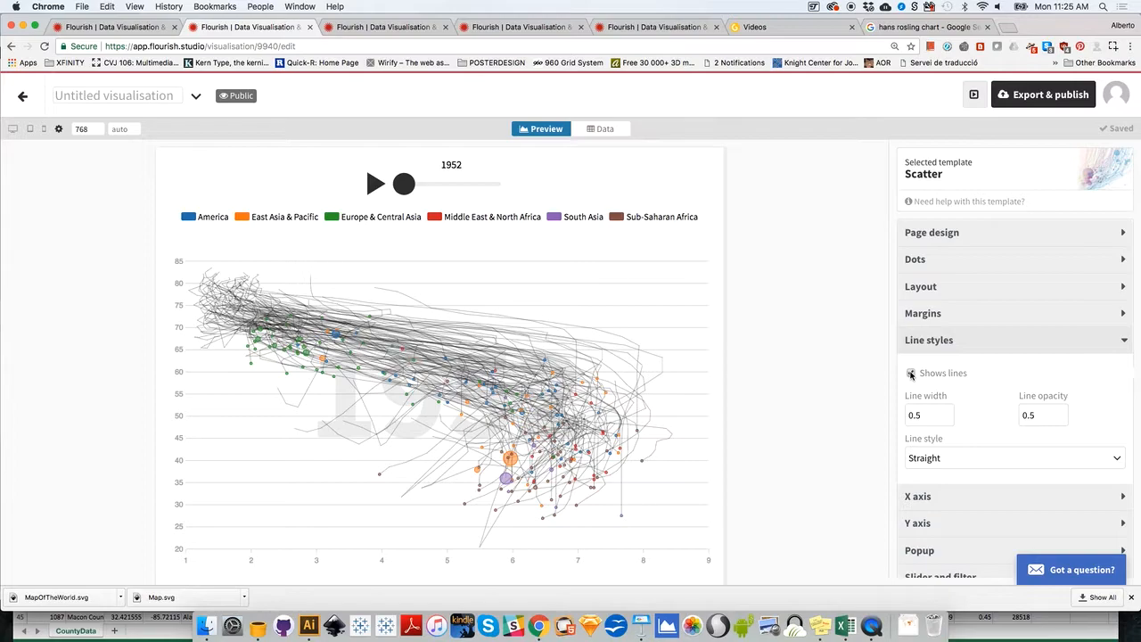
click(909, 373)
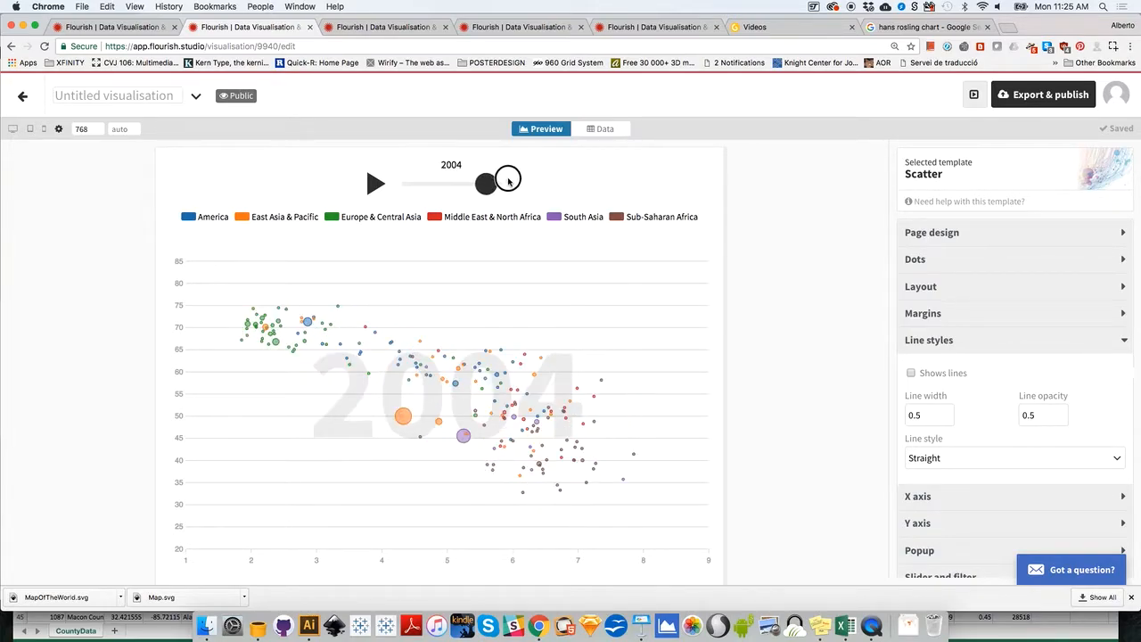
Scrub the year slider between 1964 and 2008, resting at 1996, and collapse Line styles
drag(484, 184, 469, 183)
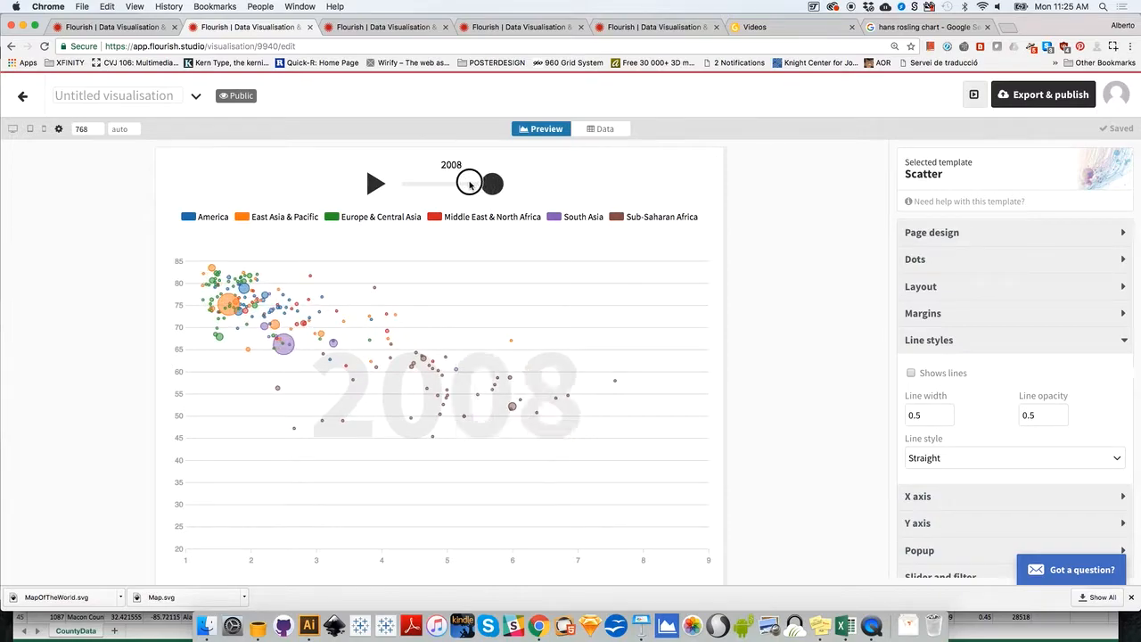
drag(470, 182, 424, 180)
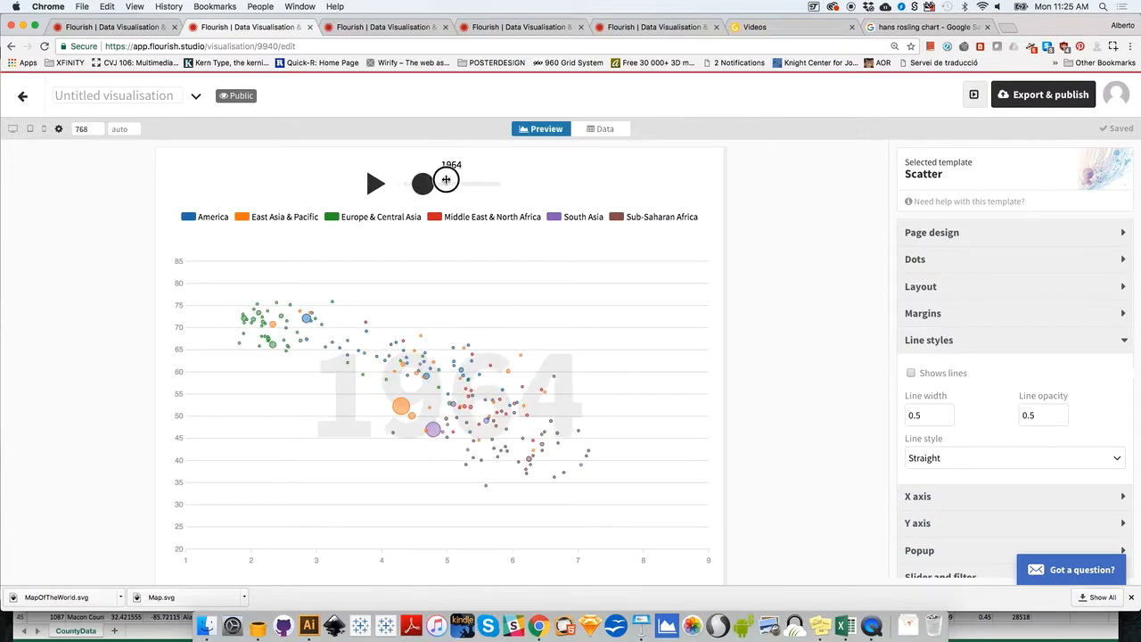
drag(446, 182, 413, 181)
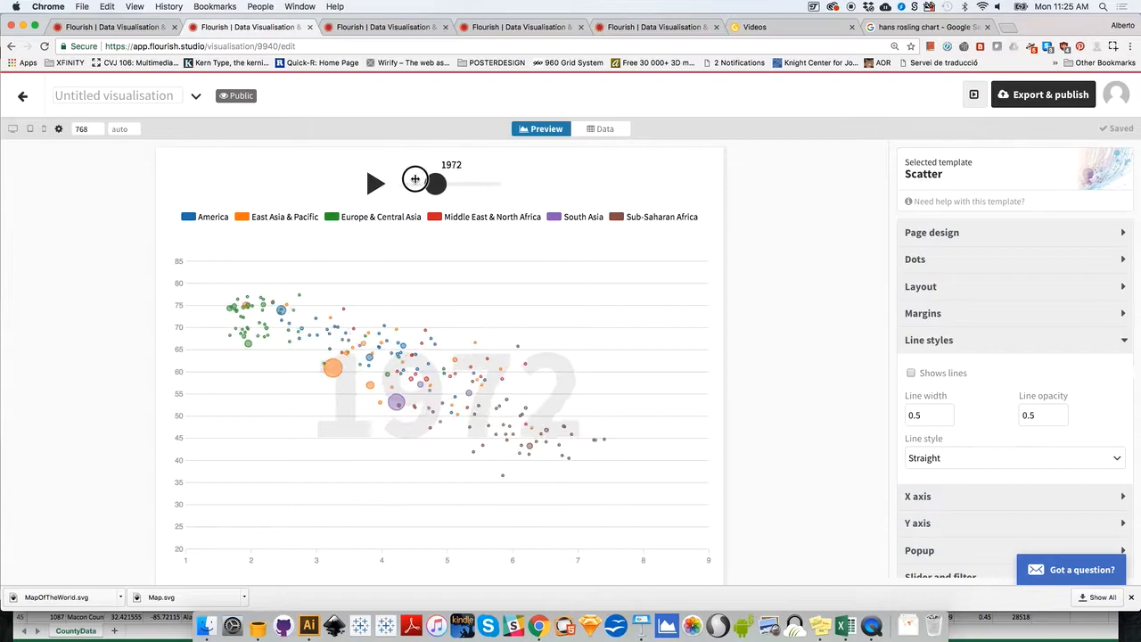
drag(435, 181, 472, 181)
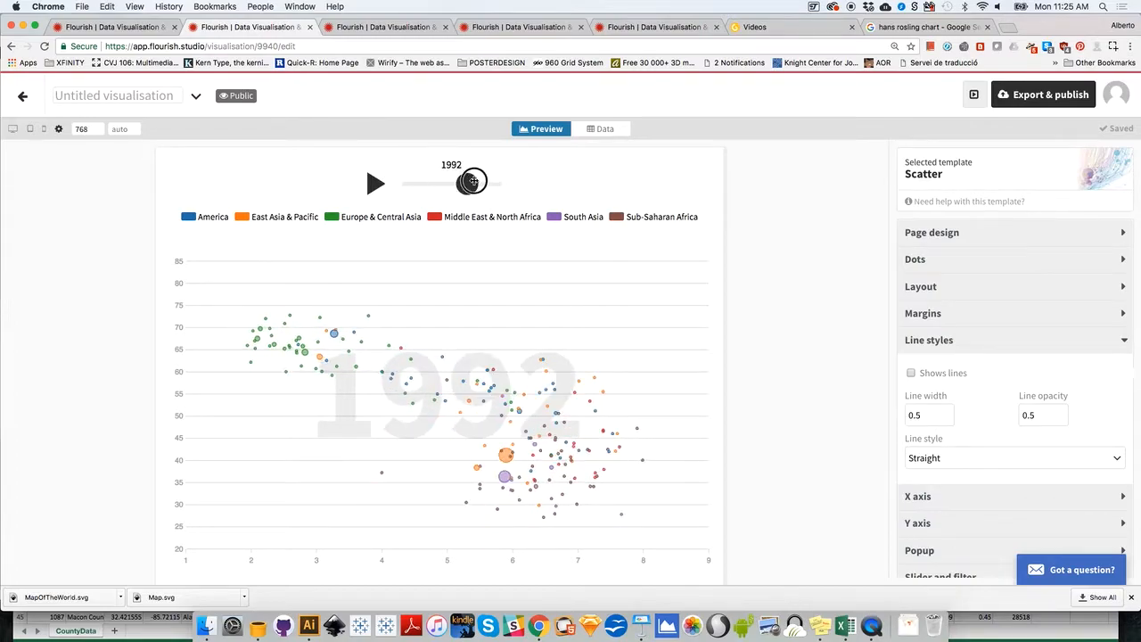
drag(473, 184, 472, 184)
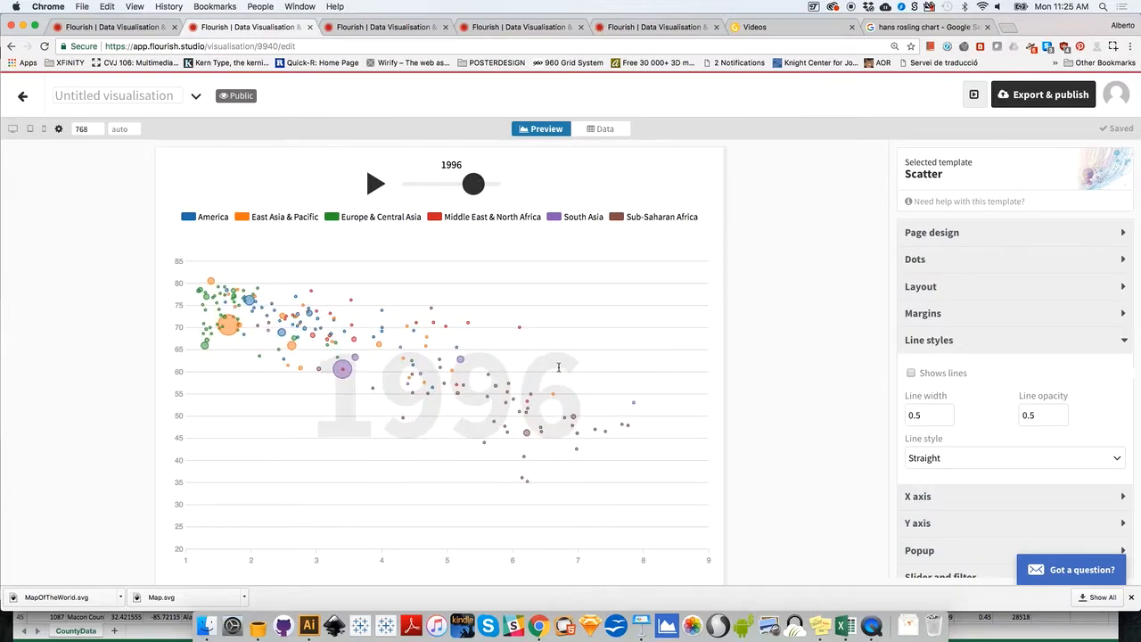
click(928, 338)
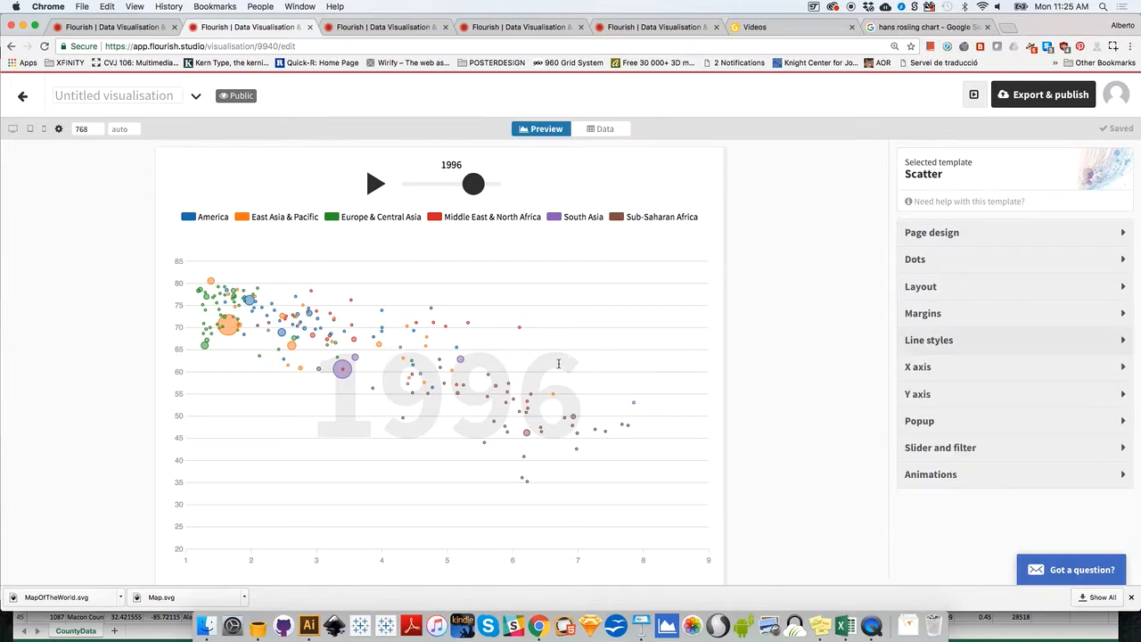
mouse_move(927, 496)
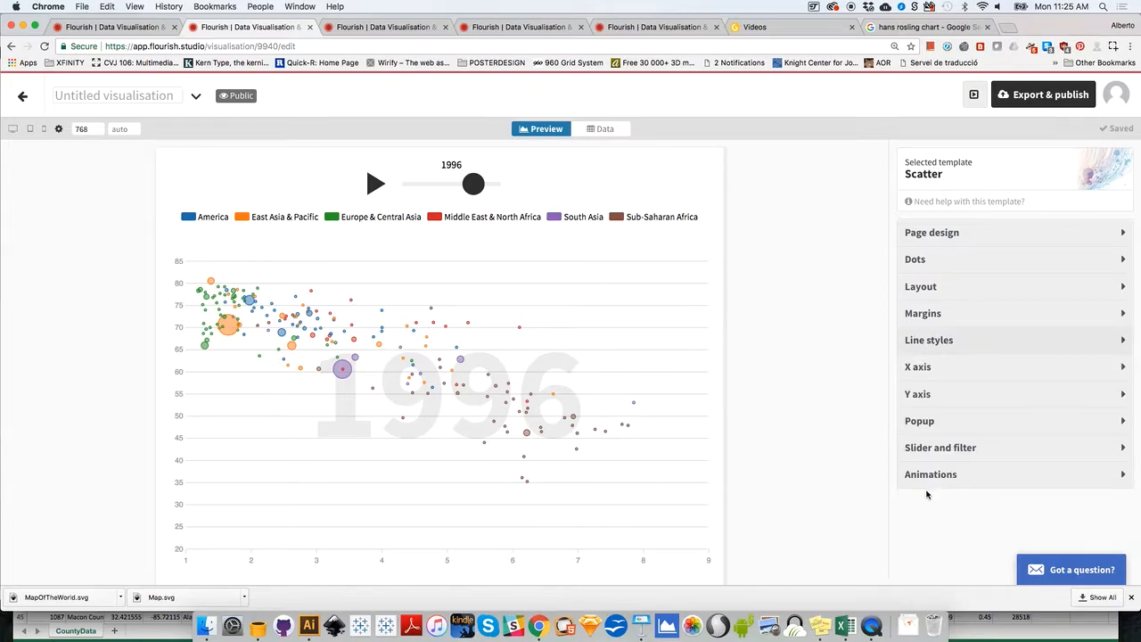
mouse_move(931, 385)
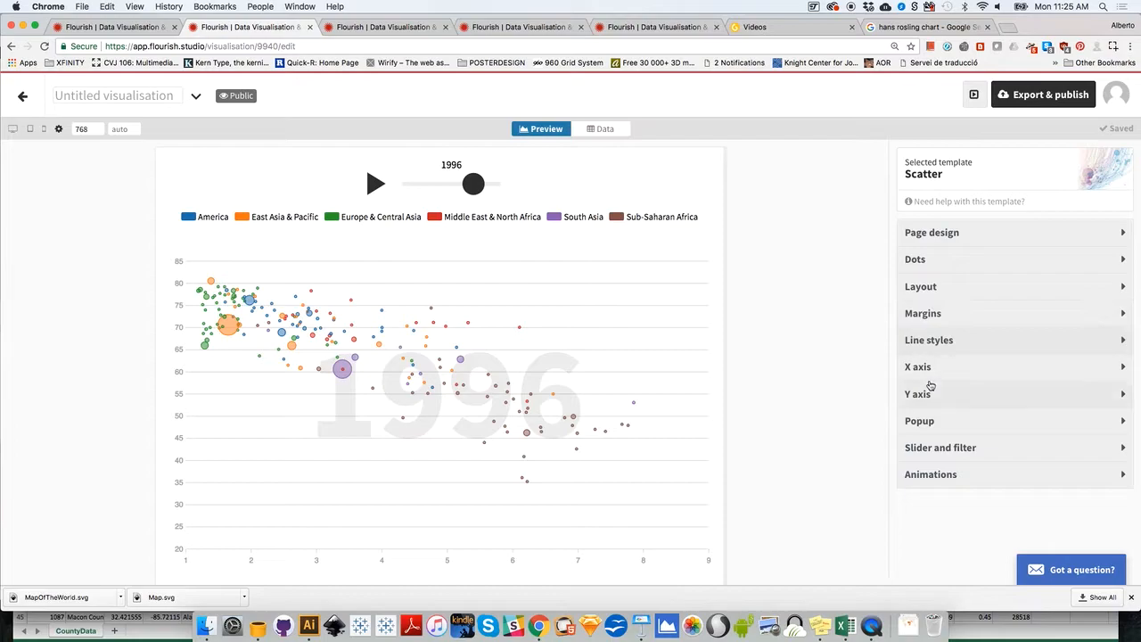
mouse_move(932, 428)
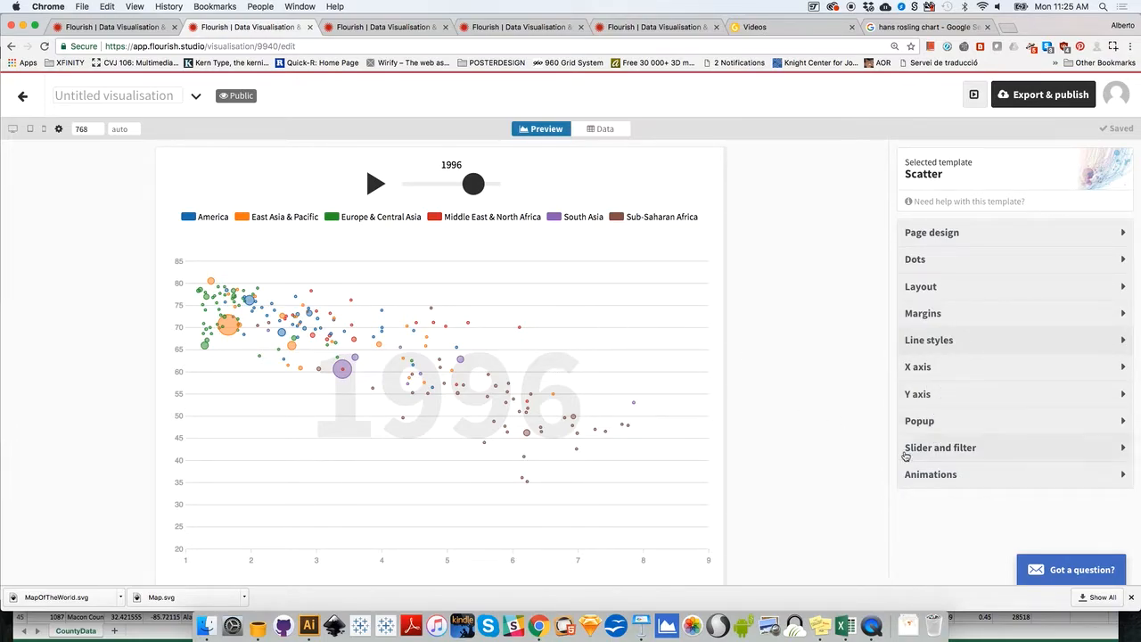
In Slider and filter, uncheck 'Show time label in slider mode' to hide the big year label
click(941, 448)
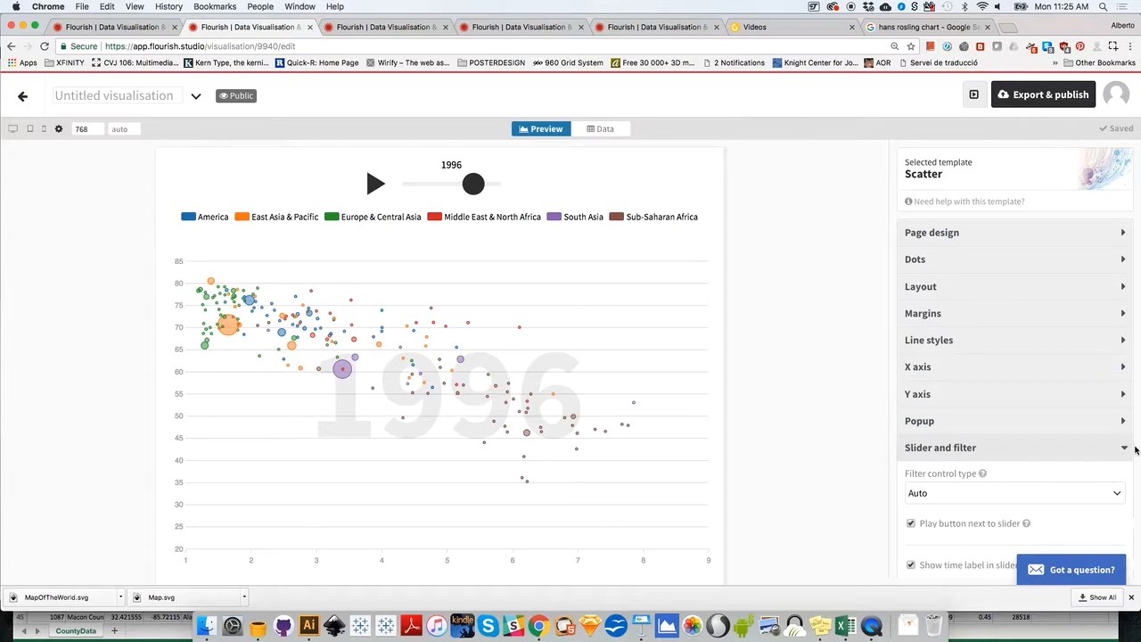
scroll(down, 3)
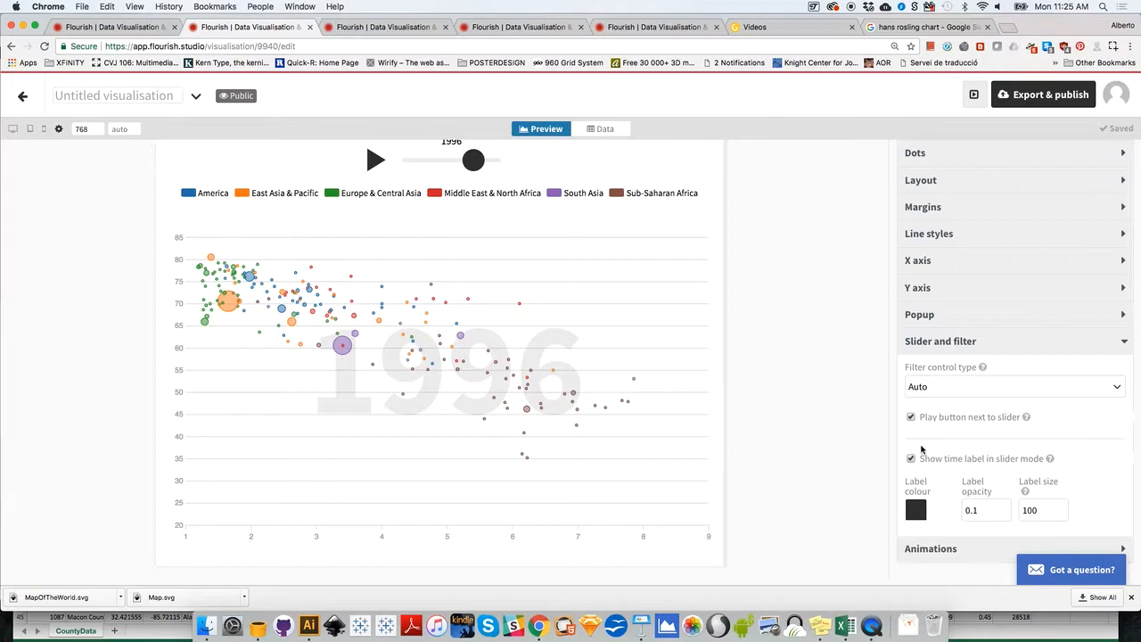
click(909, 458)
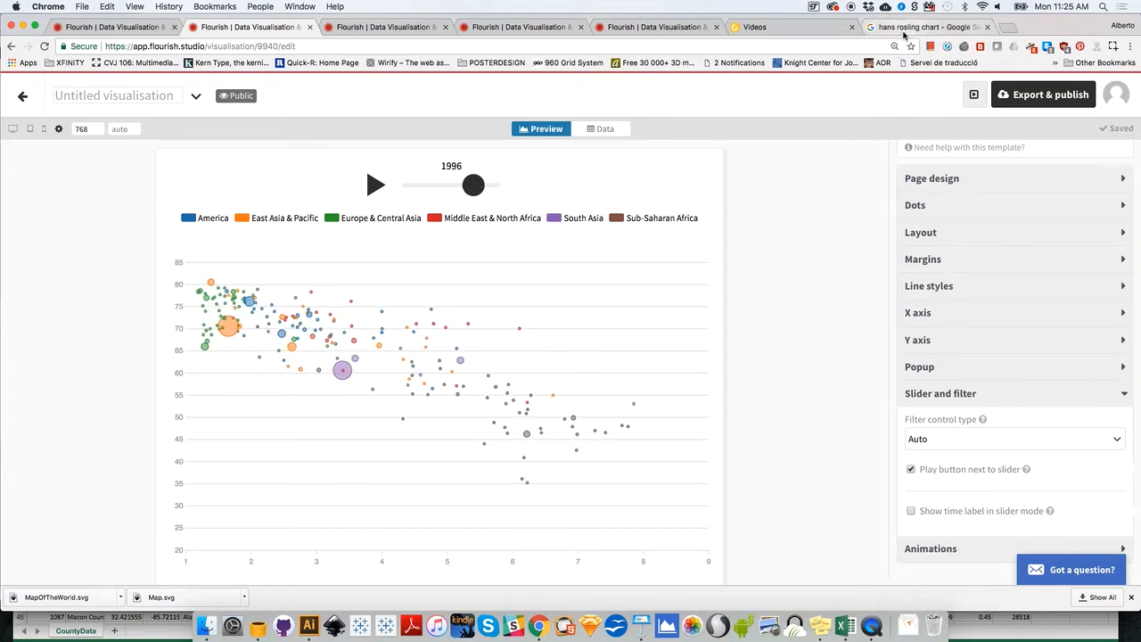
click(918, 27)
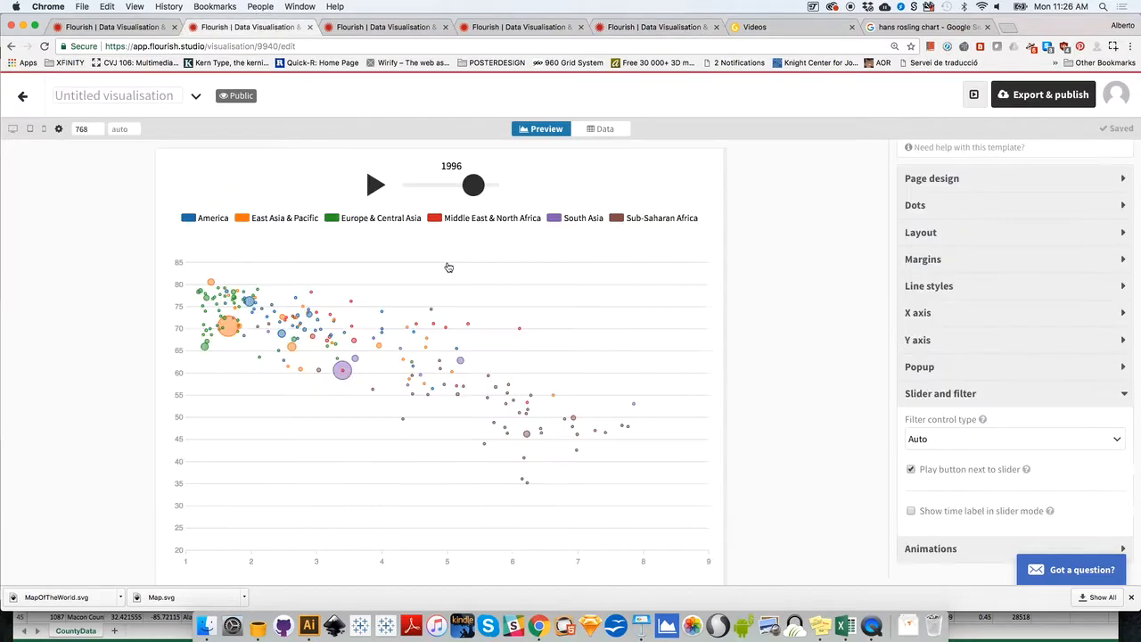
mouse_move(1069, 424)
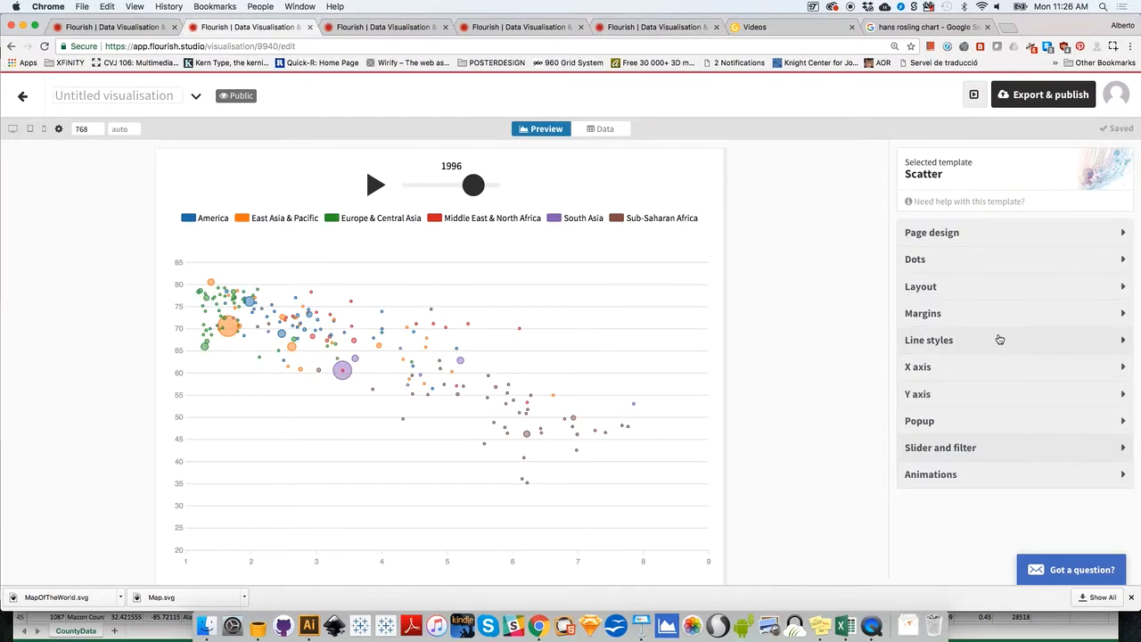
click(916, 258)
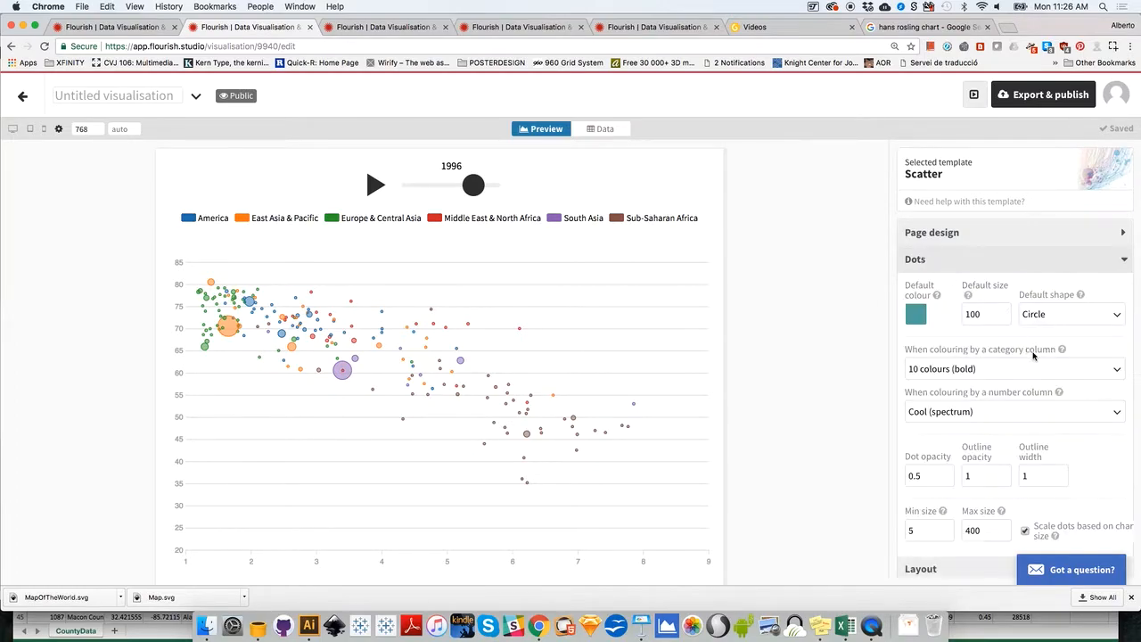
click(981, 314)
text(0.2)
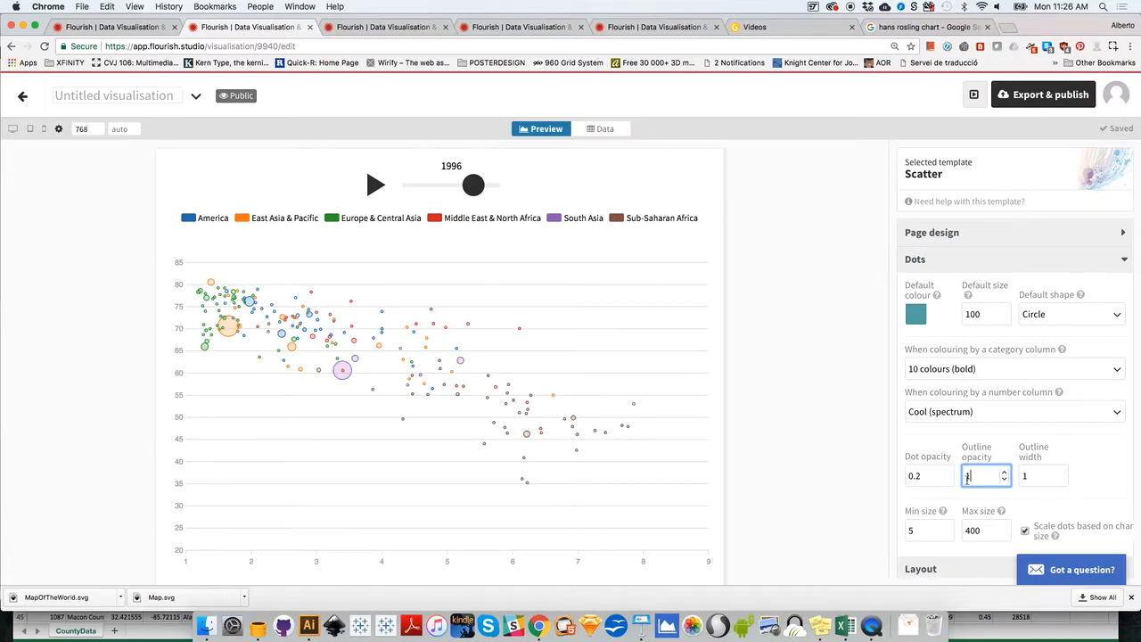
text(0.5)
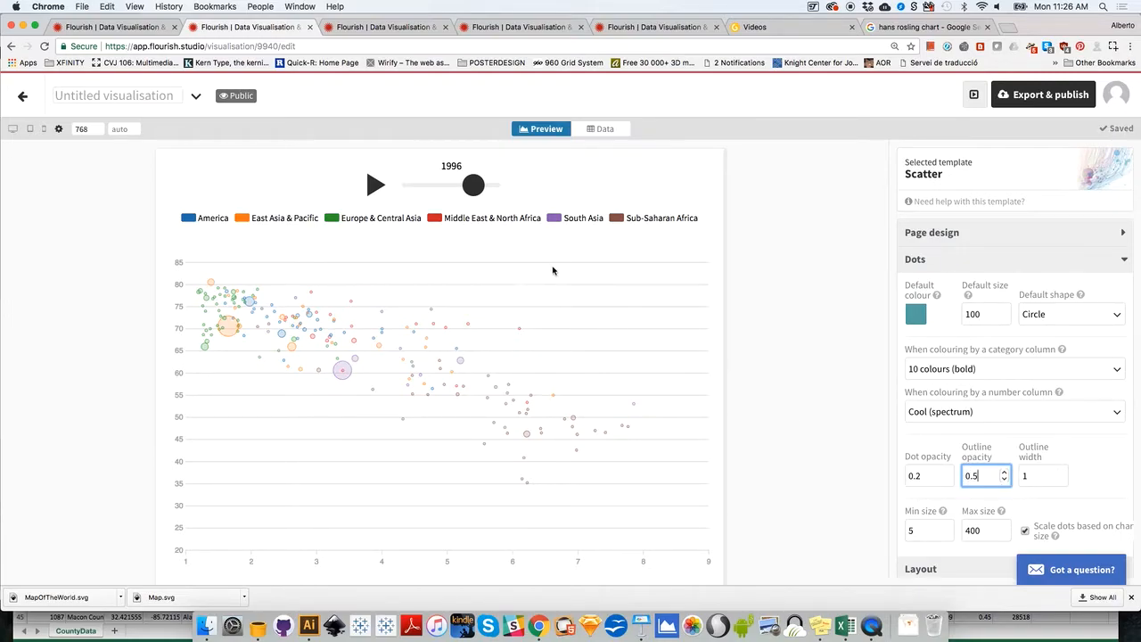
click(981, 314)
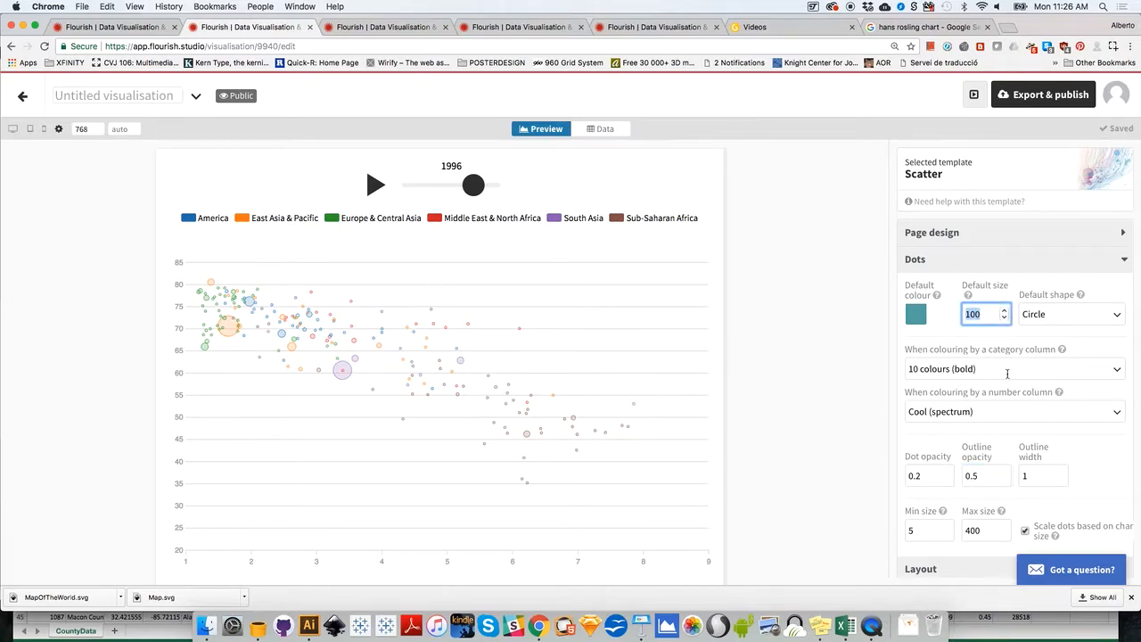
mouse_move(968, 296)
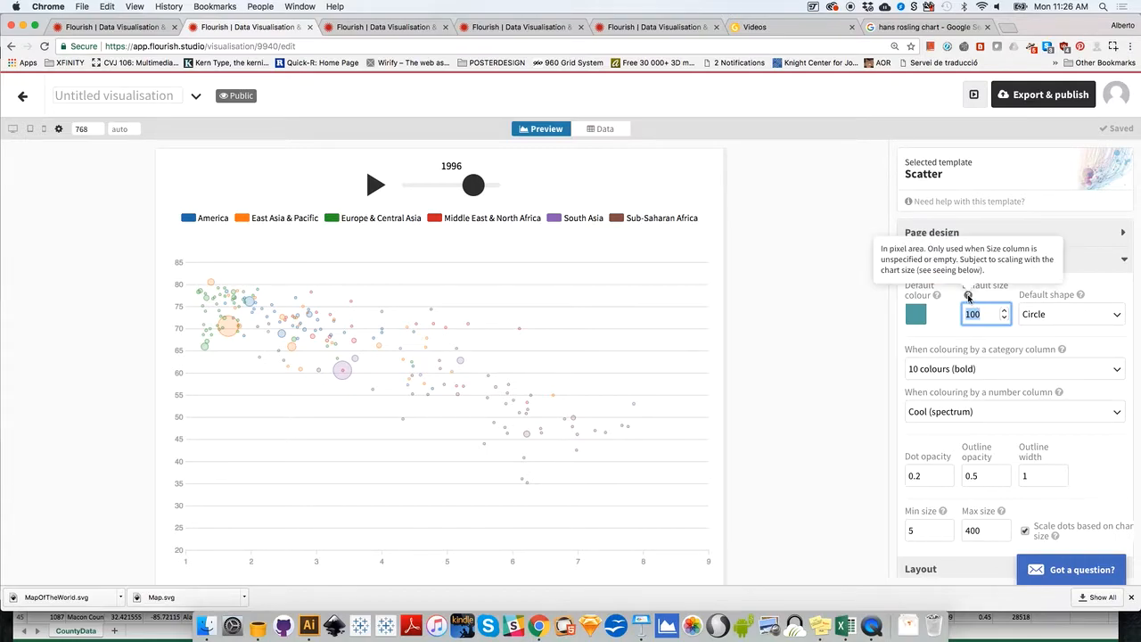
mouse_move(968, 303)
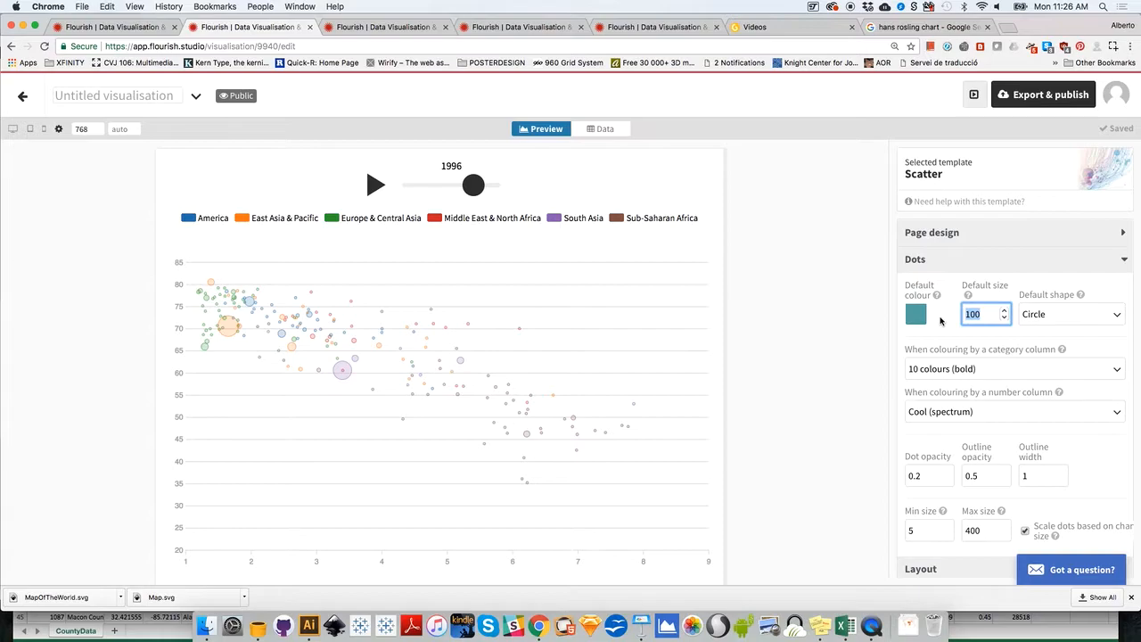
text(400)
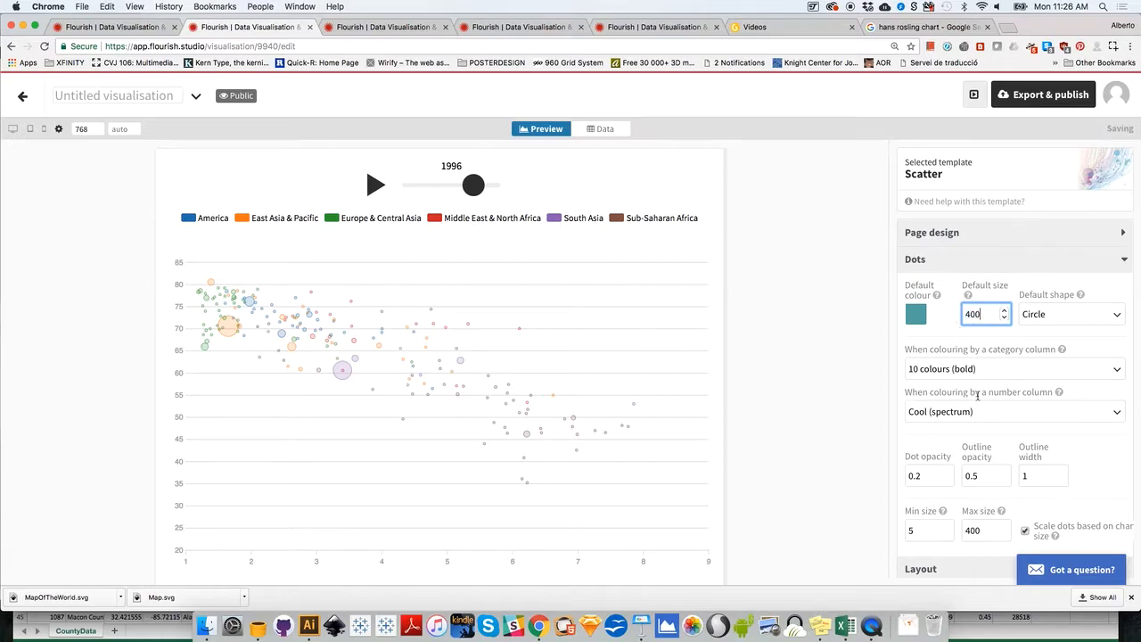
click(980, 474)
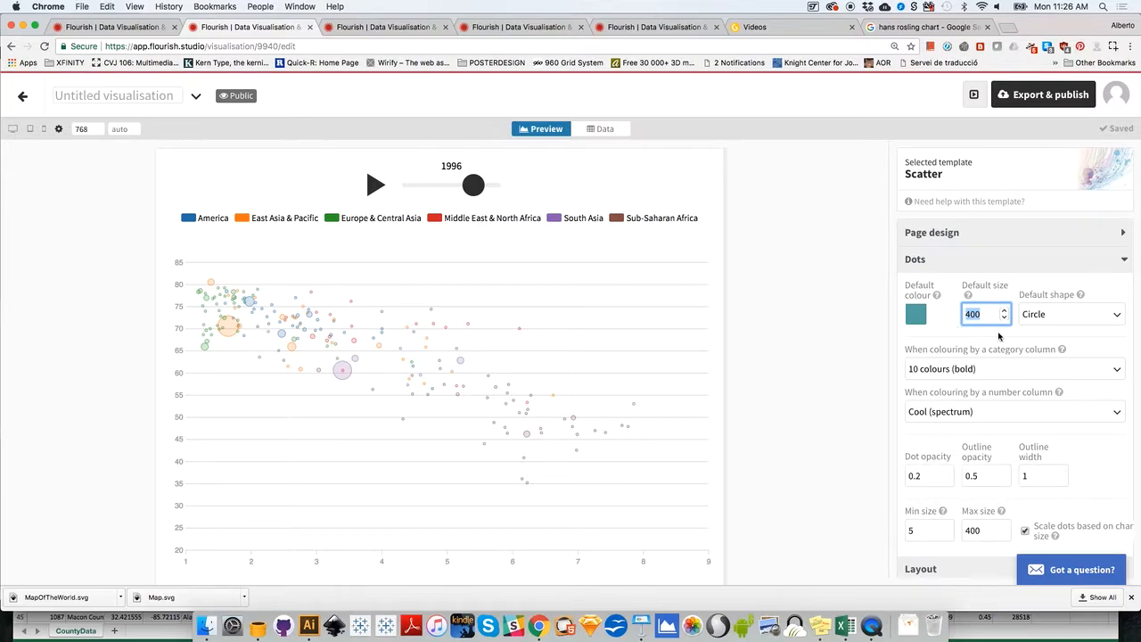
text(100)
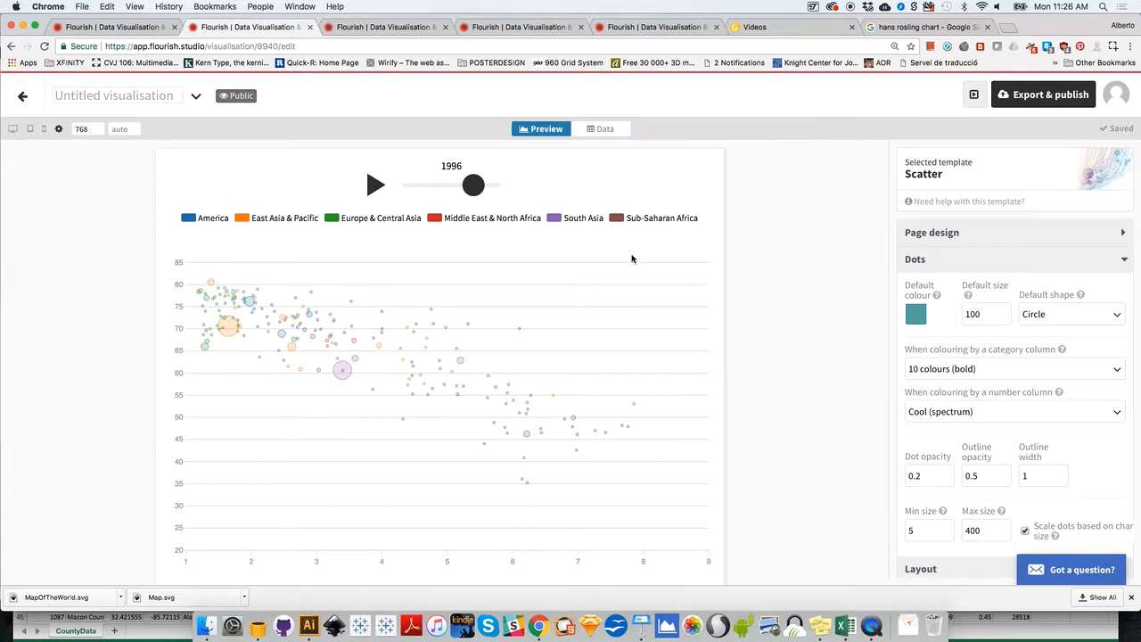
Scrub the animation from 1952 to 2004 and back, then collapse the Dots section
drag(473, 183, 408, 183)
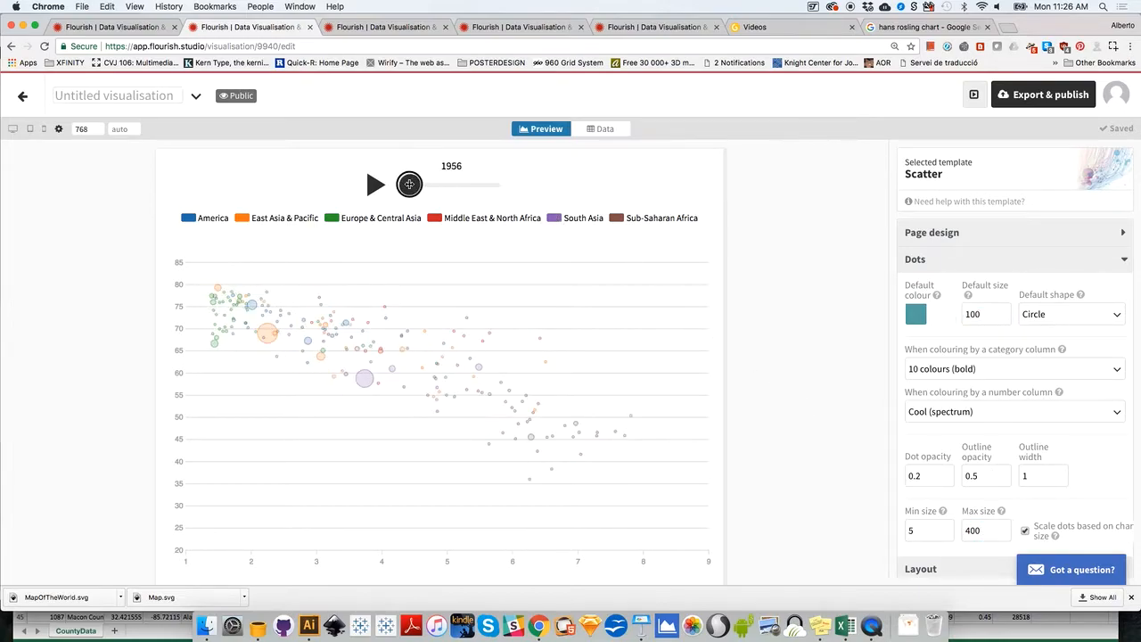
drag(410, 183, 511, 189)
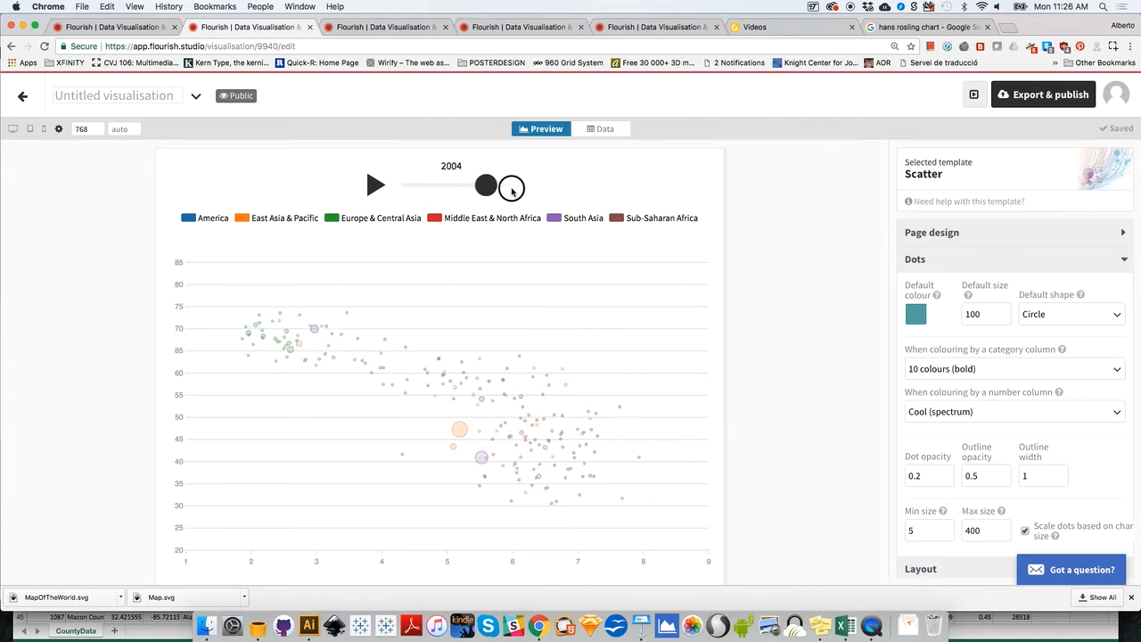
drag(510, 184, 399, 184)
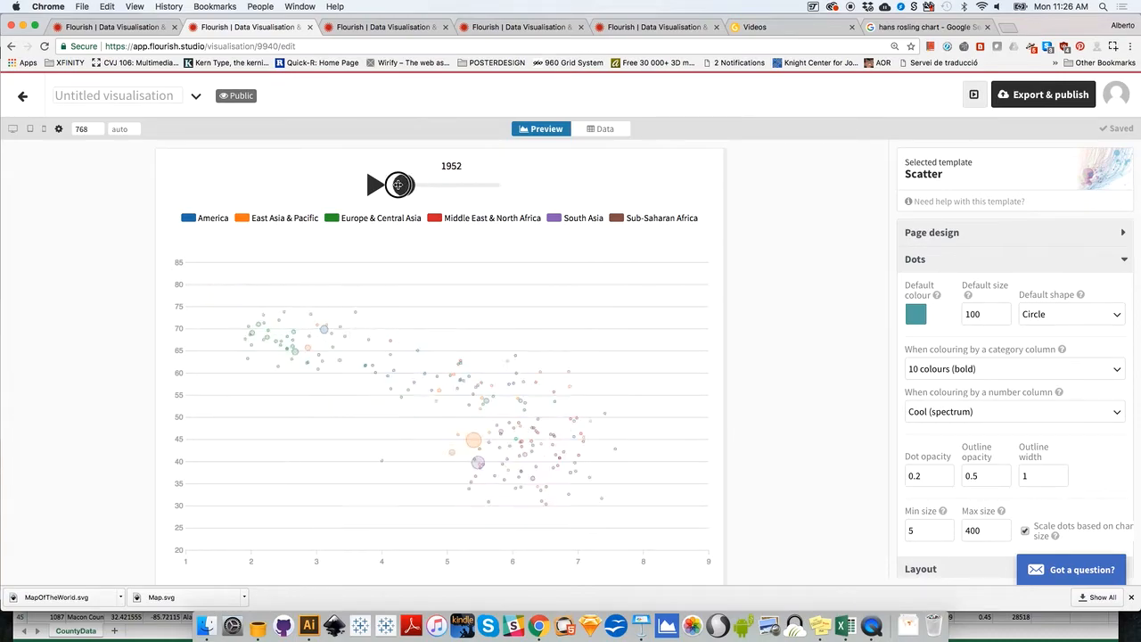
drag(399, 184, 477, 184)
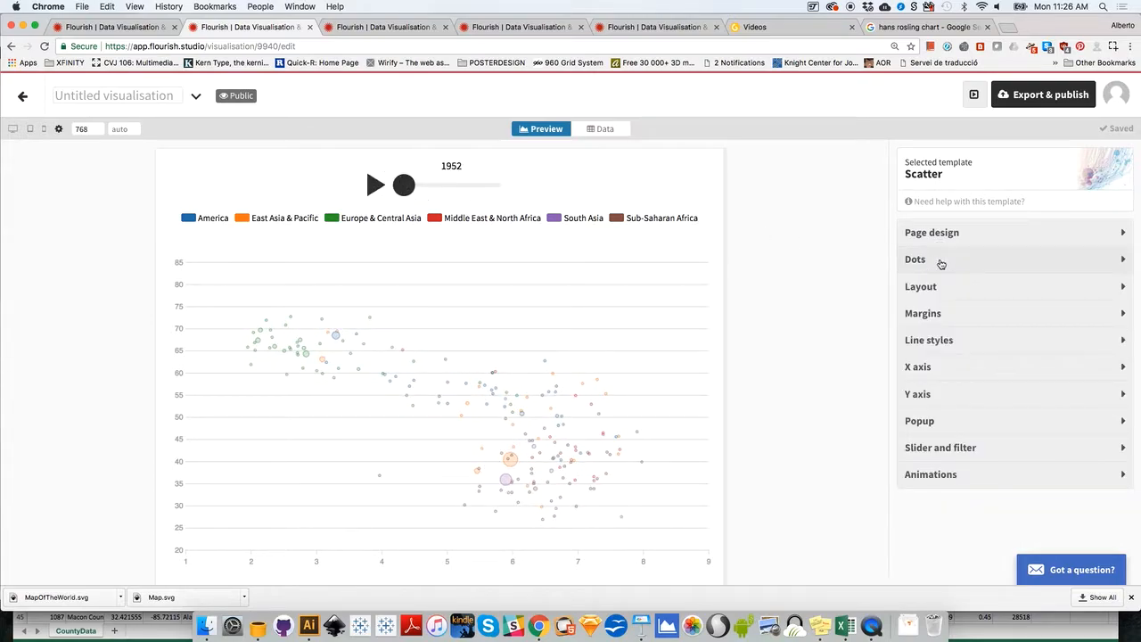
Tick 'Shows lines' in Line styles and replay the paths from 1952 to 2012 and back
click(927, 339)
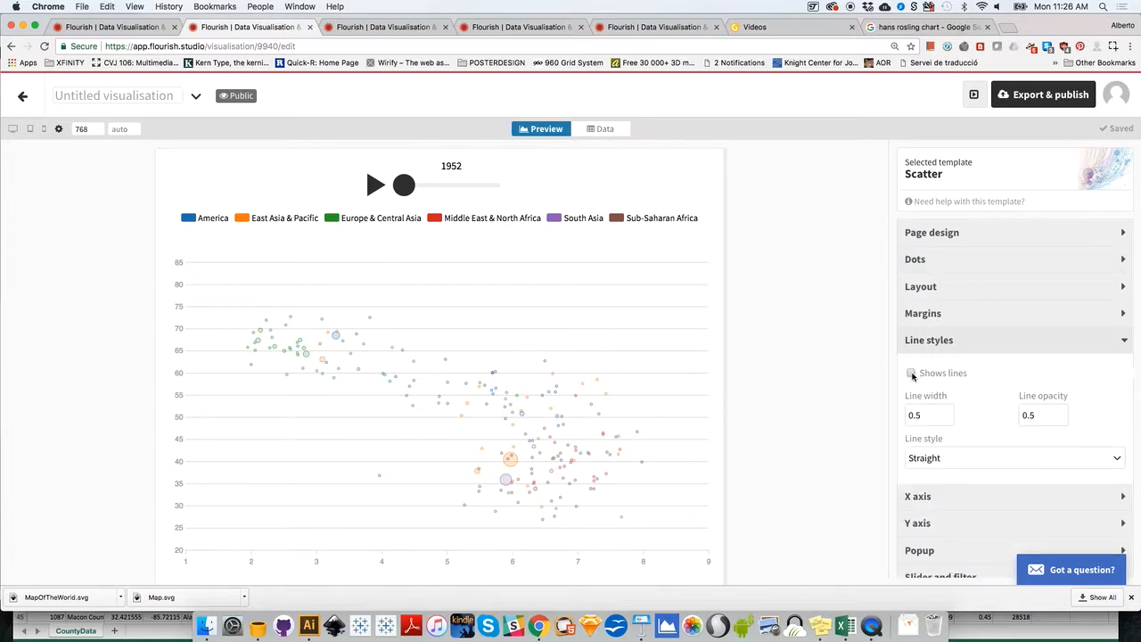
click(909, 373)
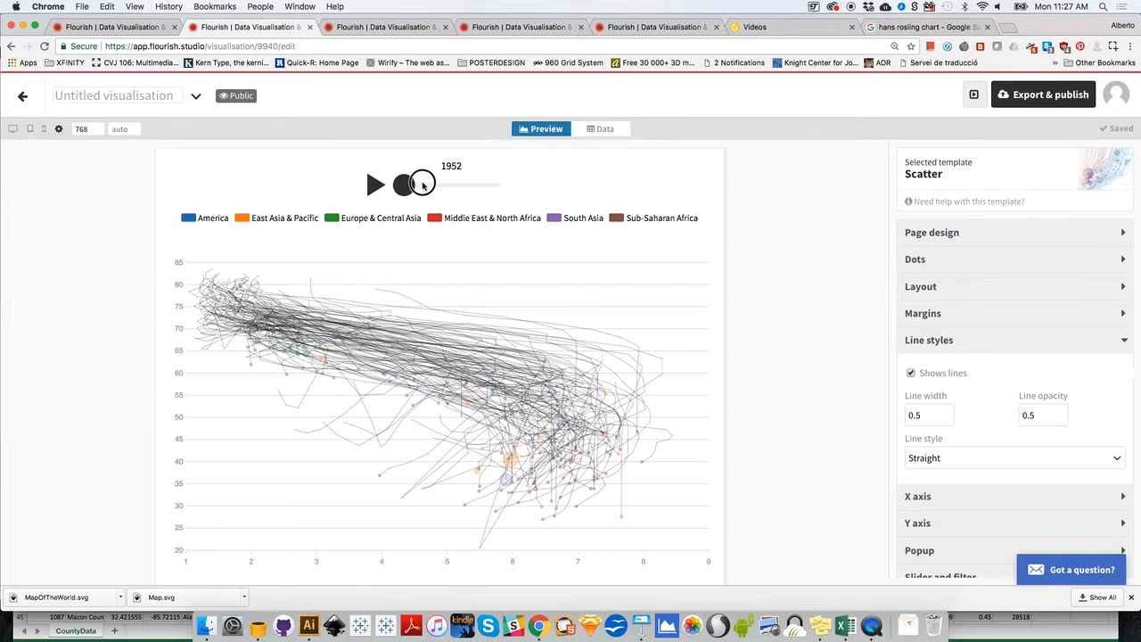
drag(419, 182, 498, 183)
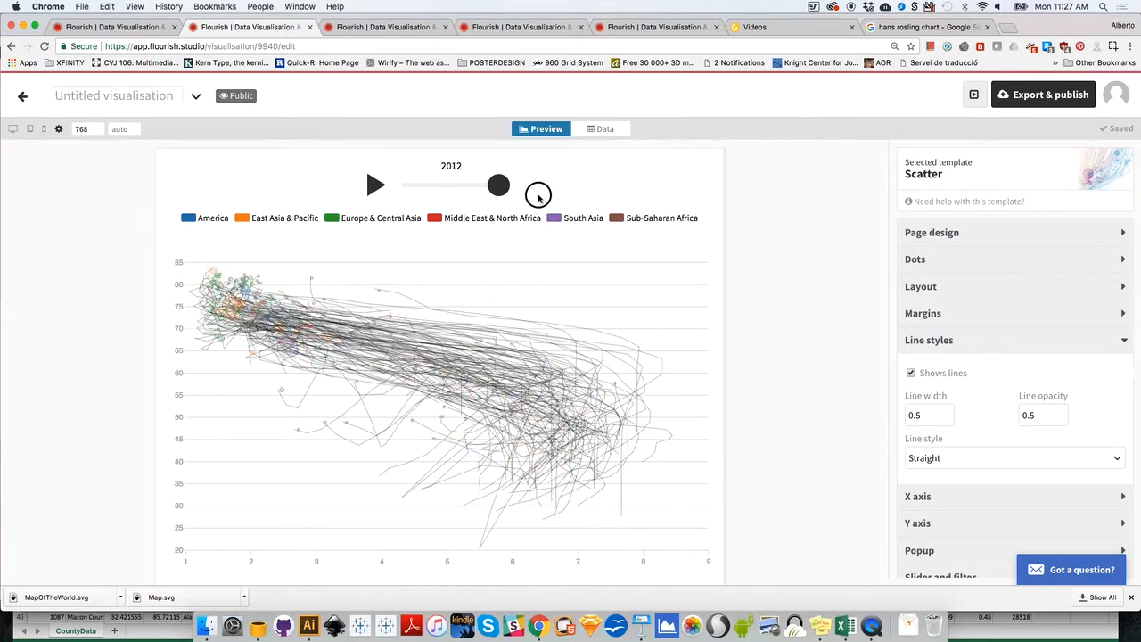
drag(497, 184, 403, 184)
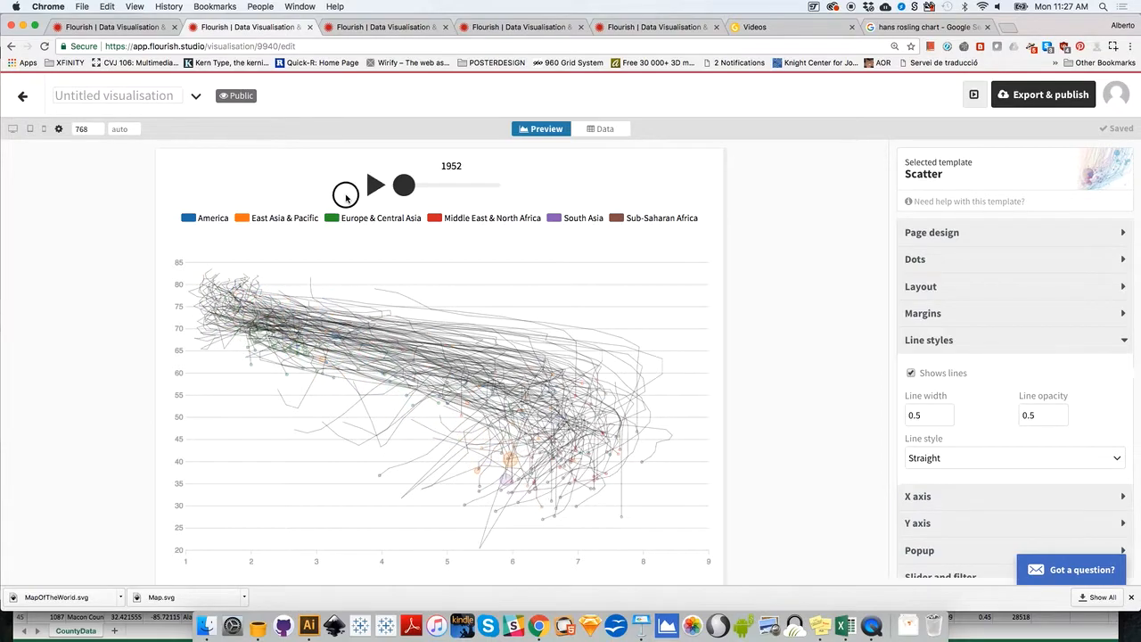
drag(403, 183, 506, 184)
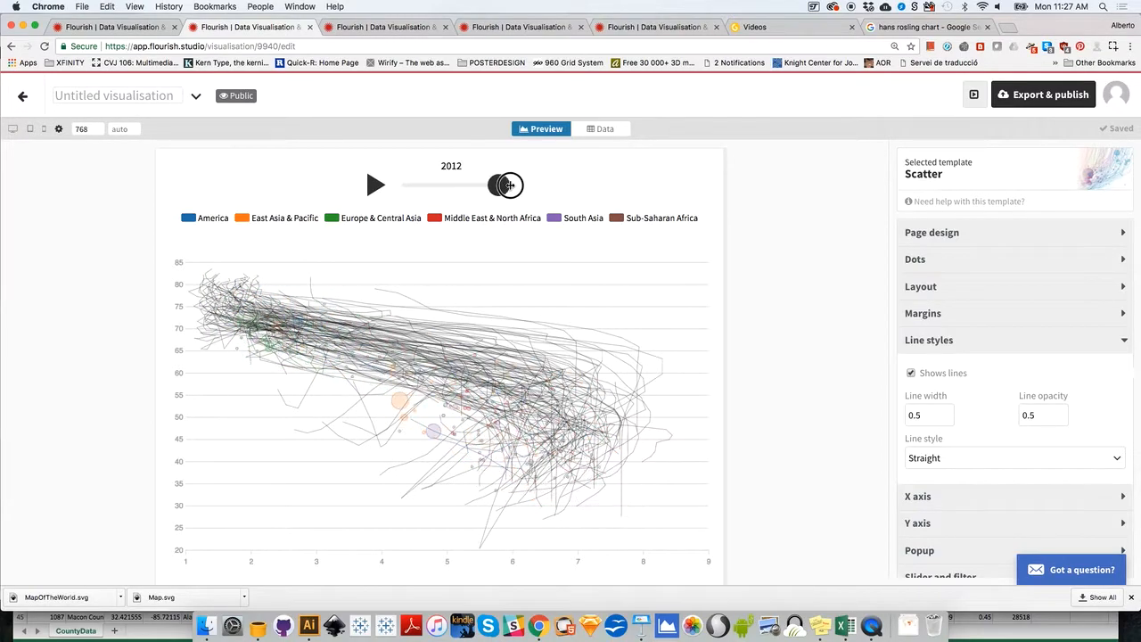
drag(506, 184, 403, 183)
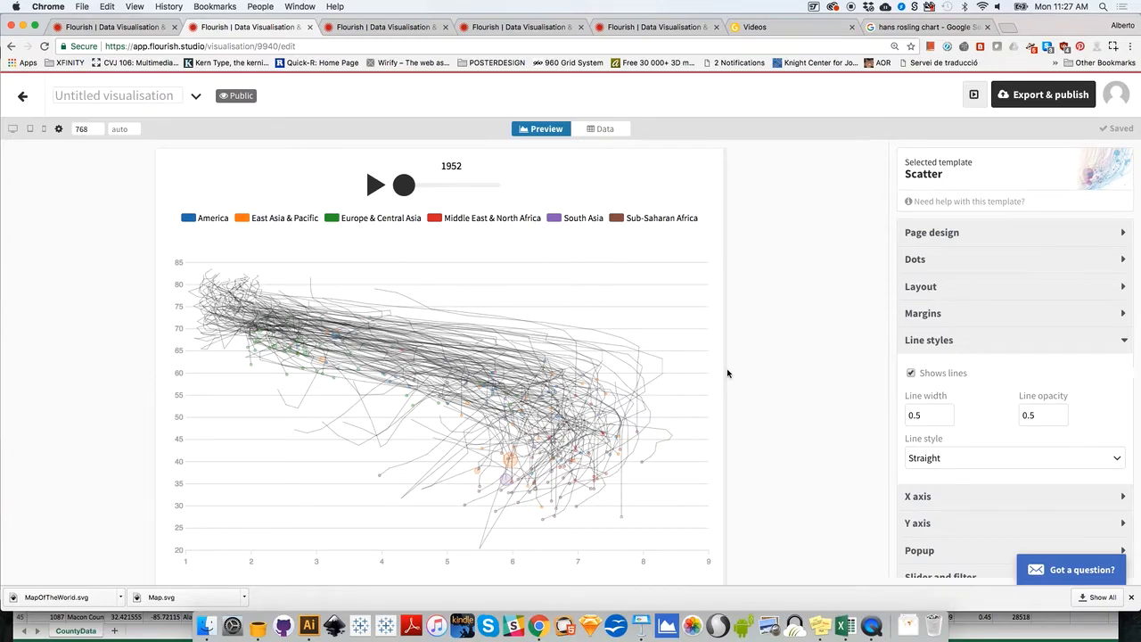
mouse_move(771, 408)
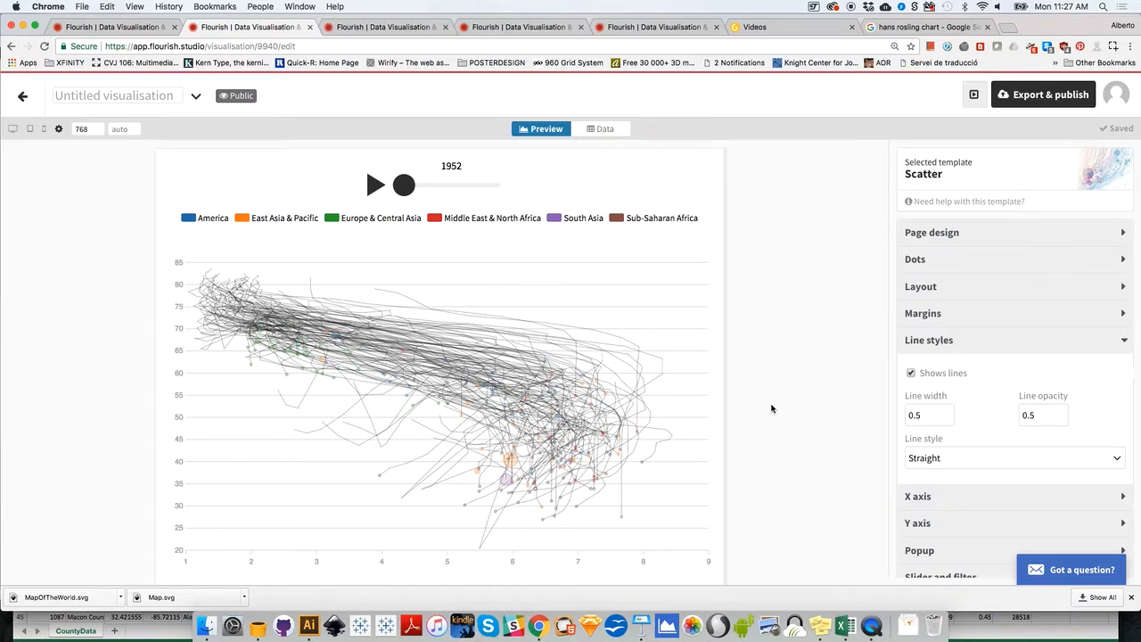
Set Line opacity to 0.1 and Dot opacity to 0.6
click(1038, 415)
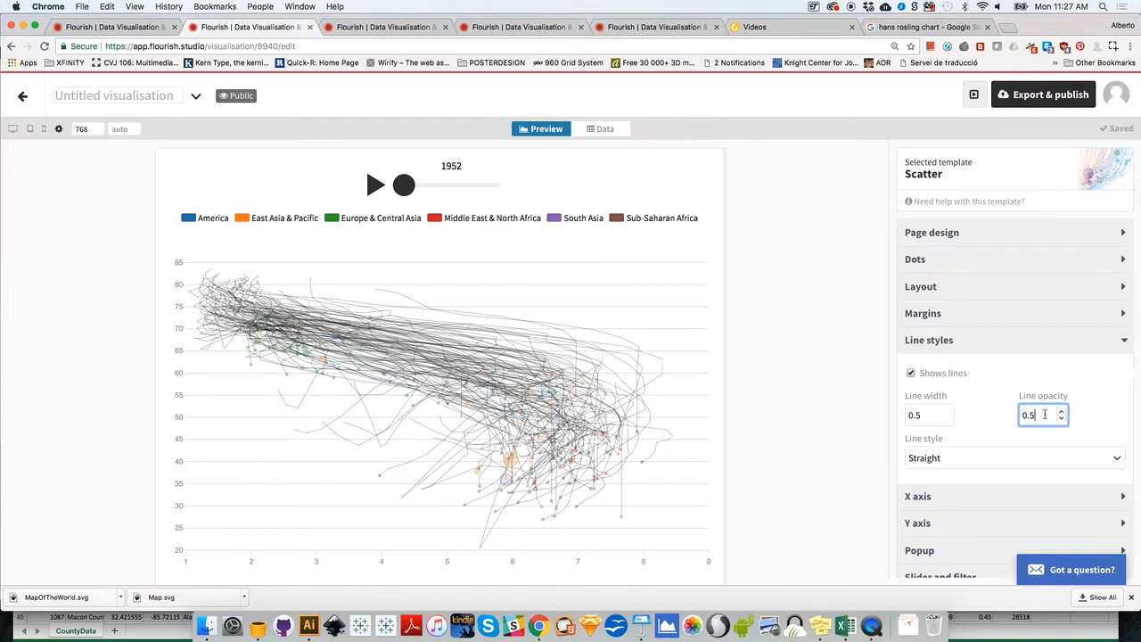
text(0.1)
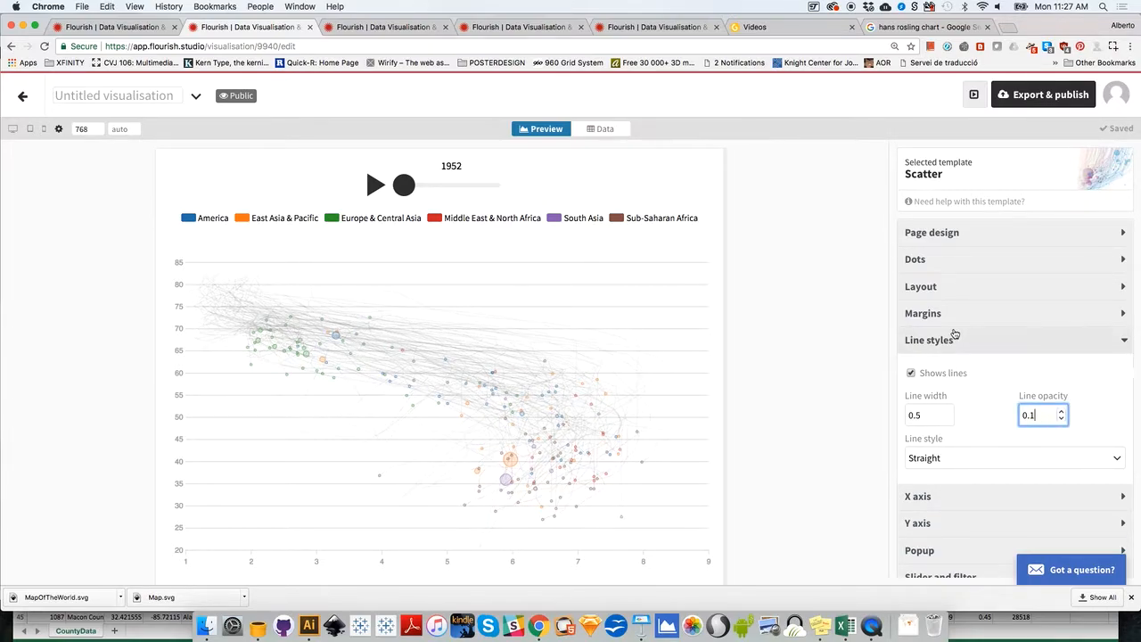
click(914, 259)
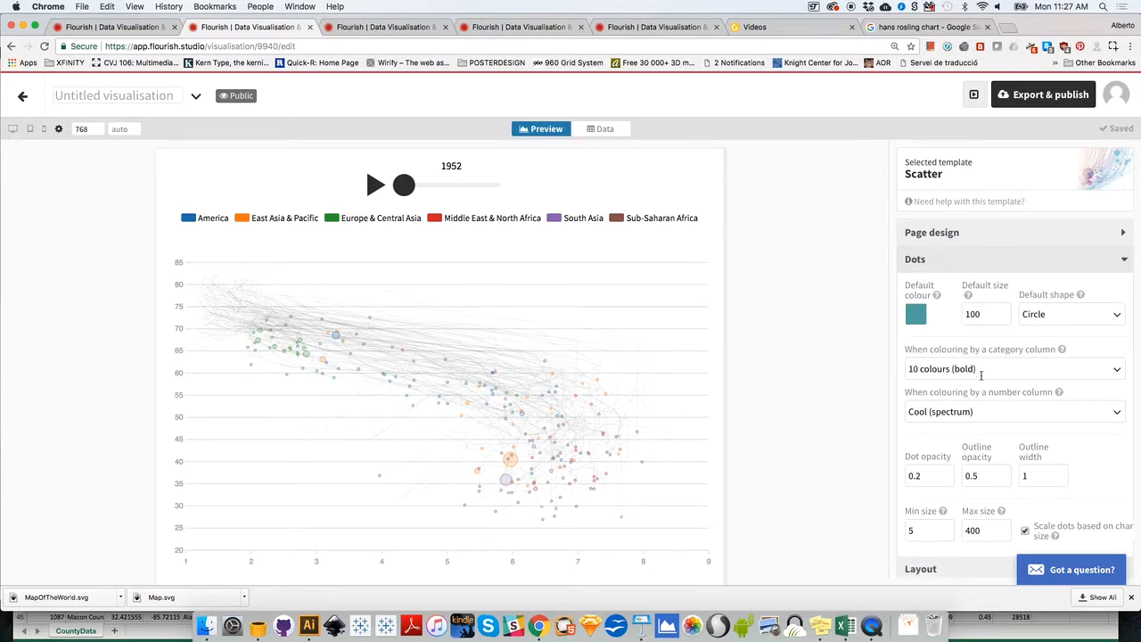
click(926, 474)
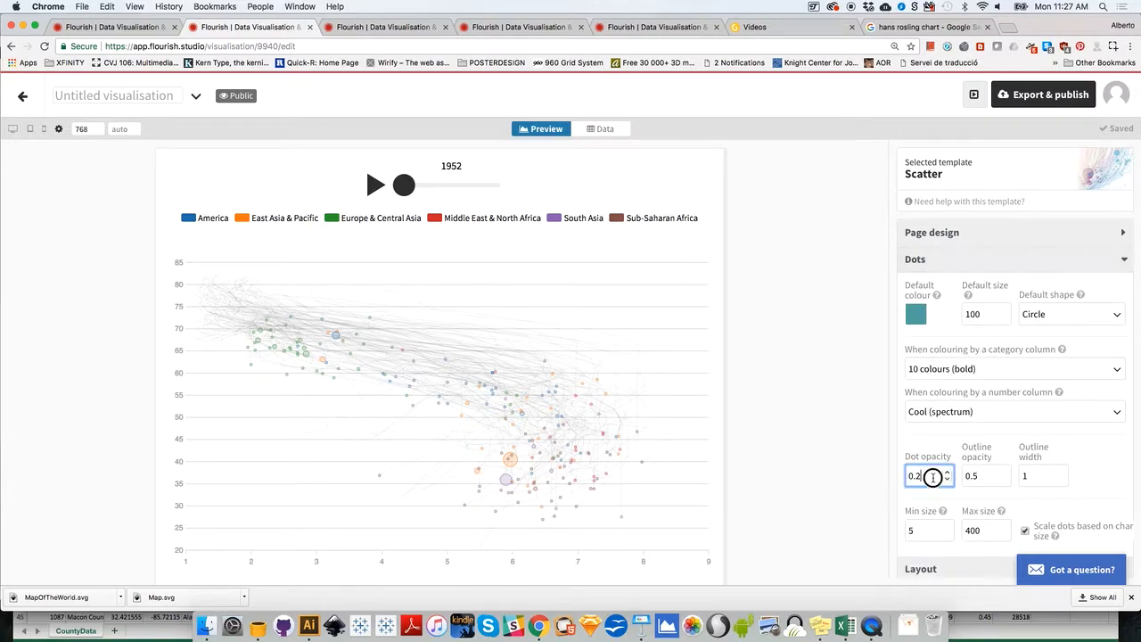
text(0.6)
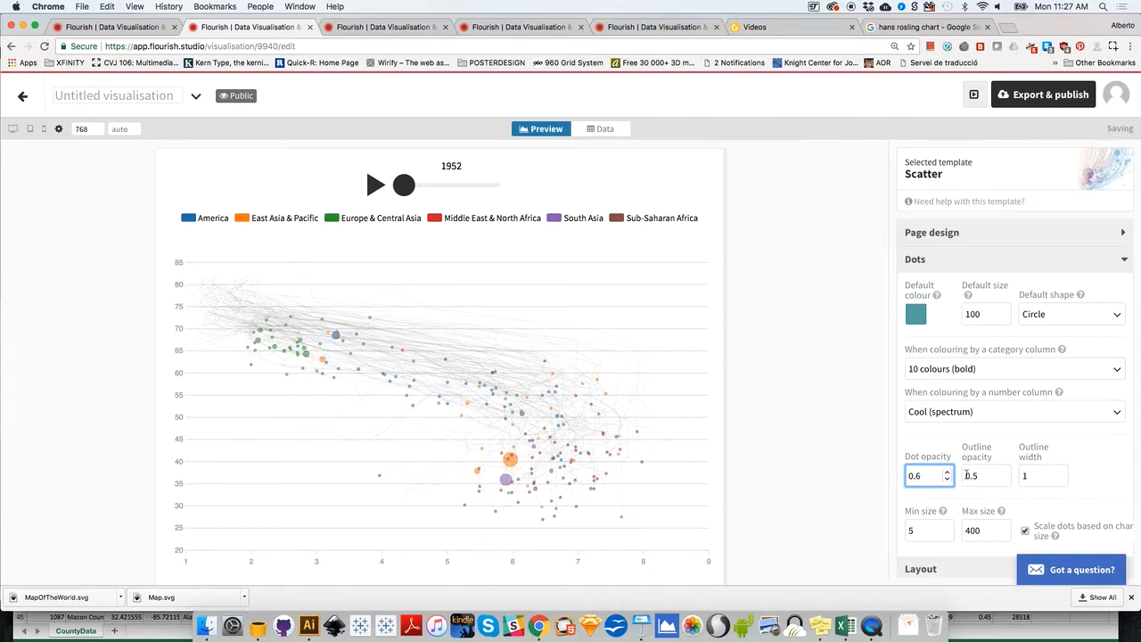
click(984, 474)
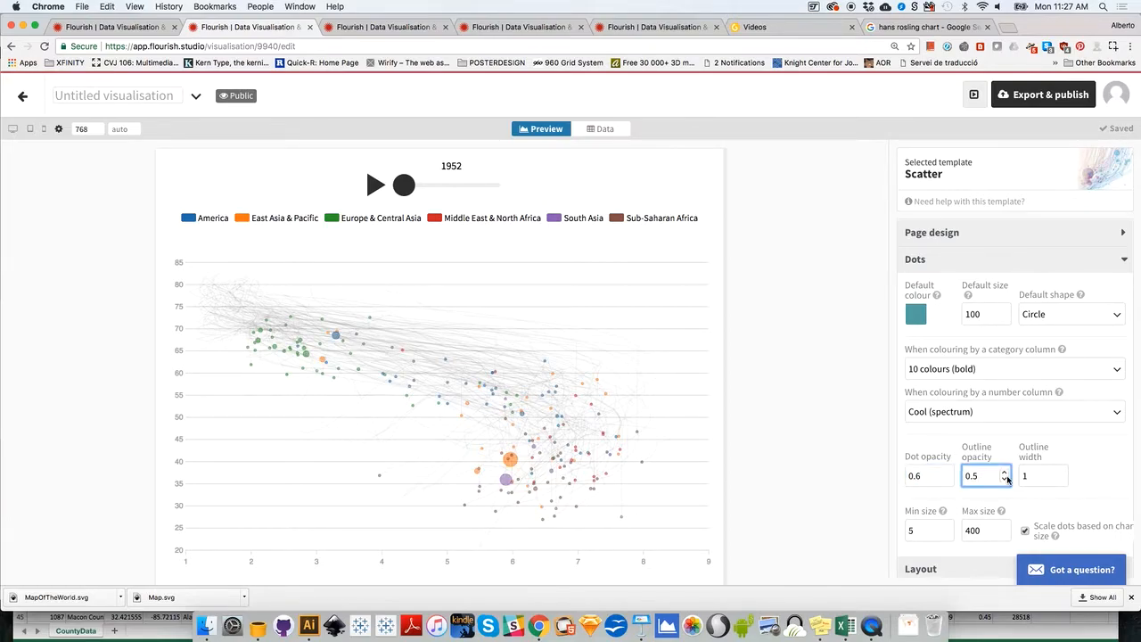
Set Line width to 0.6 and scrub the chart to 2008
click(1005, 471)
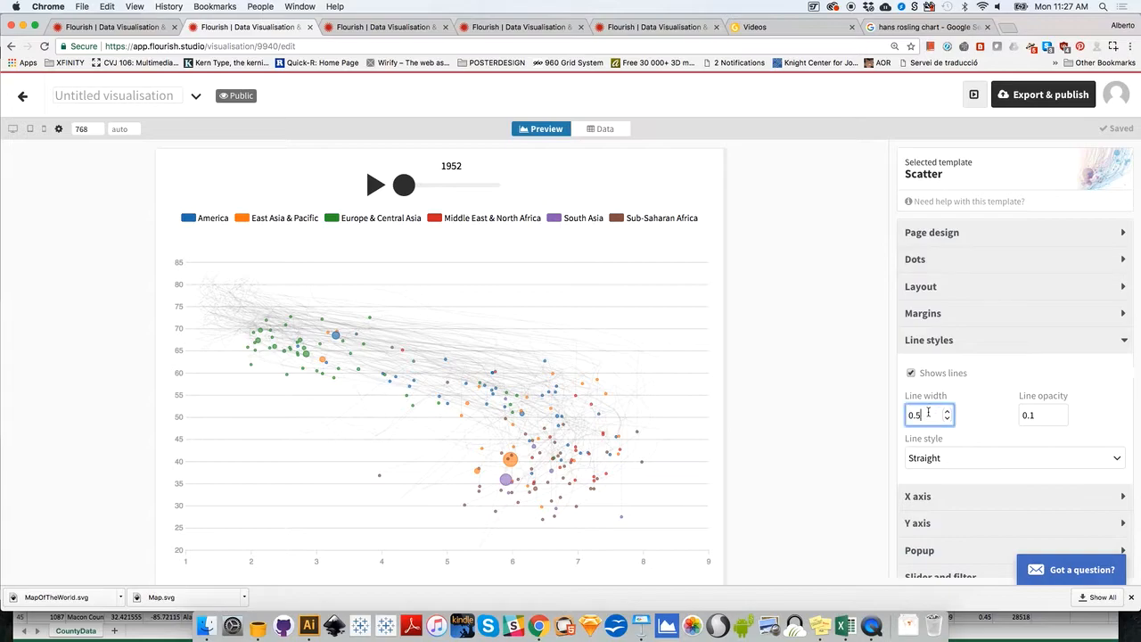
text(0.2)
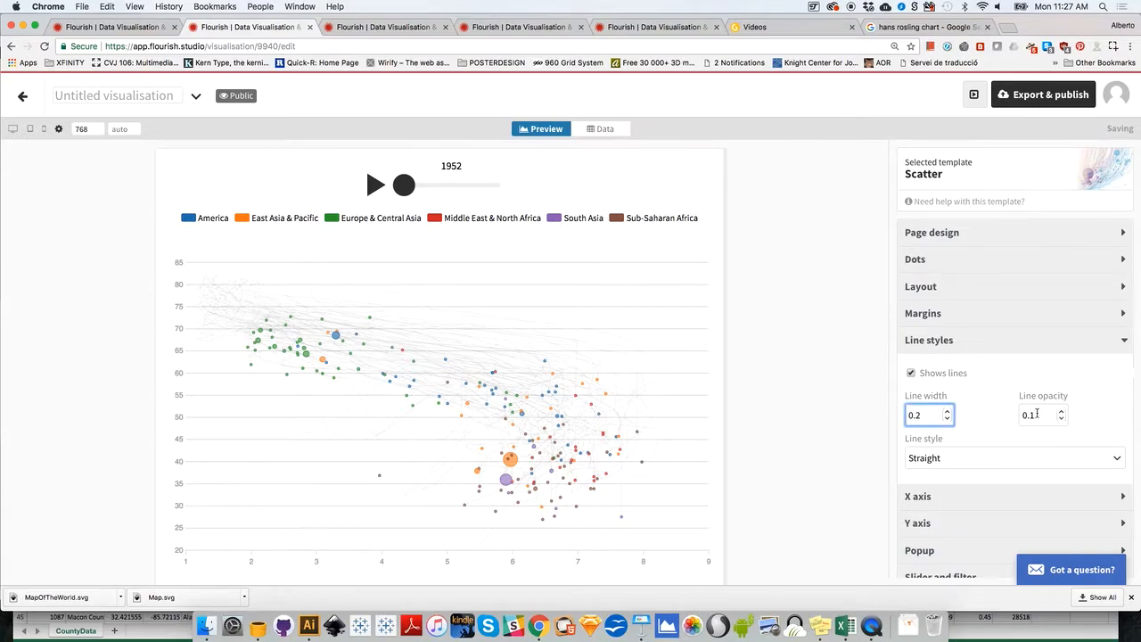
text(0.)
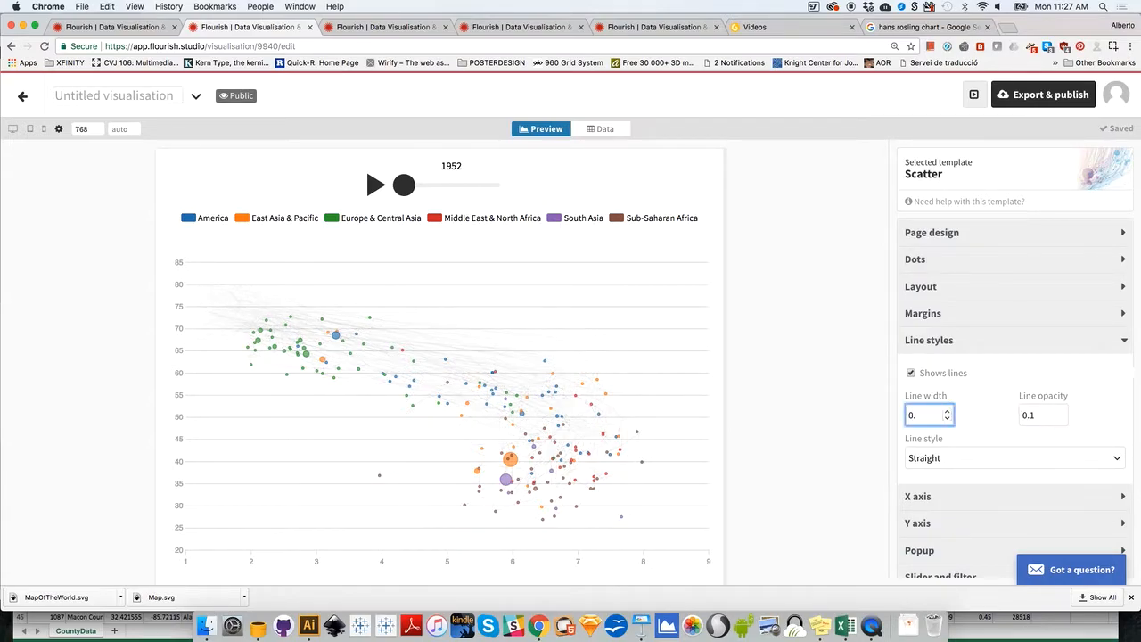
text(0.6)
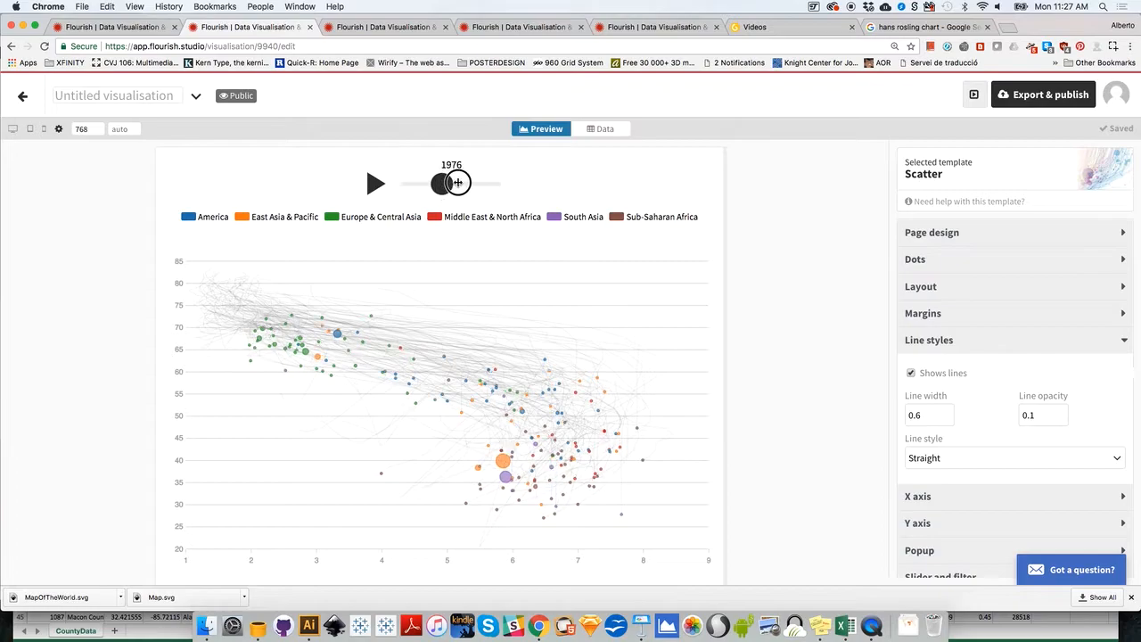
drag(445, 182, 492, 184)
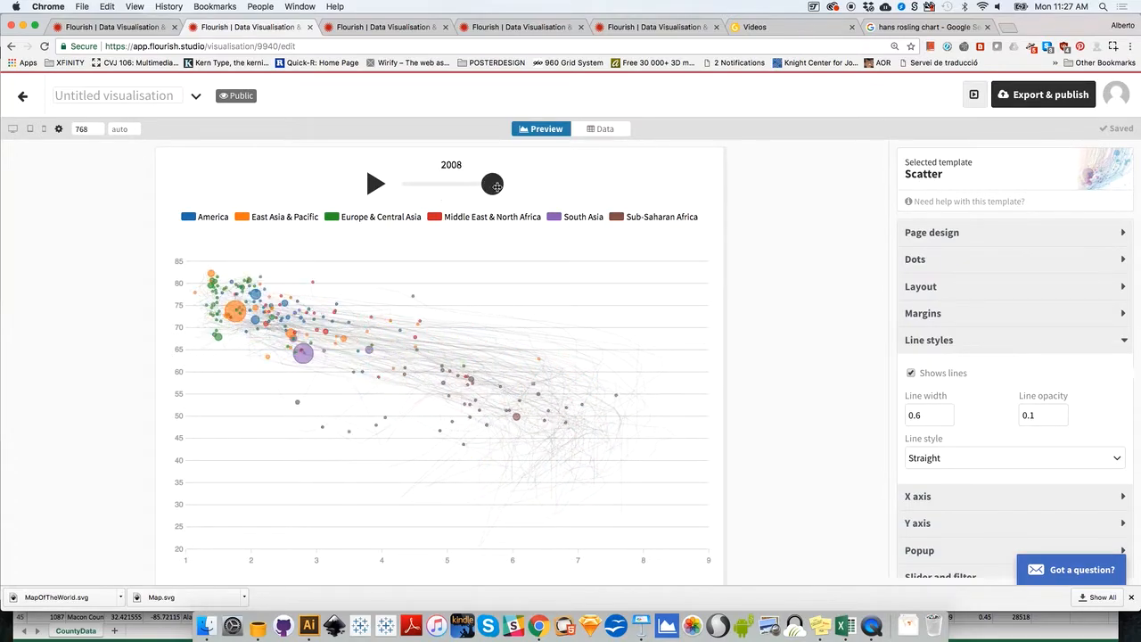
View the Export & publish download options, close them, and scrub the chart to 2012
click(1043, 93)
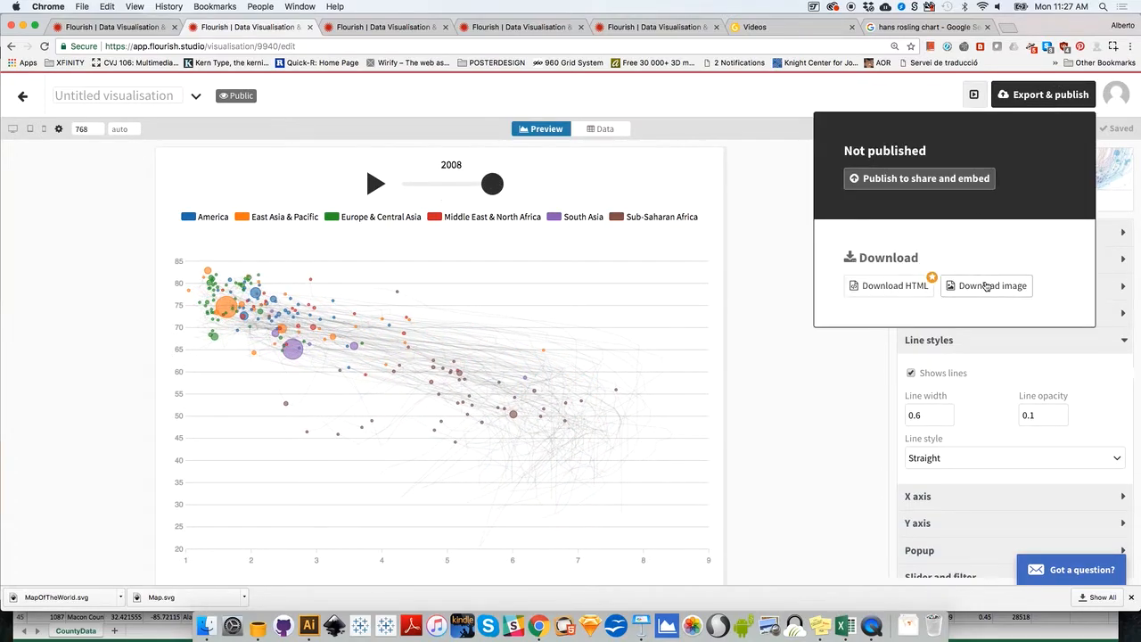
click(852, 417)
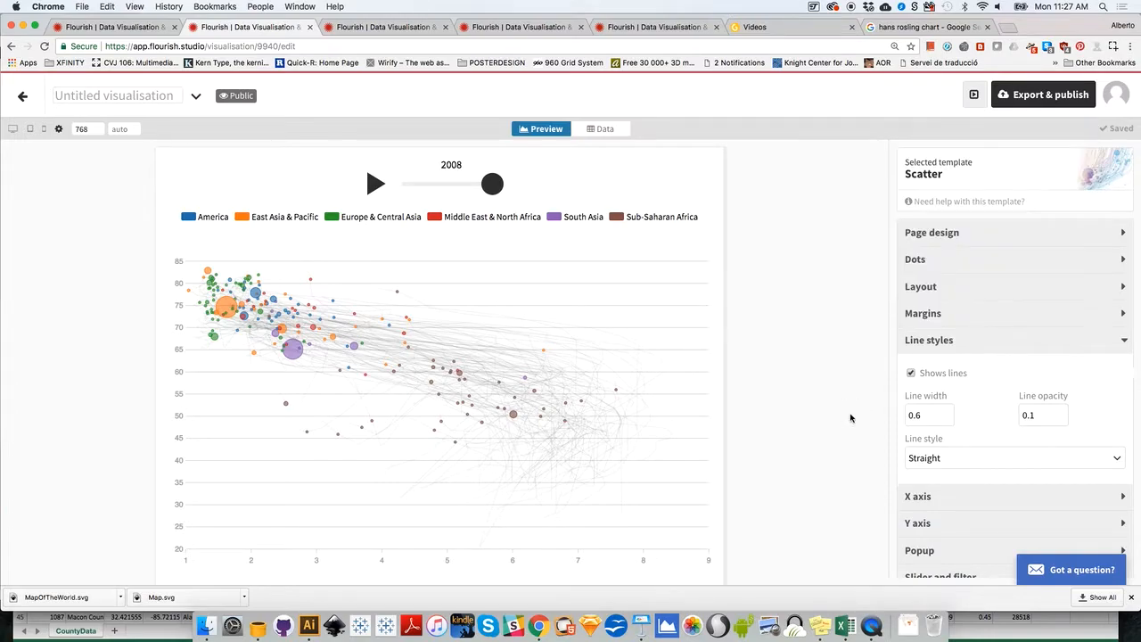
drag(492, 183, 441, 186)
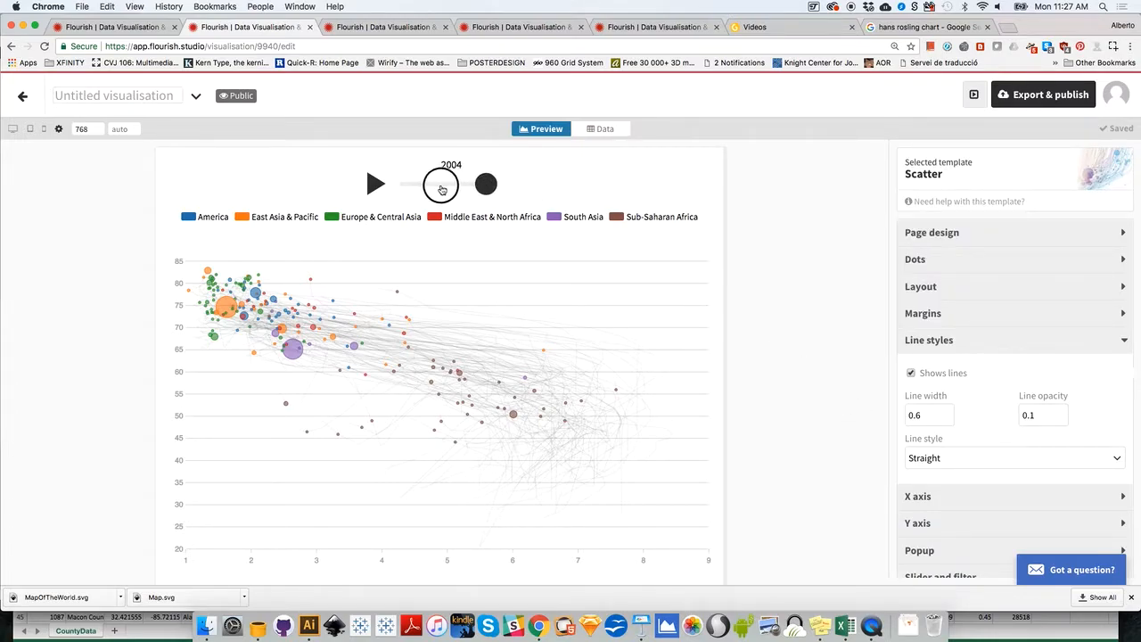
drag(440, 184, 497, 184)
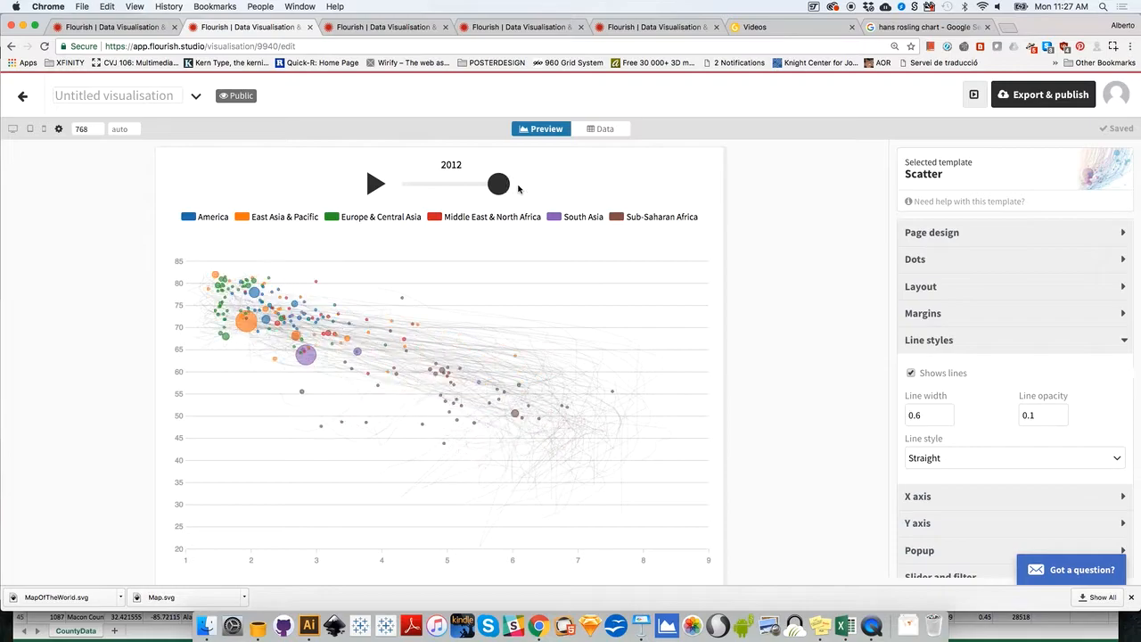